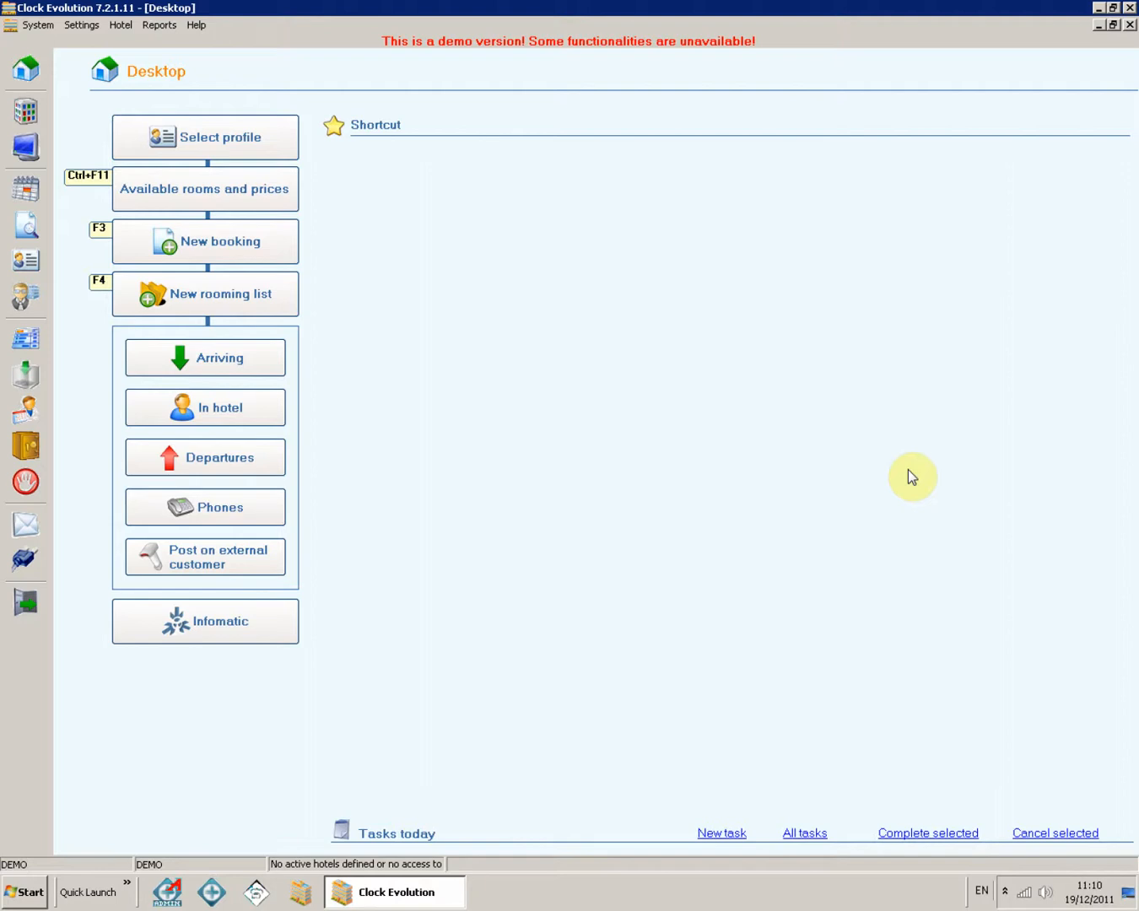
{"action": "mouse_move", "coordinate": [82, 24]}
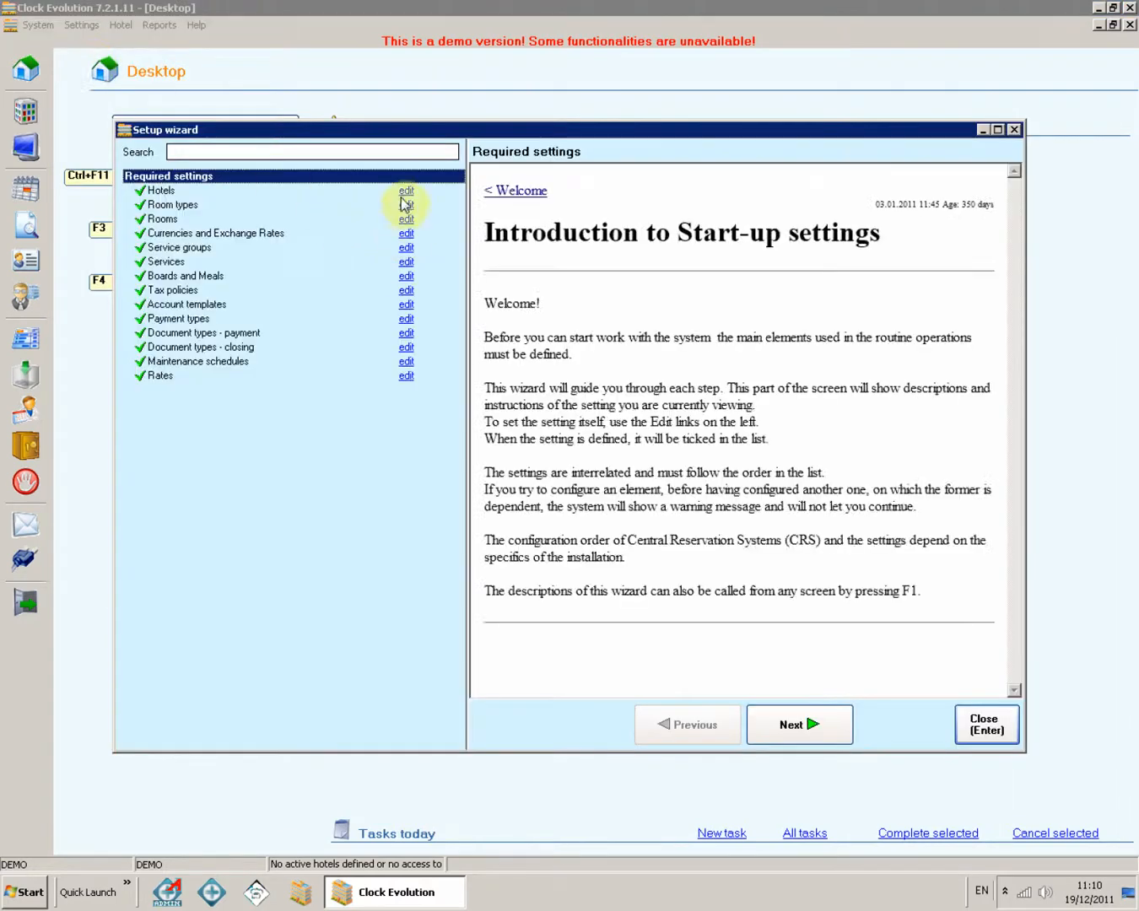
- Open the Hotels list under Required settings in the setup wizard for editing
{"action": "left_click", "coordinate": [406, 190]}
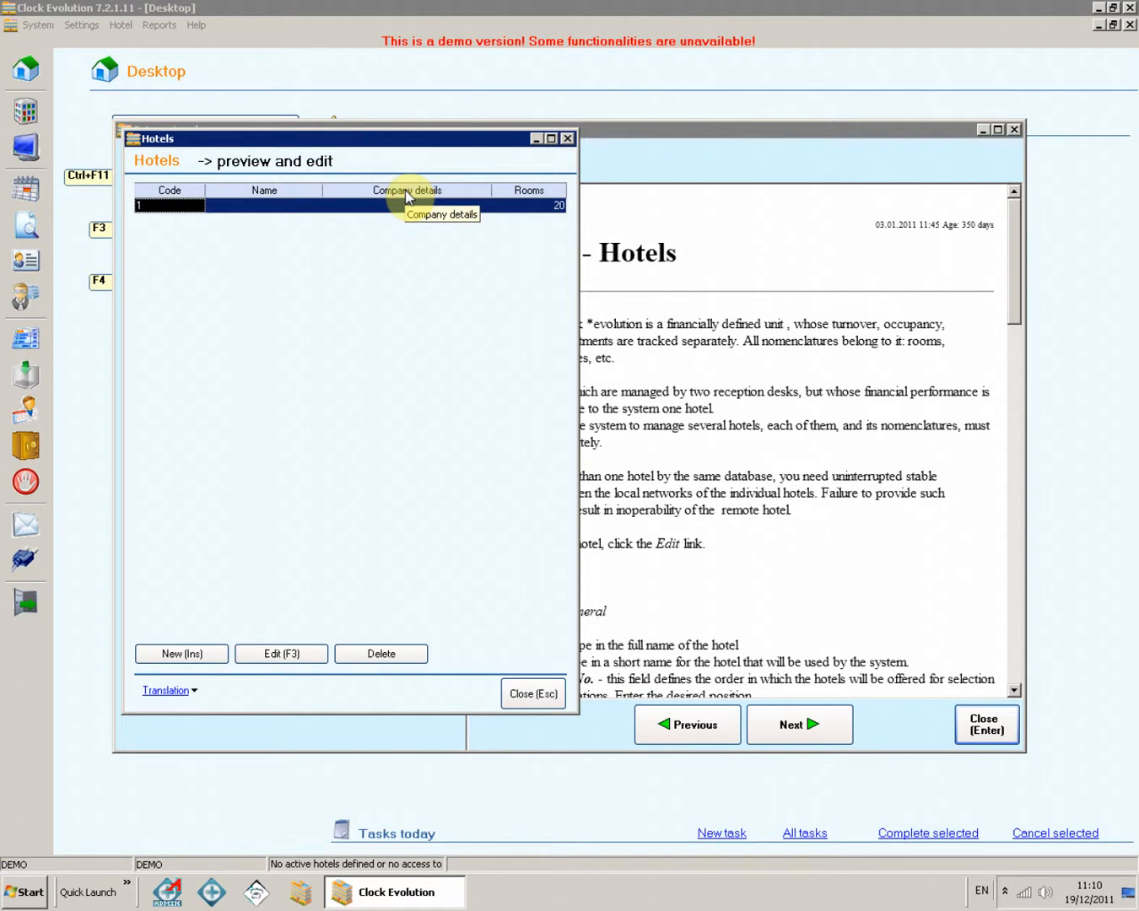
- Add a new hotel named 'Evolution Palace' with code 'evo'
{"action": "left_click", "coordinate": [181, 654]}
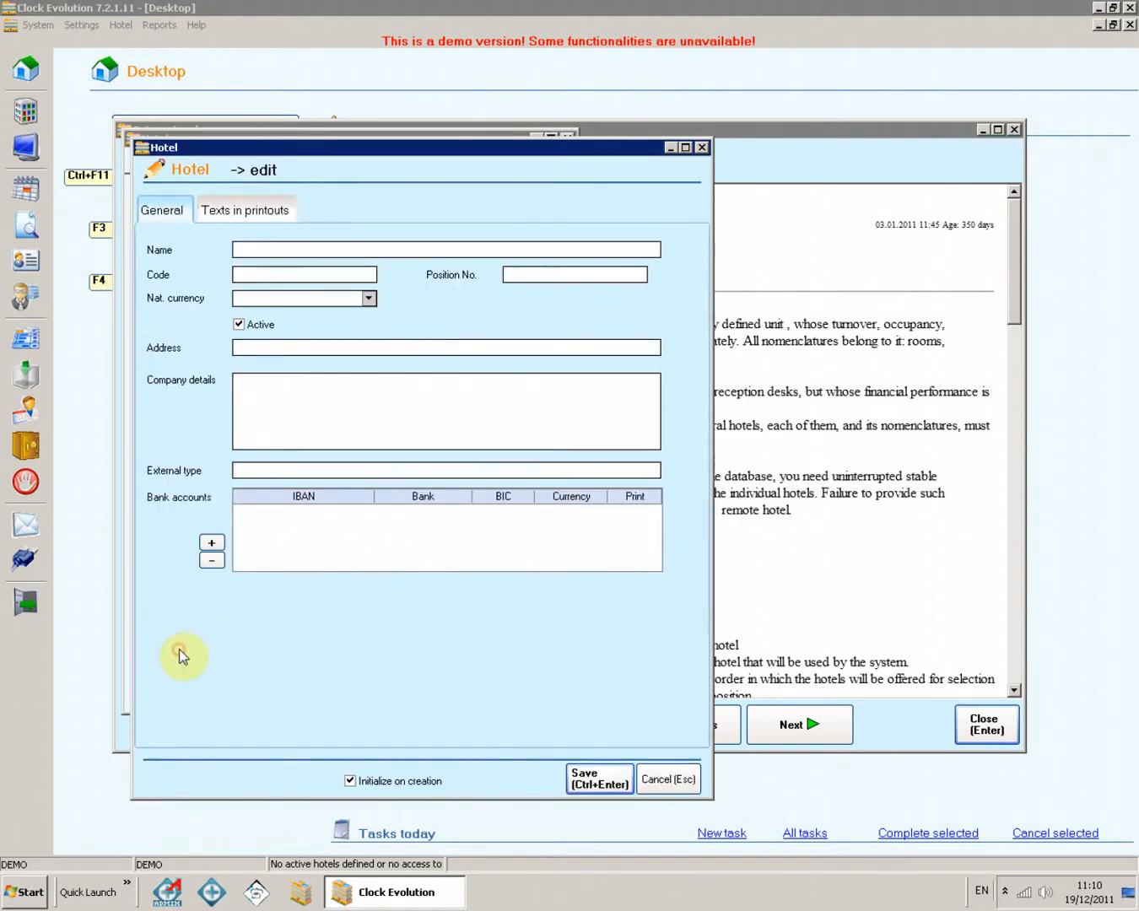
{"action": "mouse_move", "coordinate": [218, 643]}
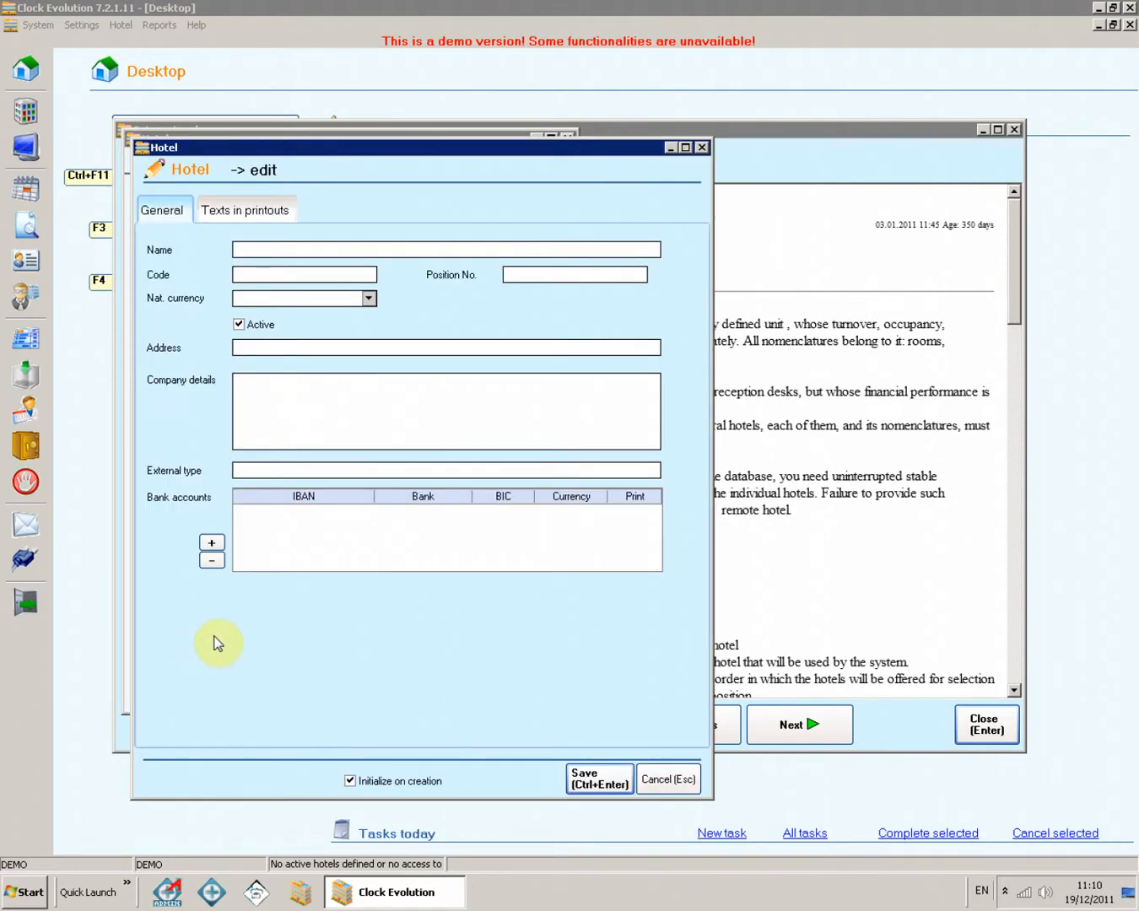
{"action": "left_click", "coordinate": [445, 250]}
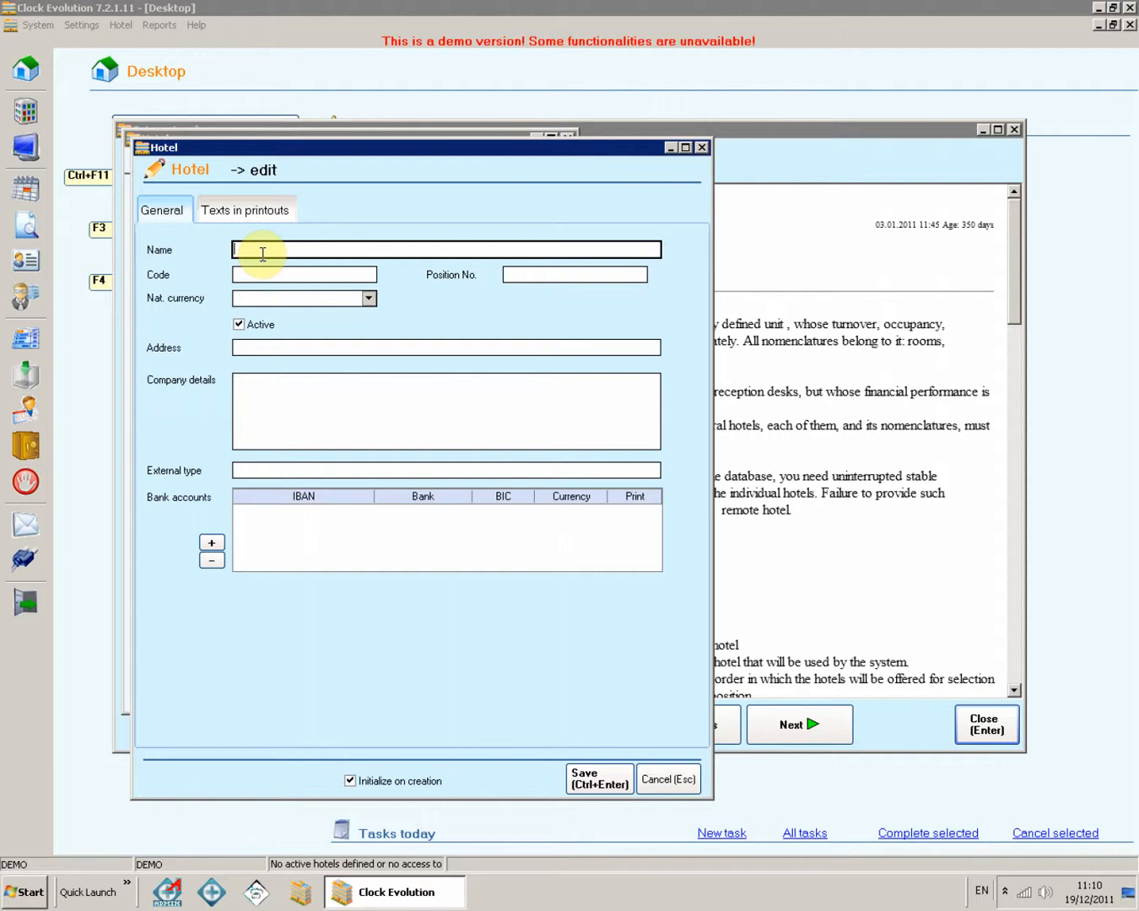
{"action": "type", "text": "Evolutio P"}
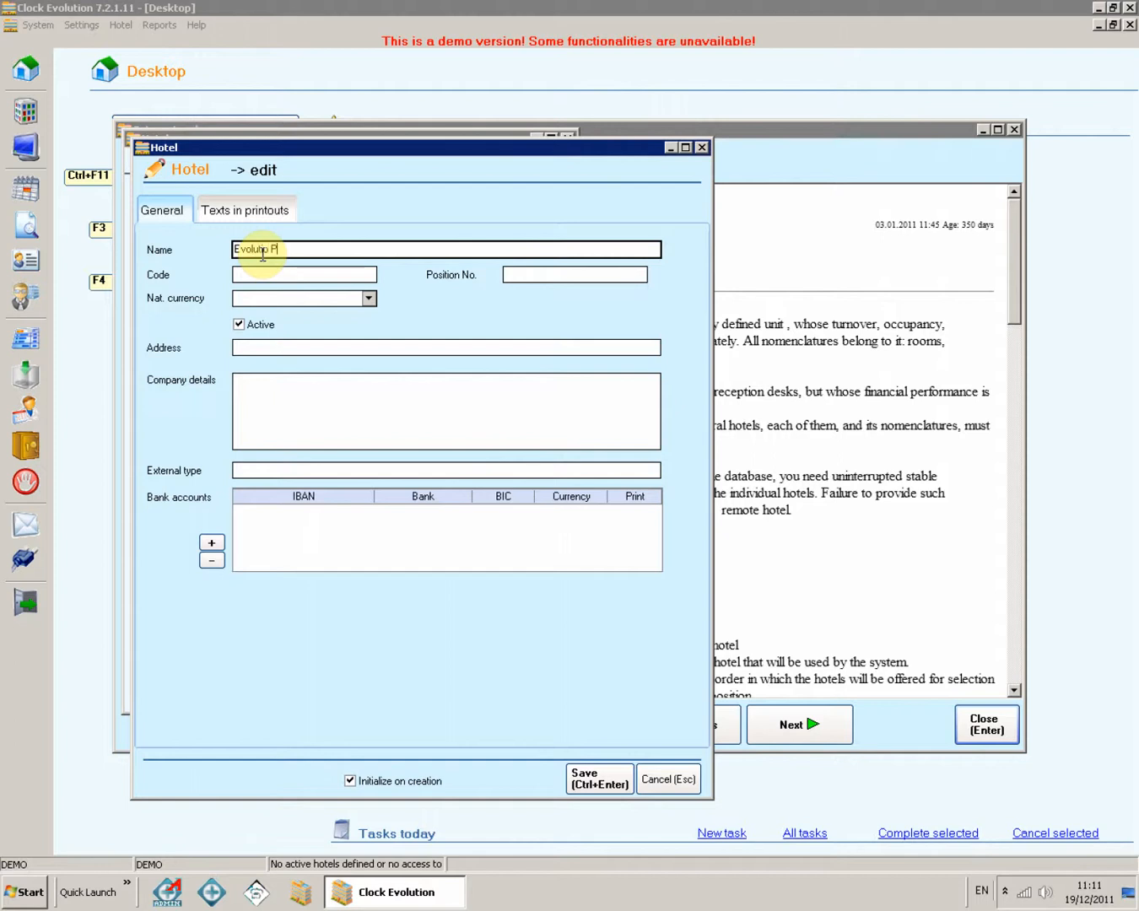
{"action": "type", "text": "alace"}
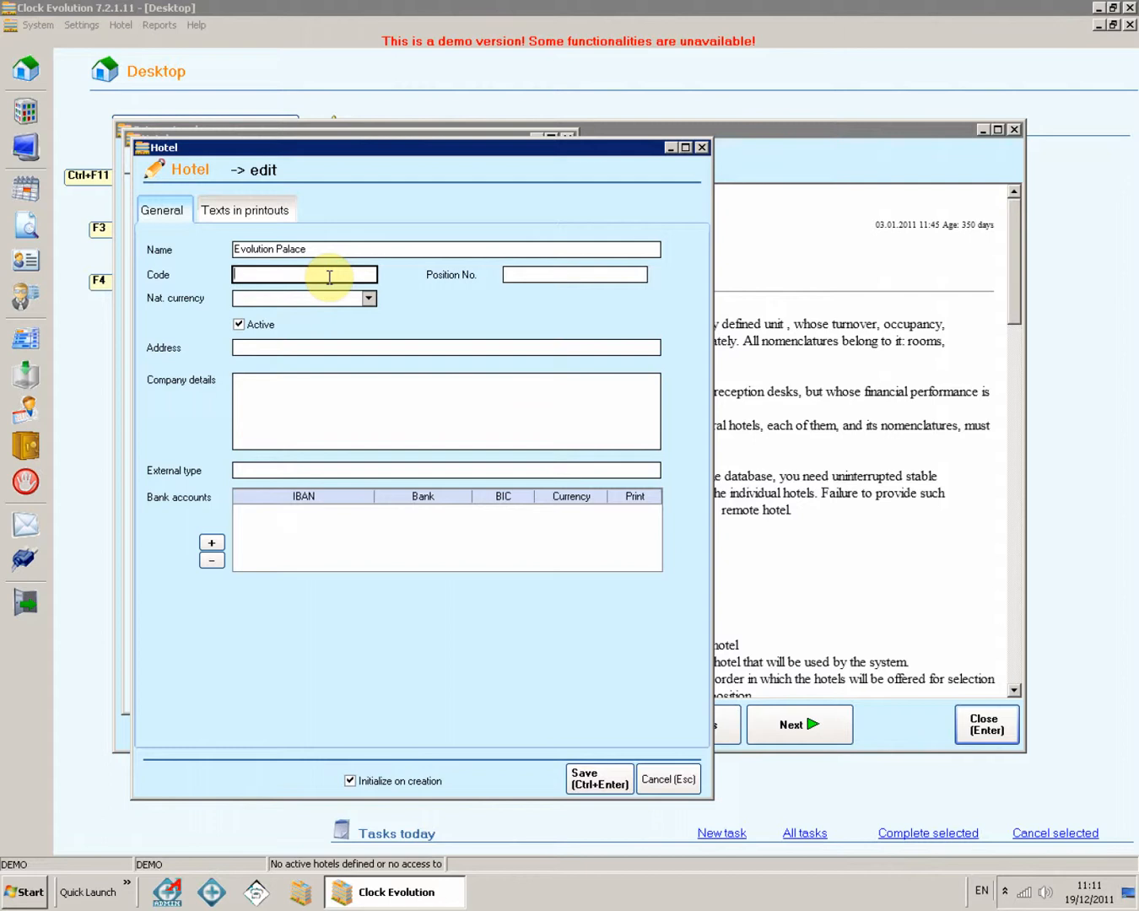
{"action": "type", "text": "evo"}
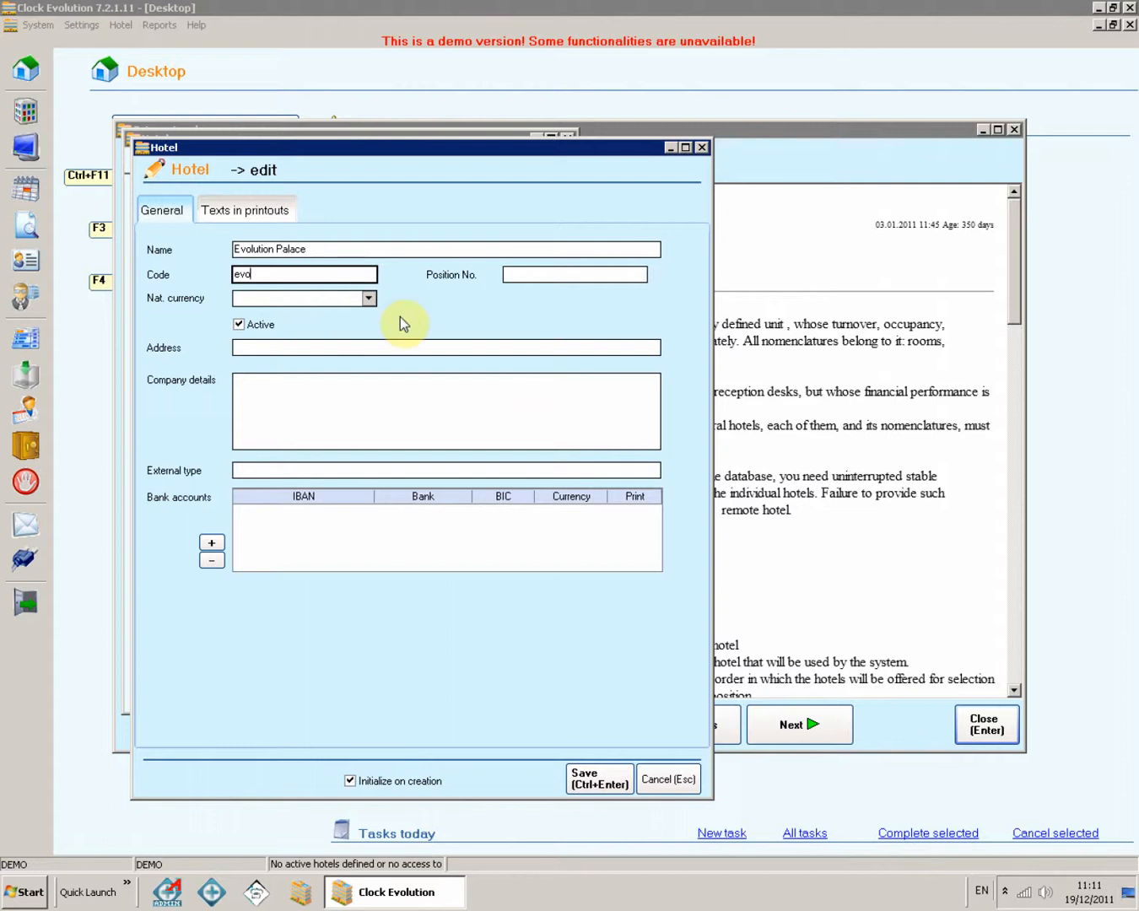
- Give the hotel EUR national currency, position number 1 and address London
{"action": "left_click", "coordinate": [368, 298]}
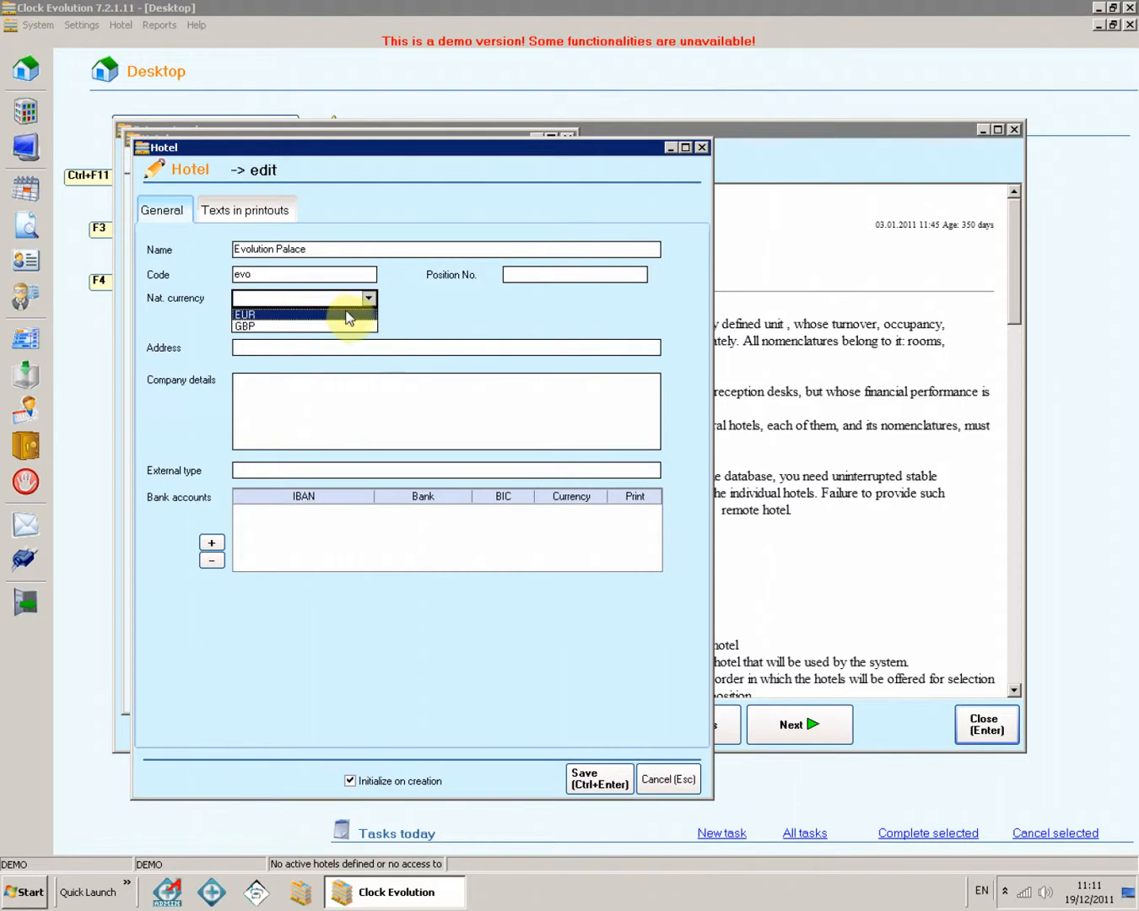
{"action": "left_click", "coordinate": [245, 314]}
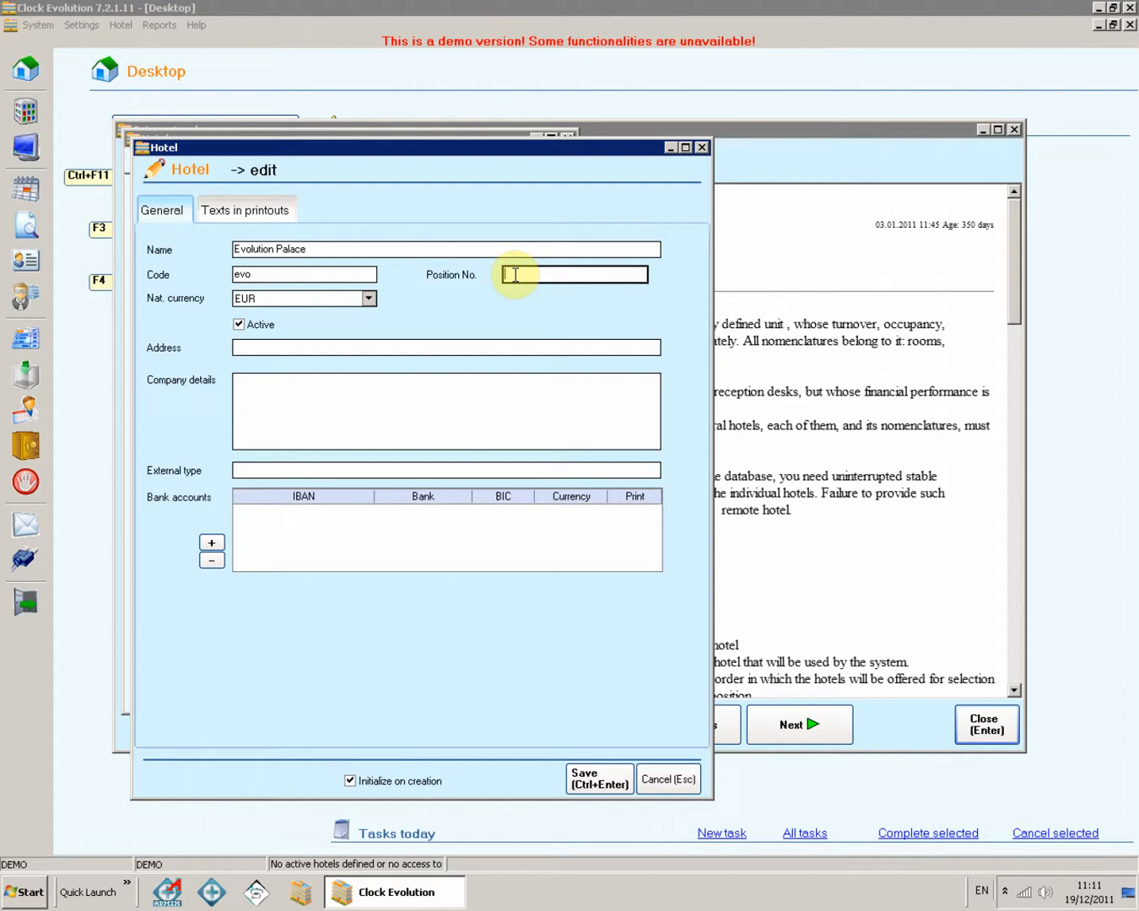
{"action": "type", "text": "1"}
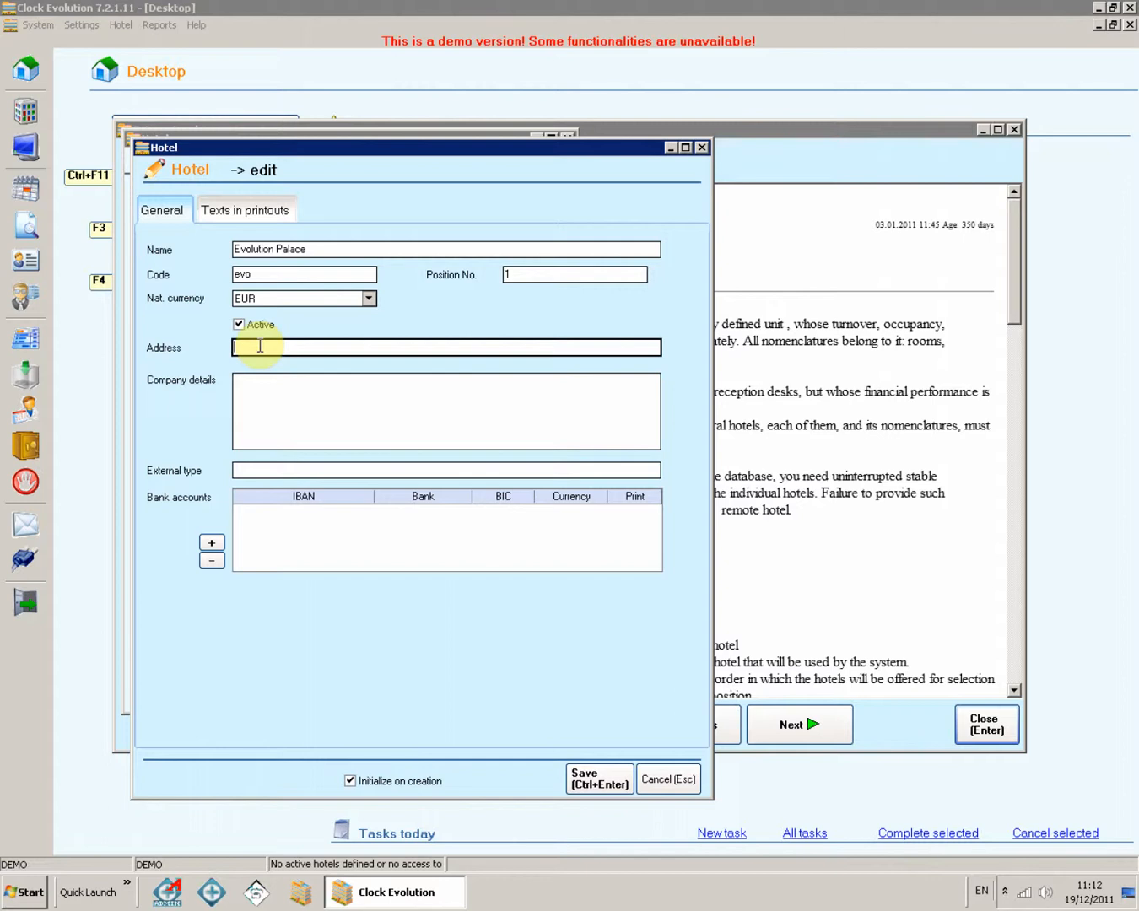
{"action": "type", "text": "London"}
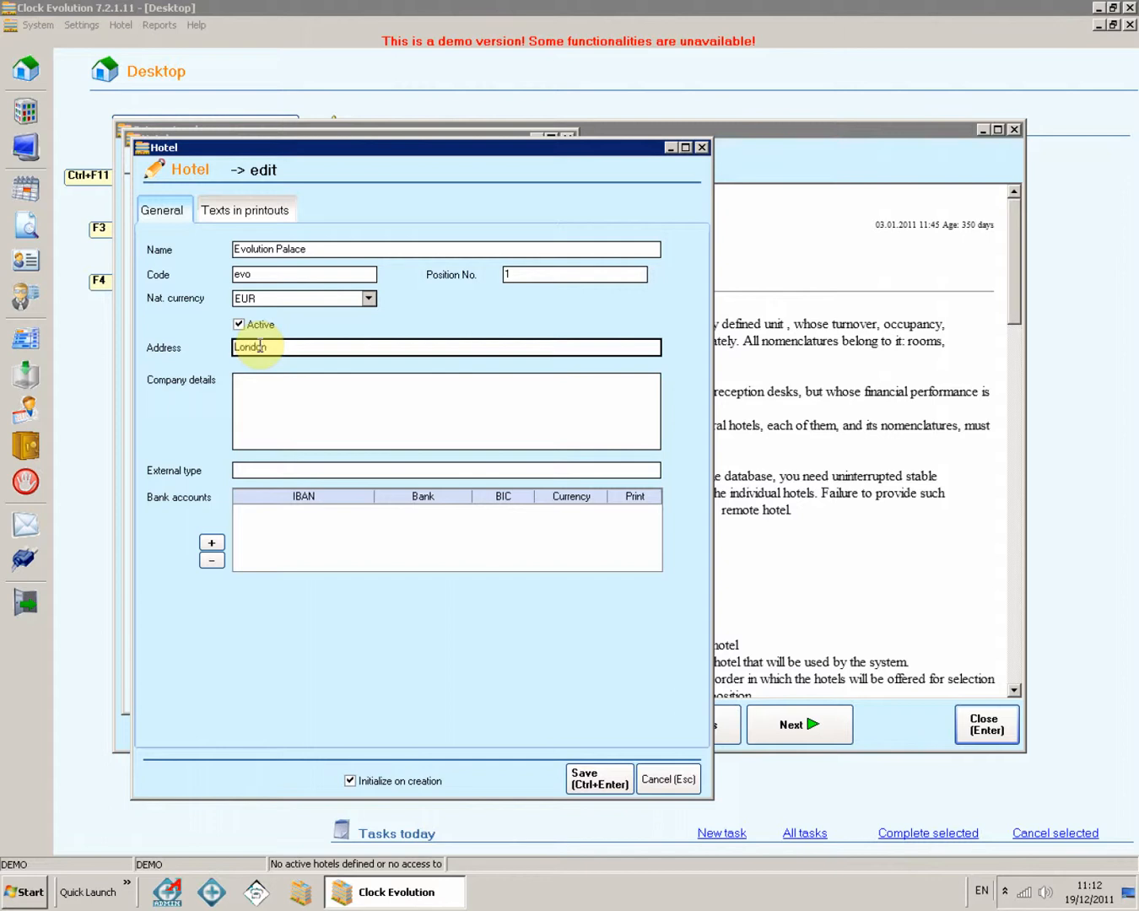
- Enter company details: Clock LTD, a London address, ID No and VAT No on separate lines
{"action": "left_click", "coordinate": [270, 391]}
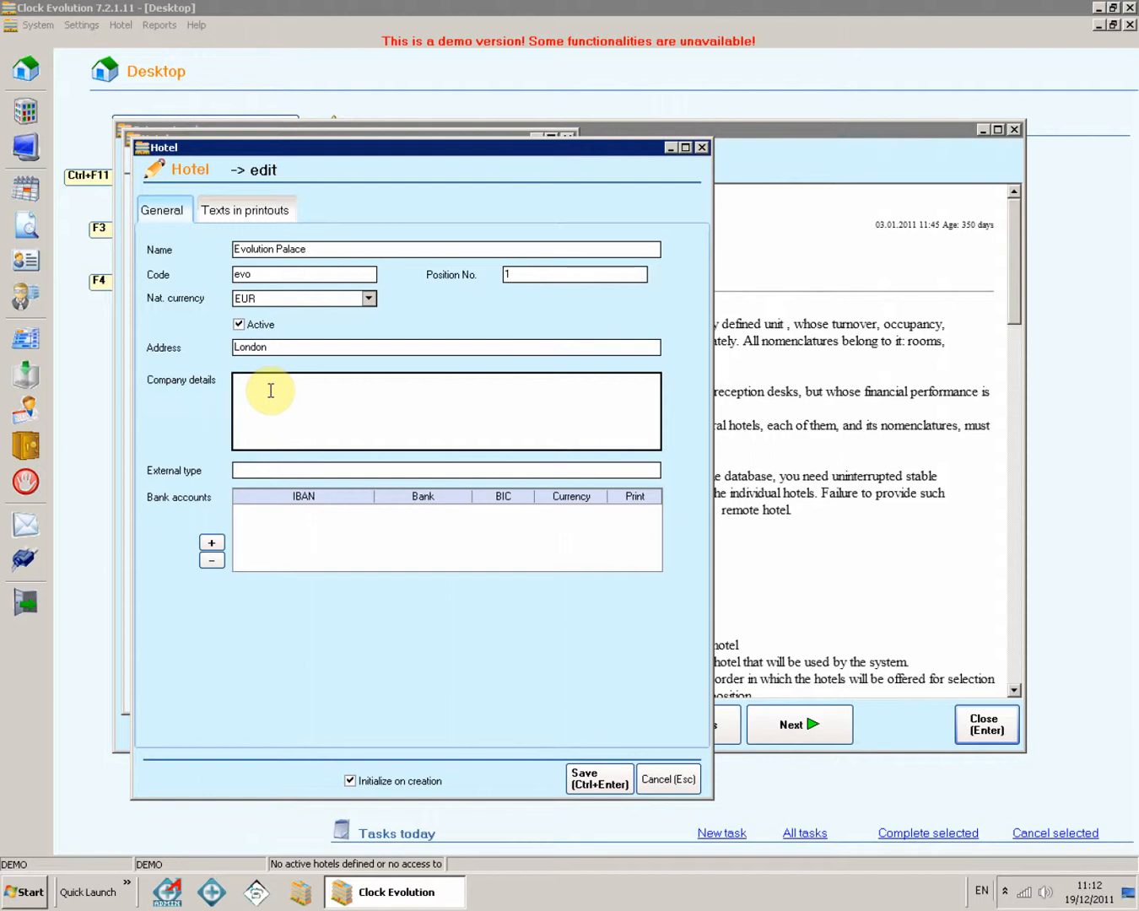
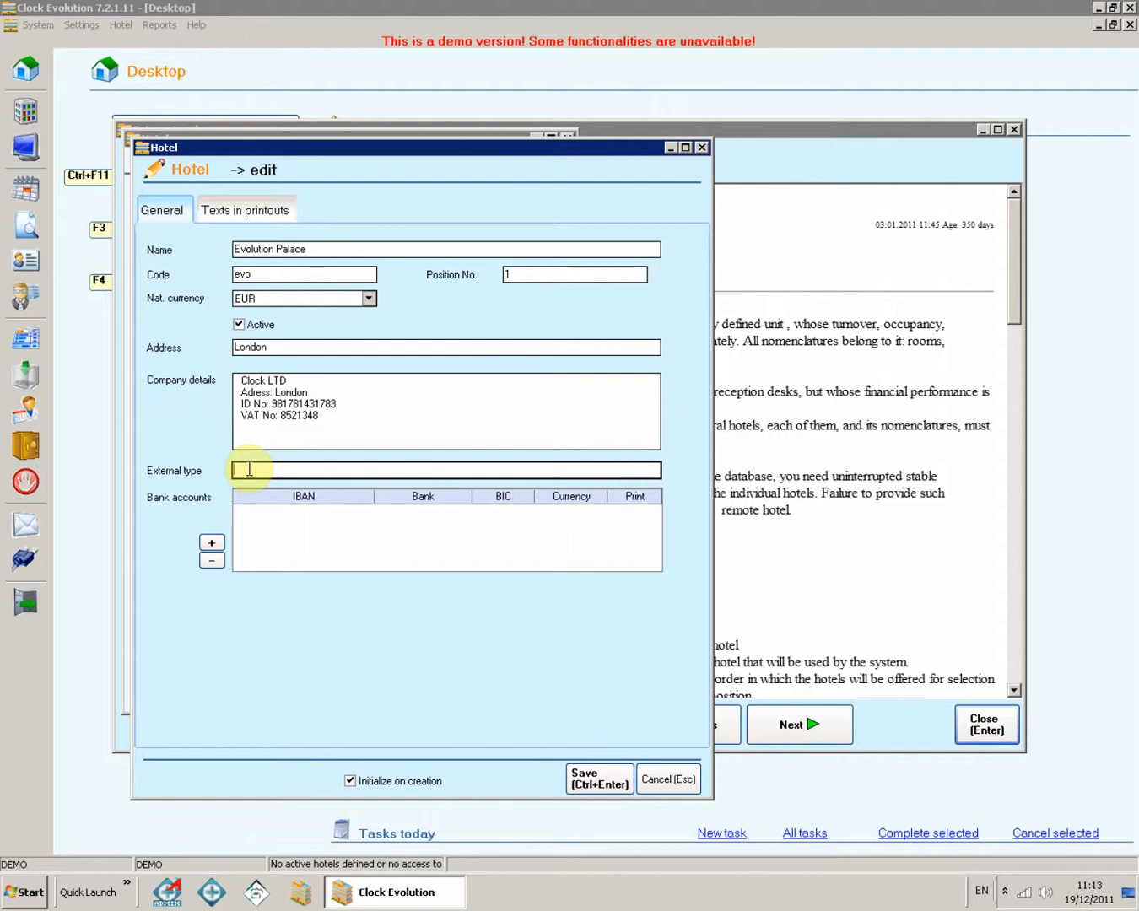
{"action": "mouse_move", "coordinate": [260, 526]}
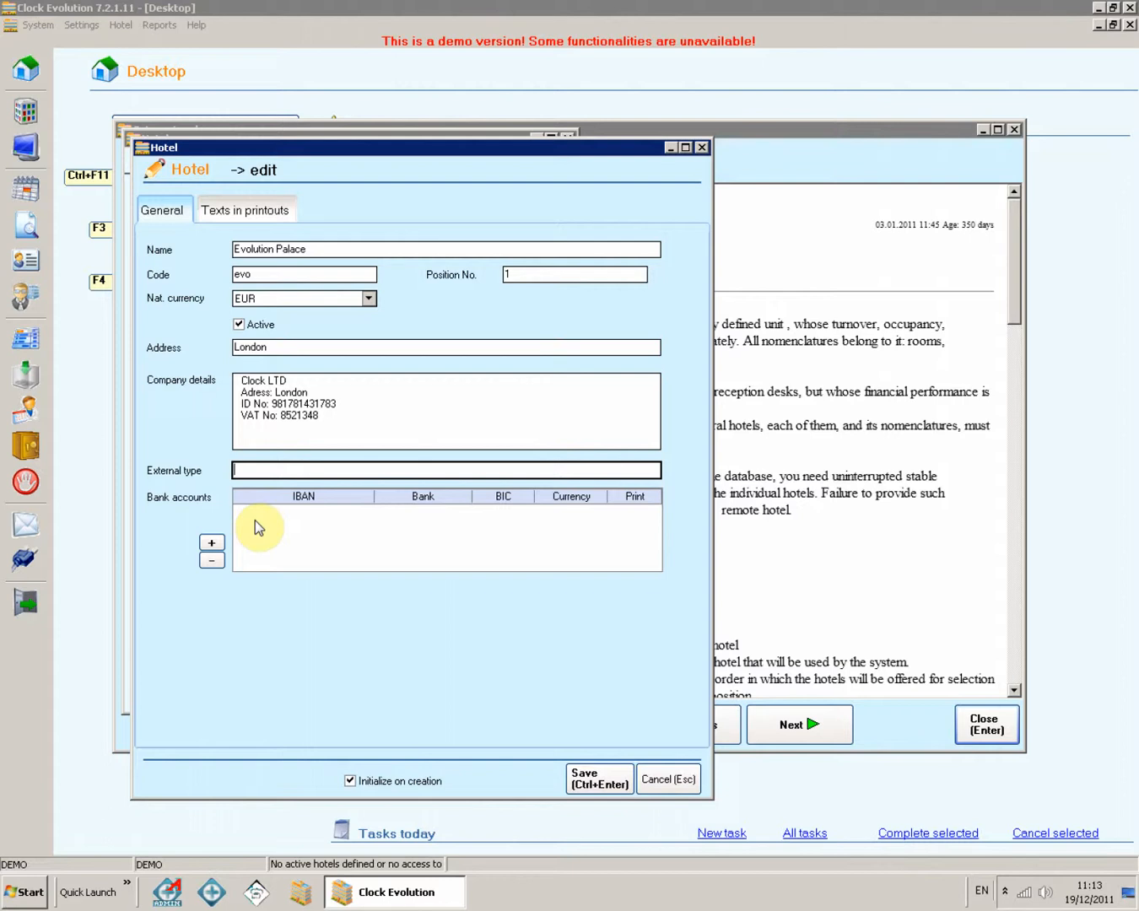
- Add a EUR bank account row and bring up the printout text settings
{"action": "left_click", "coordinate": [211, 542]}
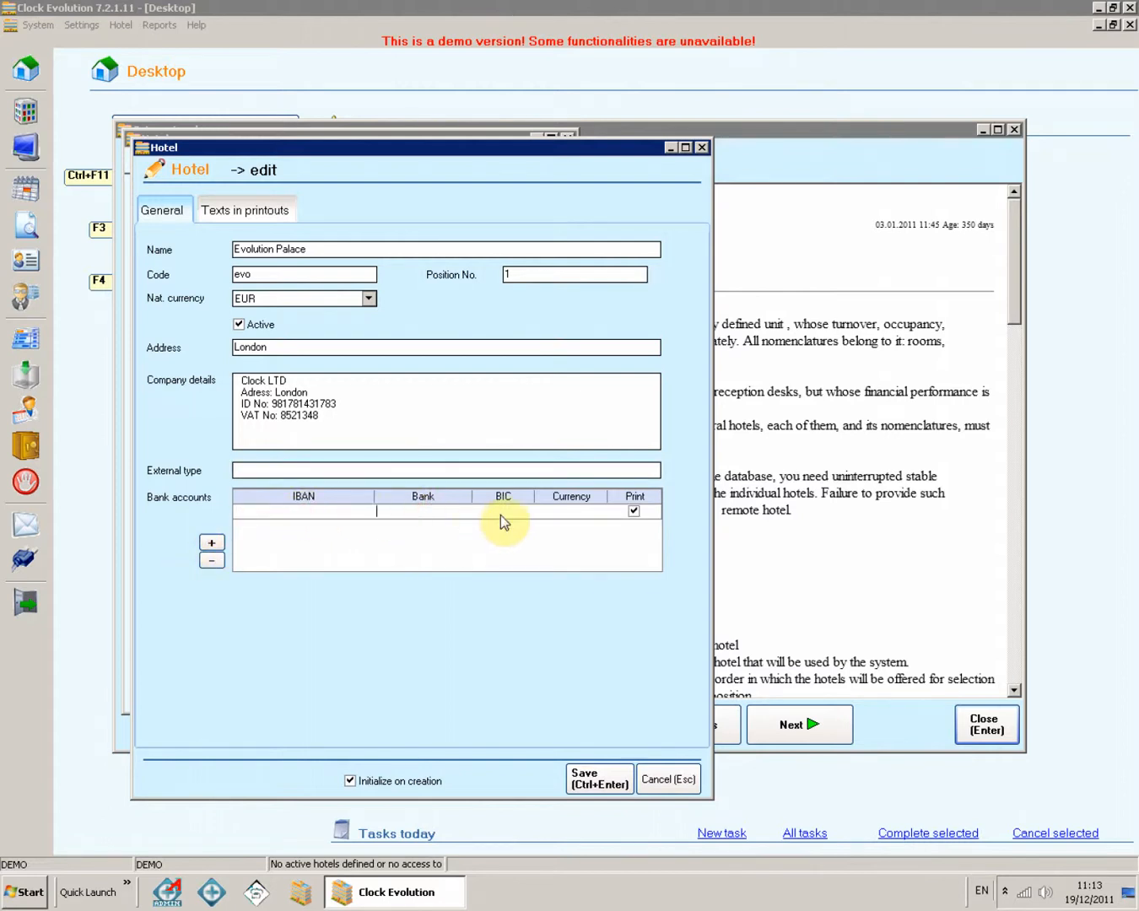
{"action": "left_click", "coordinate": [599, 512]}
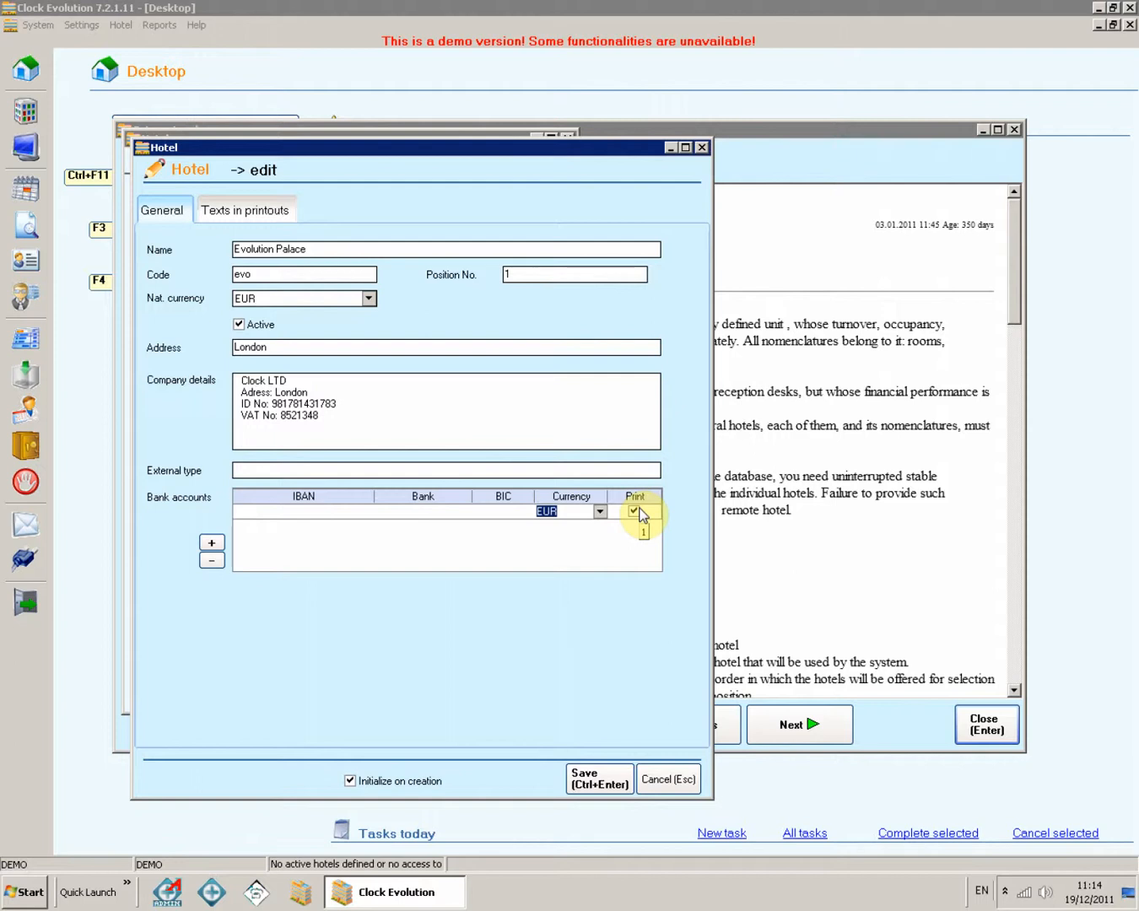
{"action": "mouse_move", "coordinate": [566, 715]}
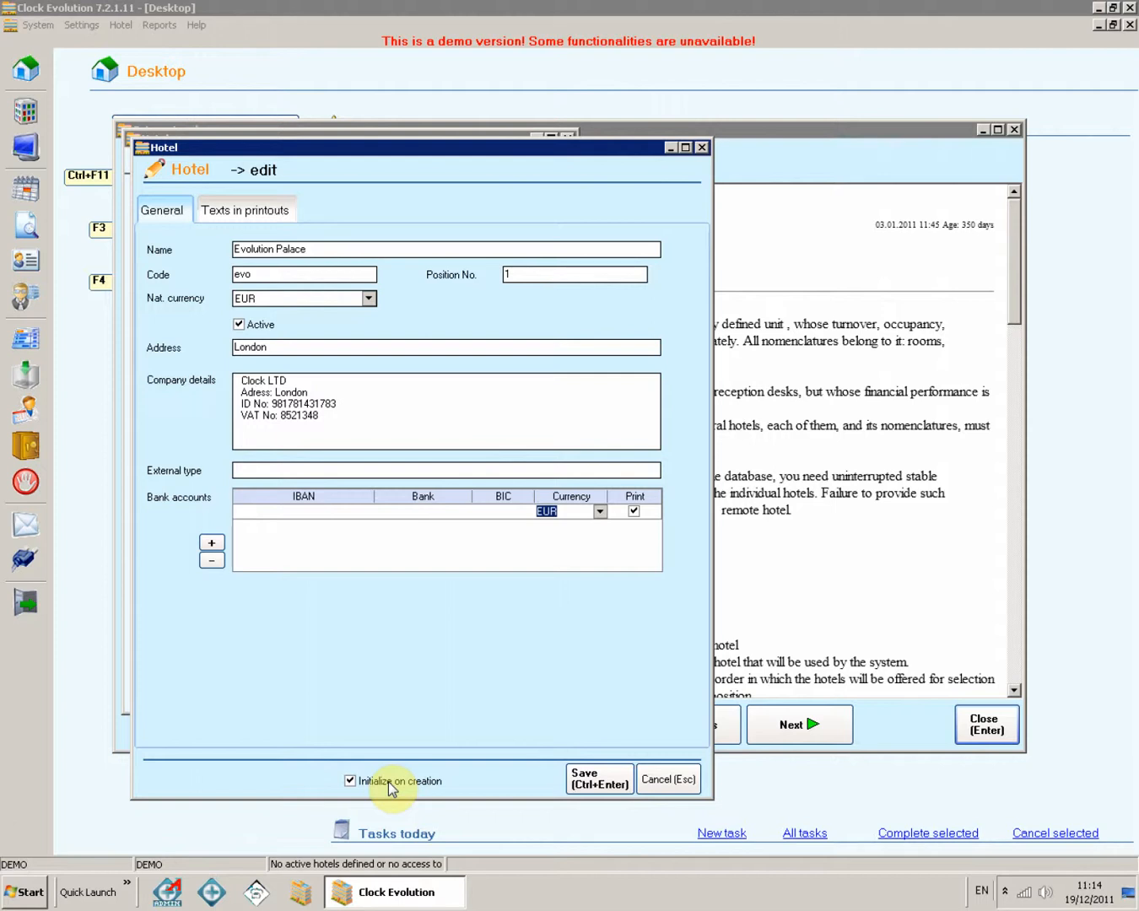
{"action": "left_click", "coordinate": [245, 209]}
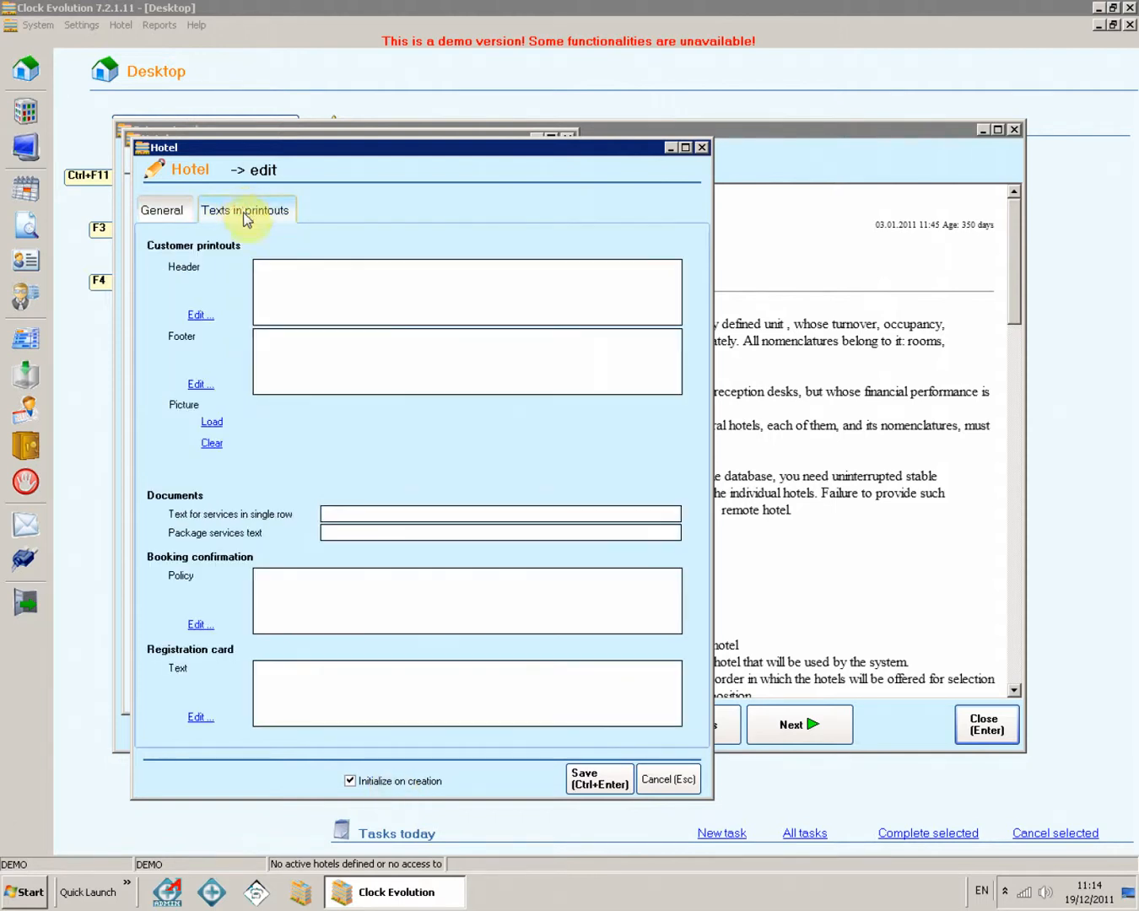
- Type 'Evolution Palace Hotel' and its Liverpool, England street address into the customer printout header
{"action": "left_click", "coordinate": [467, 291]}
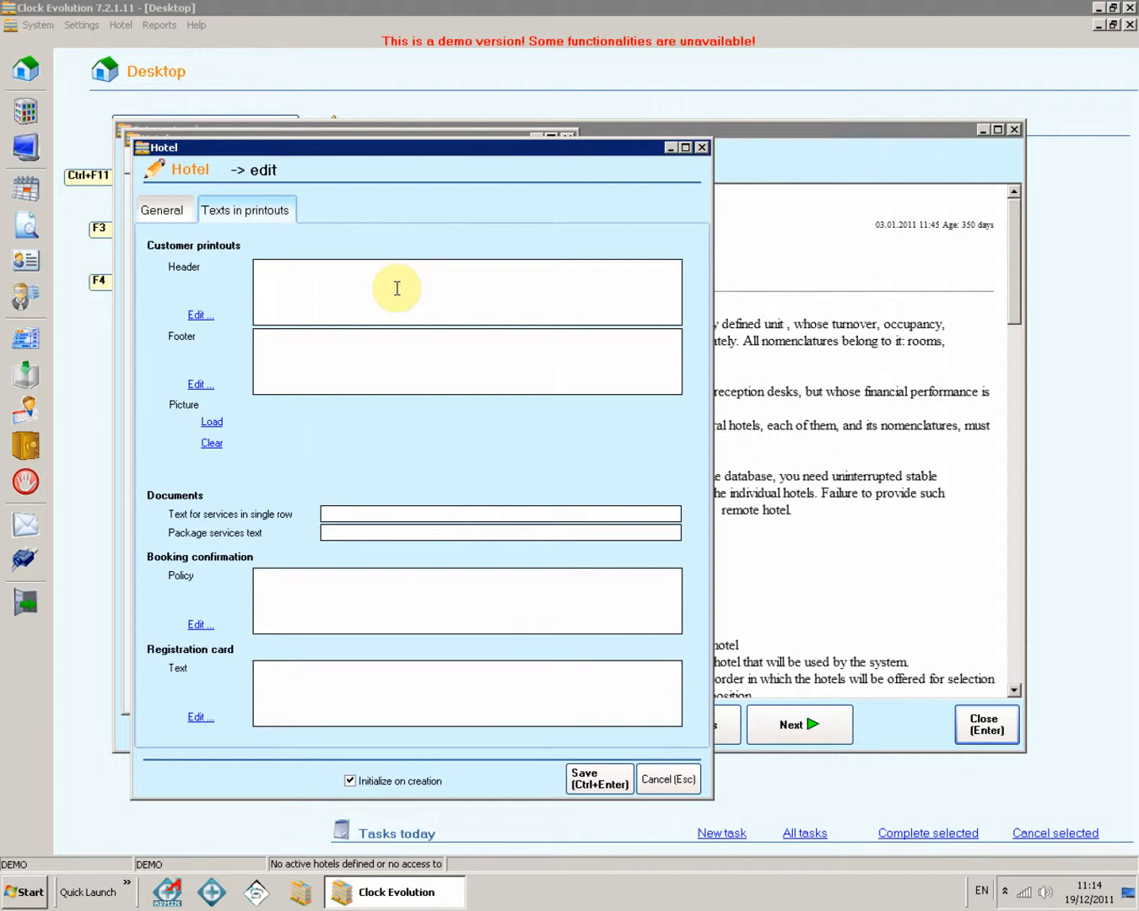
{"action": "type", "text": "E"}
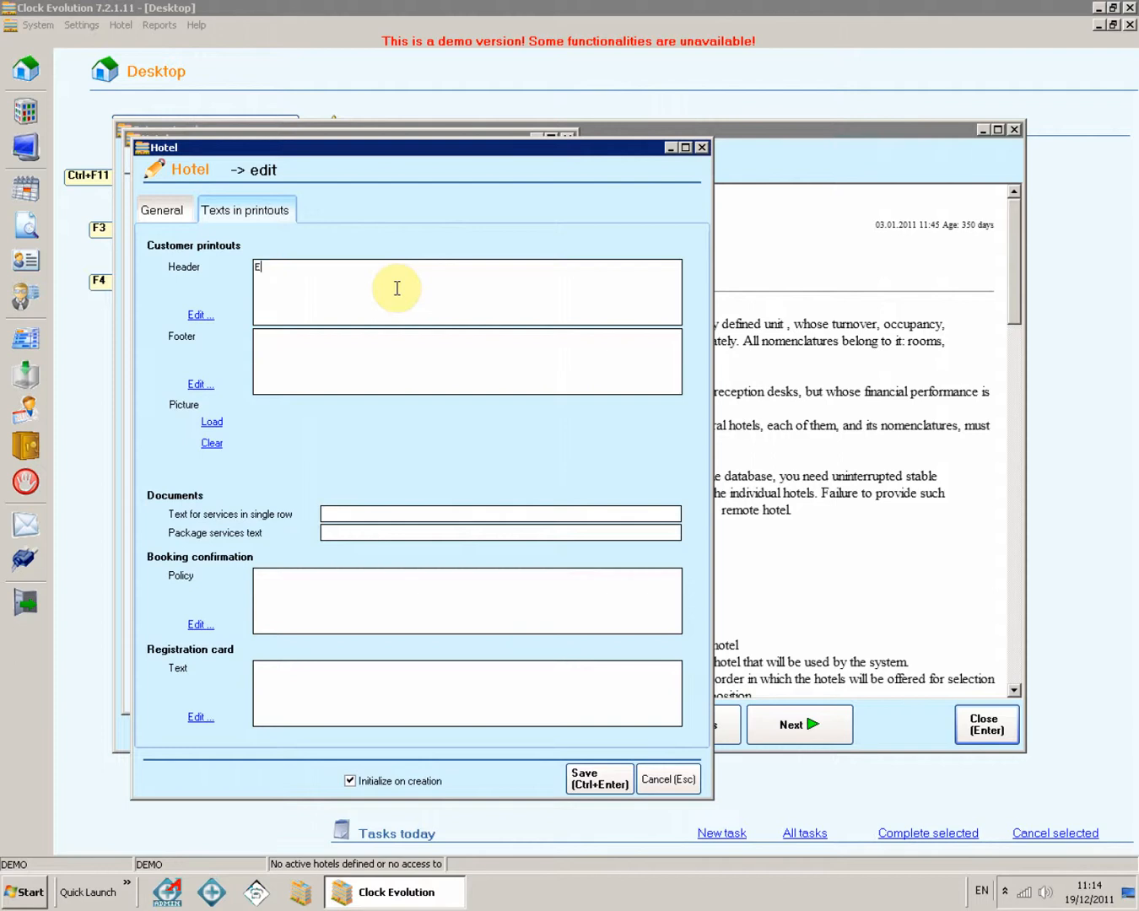
{"action": "type", "text": "volution Palace"}
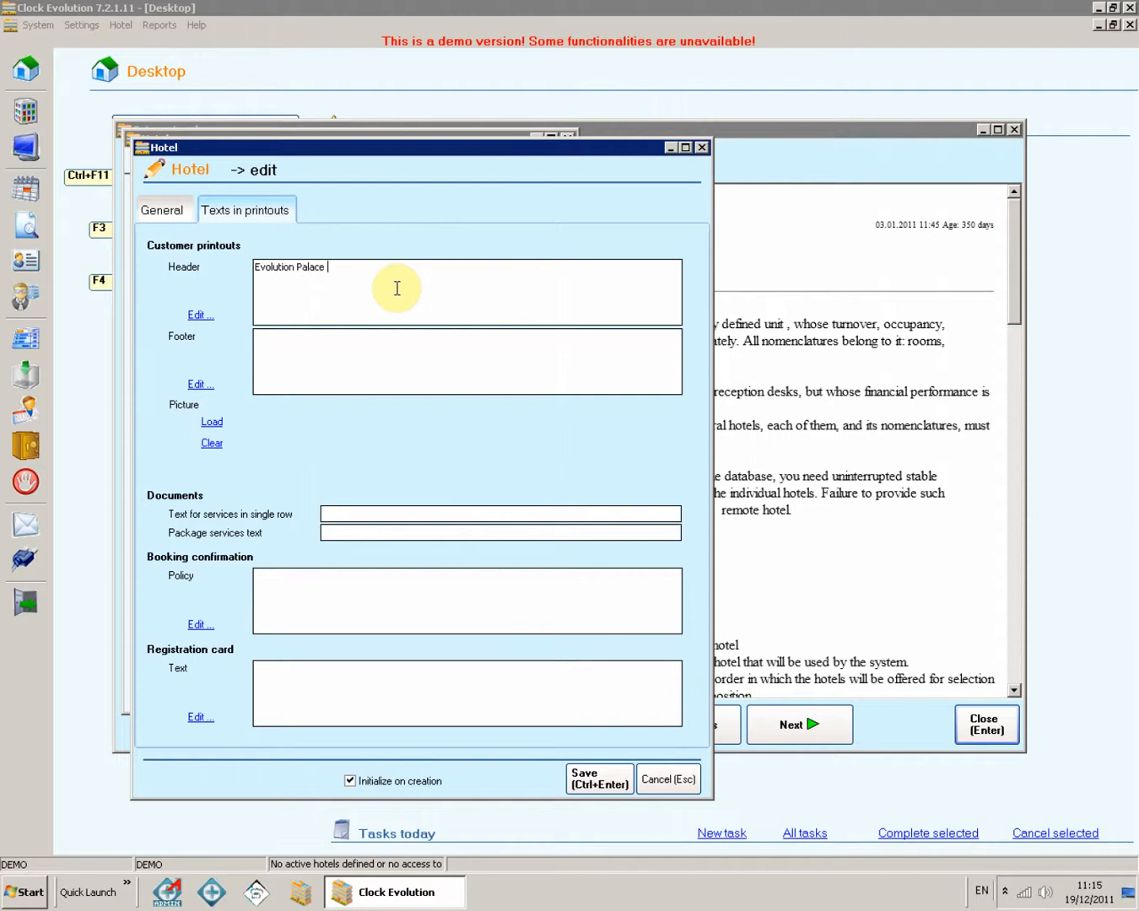
{"action": "type", "text": "Hotel"}
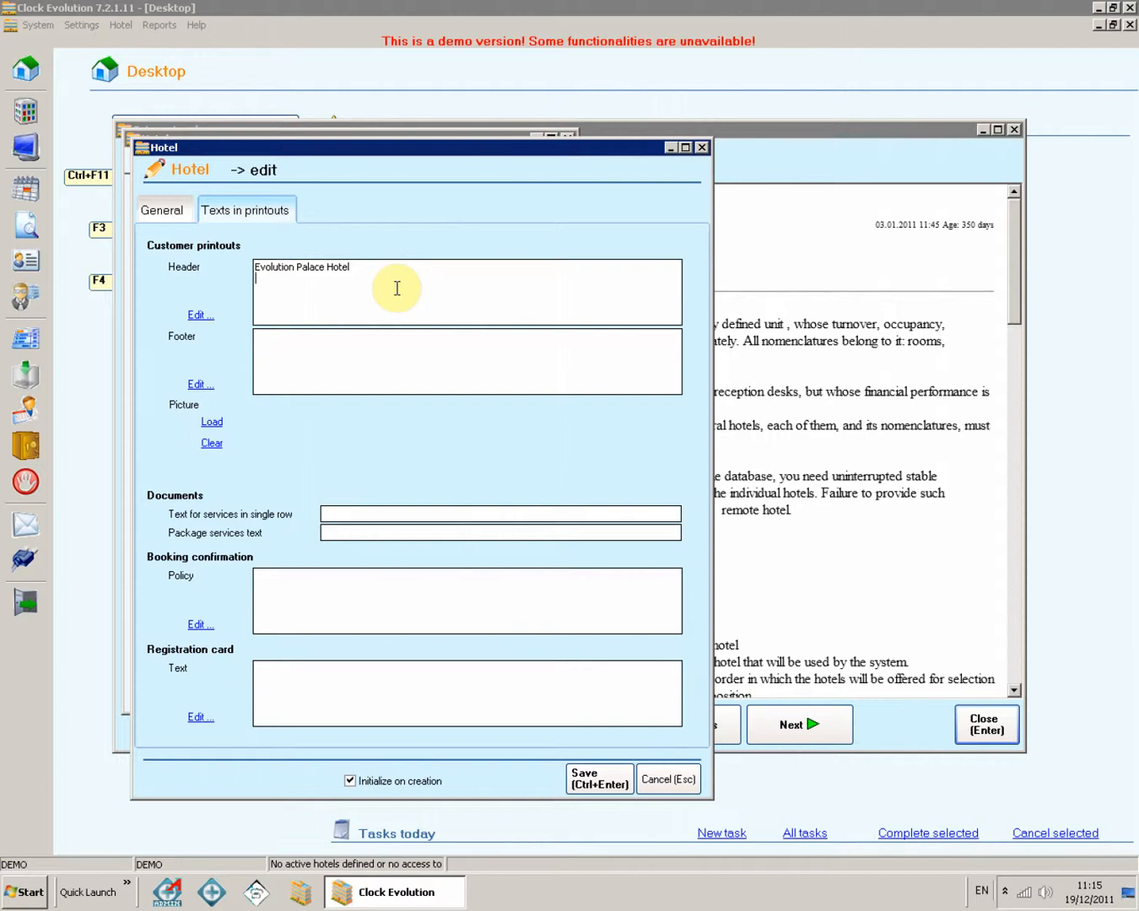
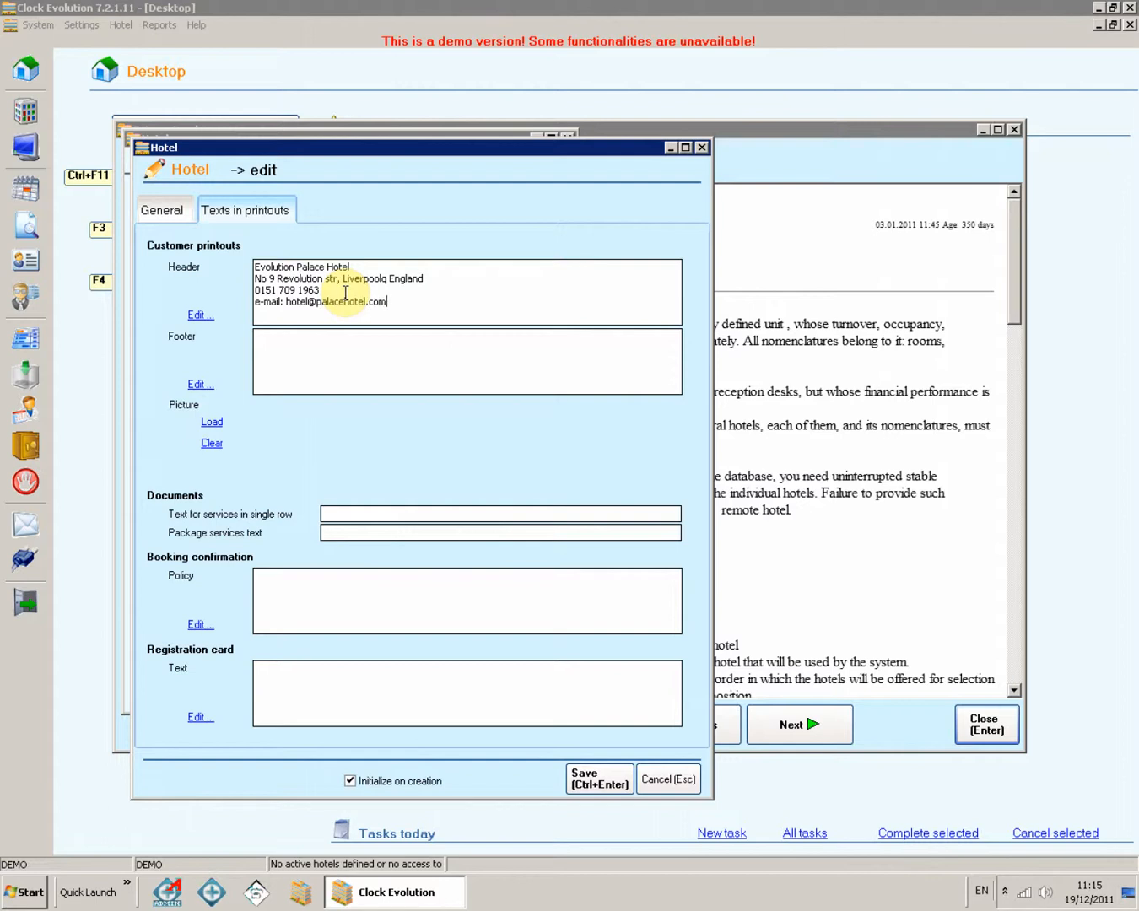
{"action": "mouse_move", "coordinate": [335, 362]}
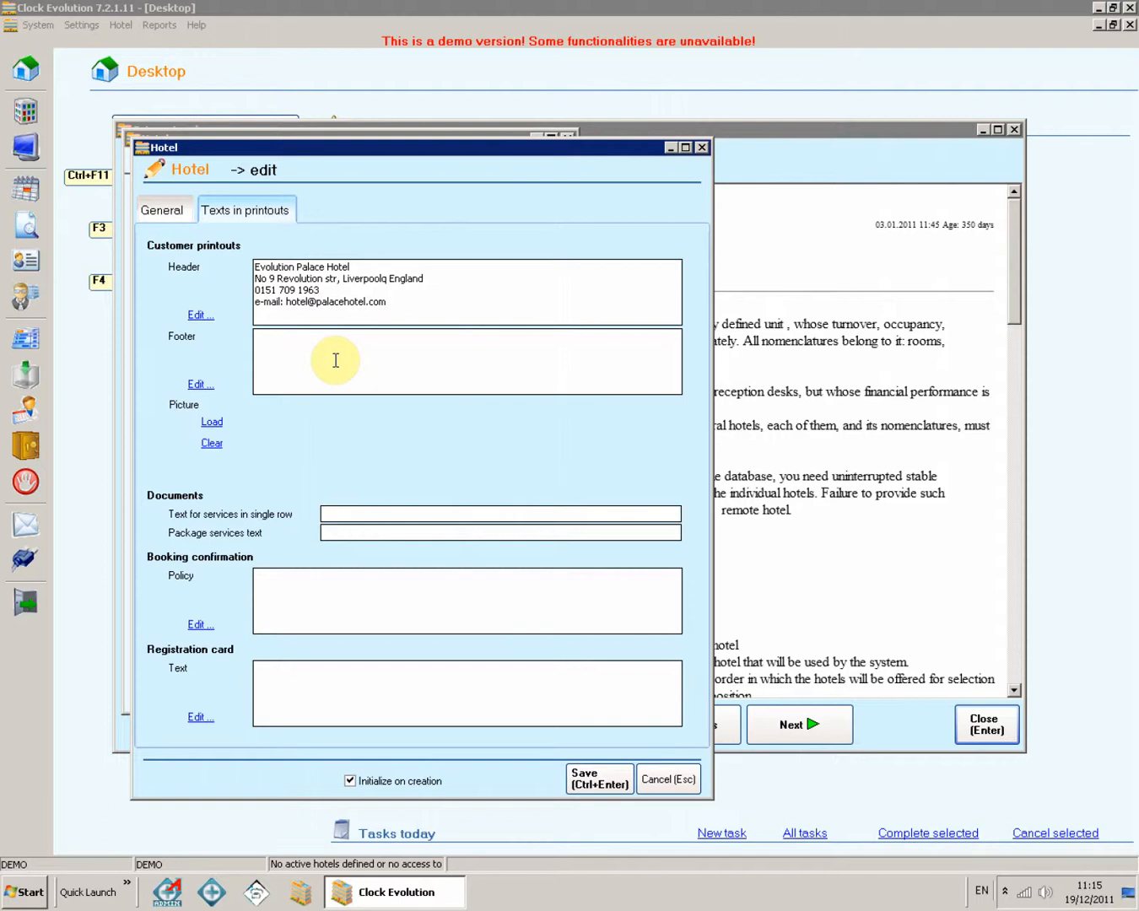
- Type 'Thank you for staying at Evolution Palace Hotel' as the printout footer
{"action": "type", "text": "Thank"}
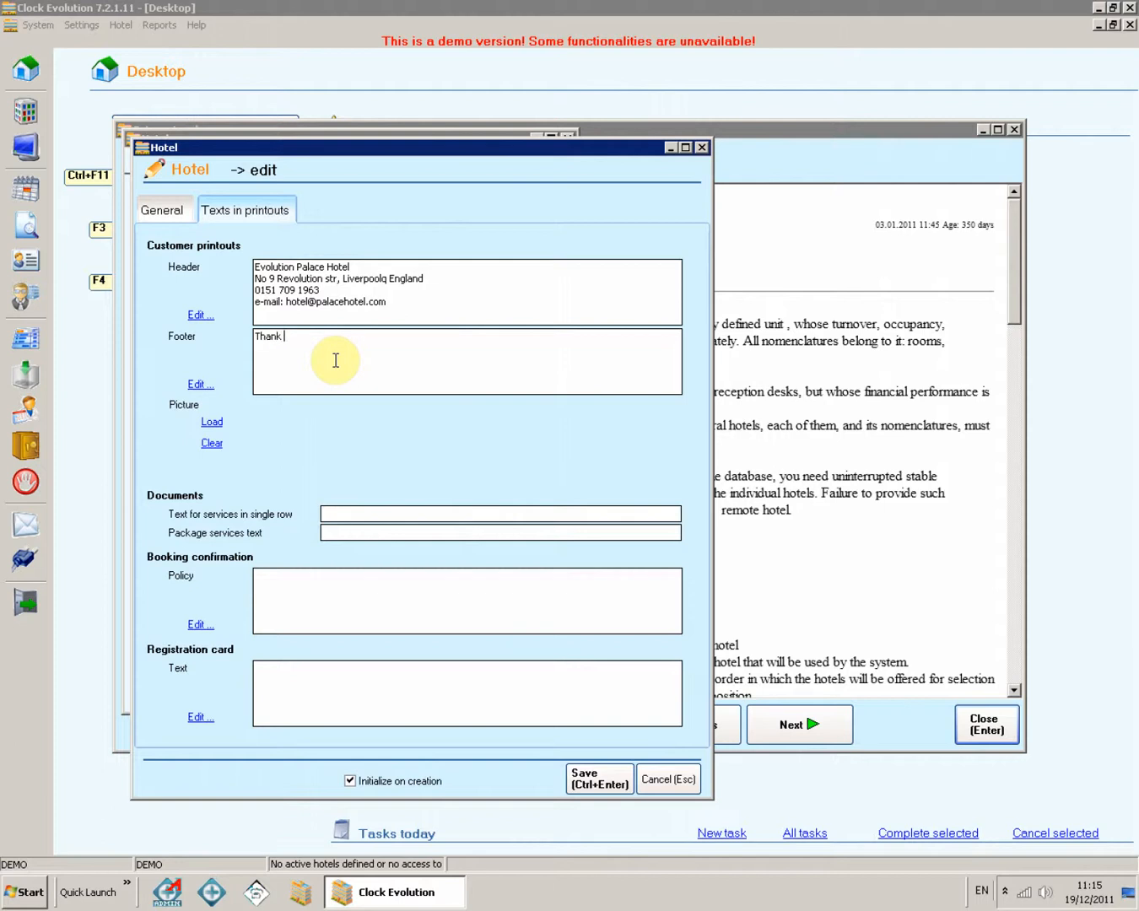
{"action": "type", "text": "you for st"}
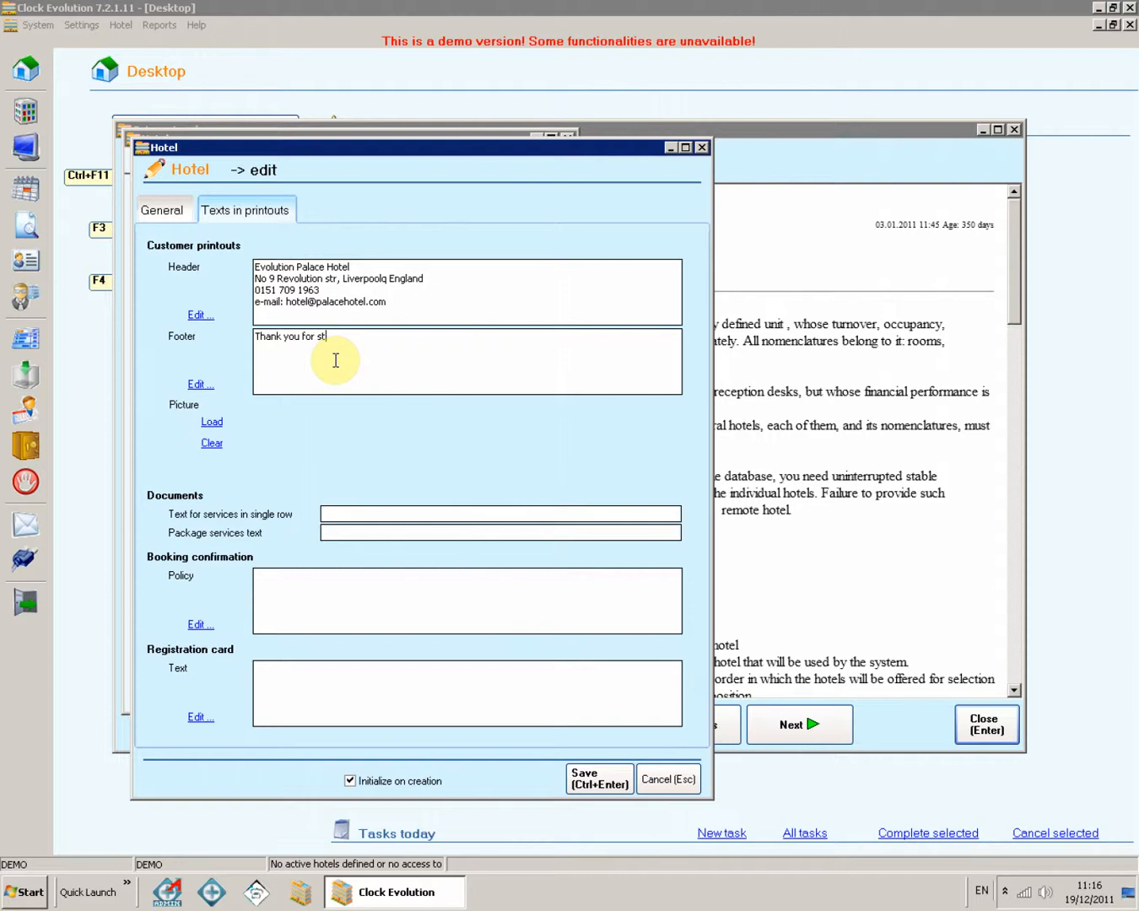
{"action": "type", "text": "aying at"}
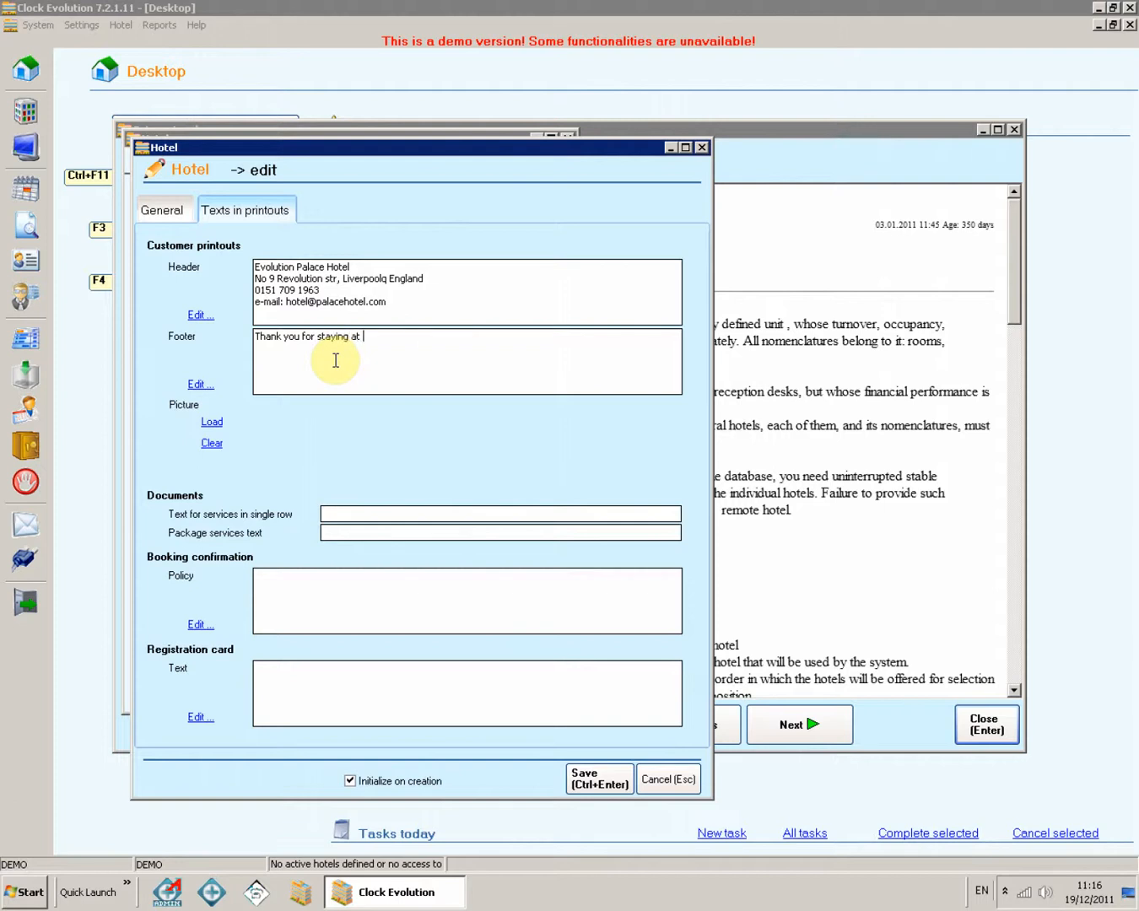
{"action": "type", "text": "Evolution Palace Hotel"}
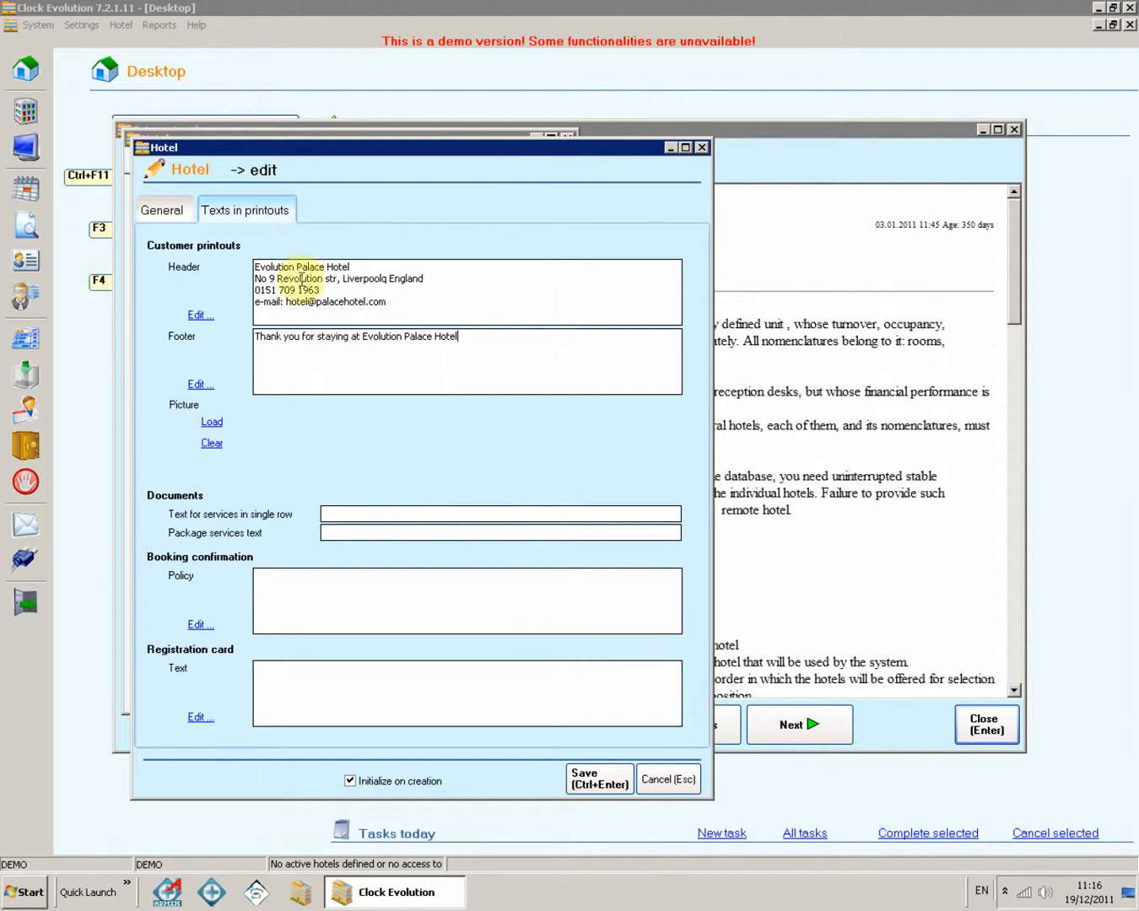
- Centre all header text and the footer text in the Rich Editor and accept
{"action": "left_click", "coordinate": [200, 315]}
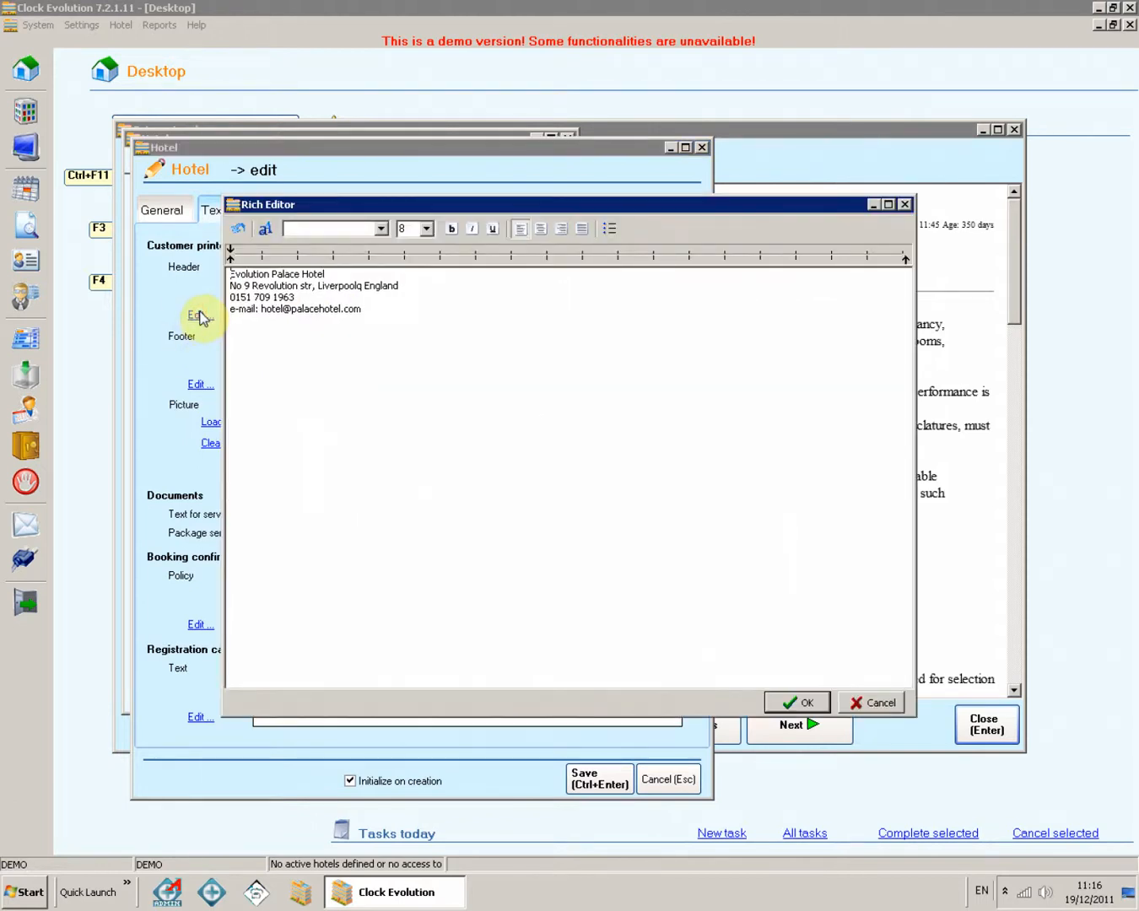
{"action": "left_click", "coordinate": [540, 228]}
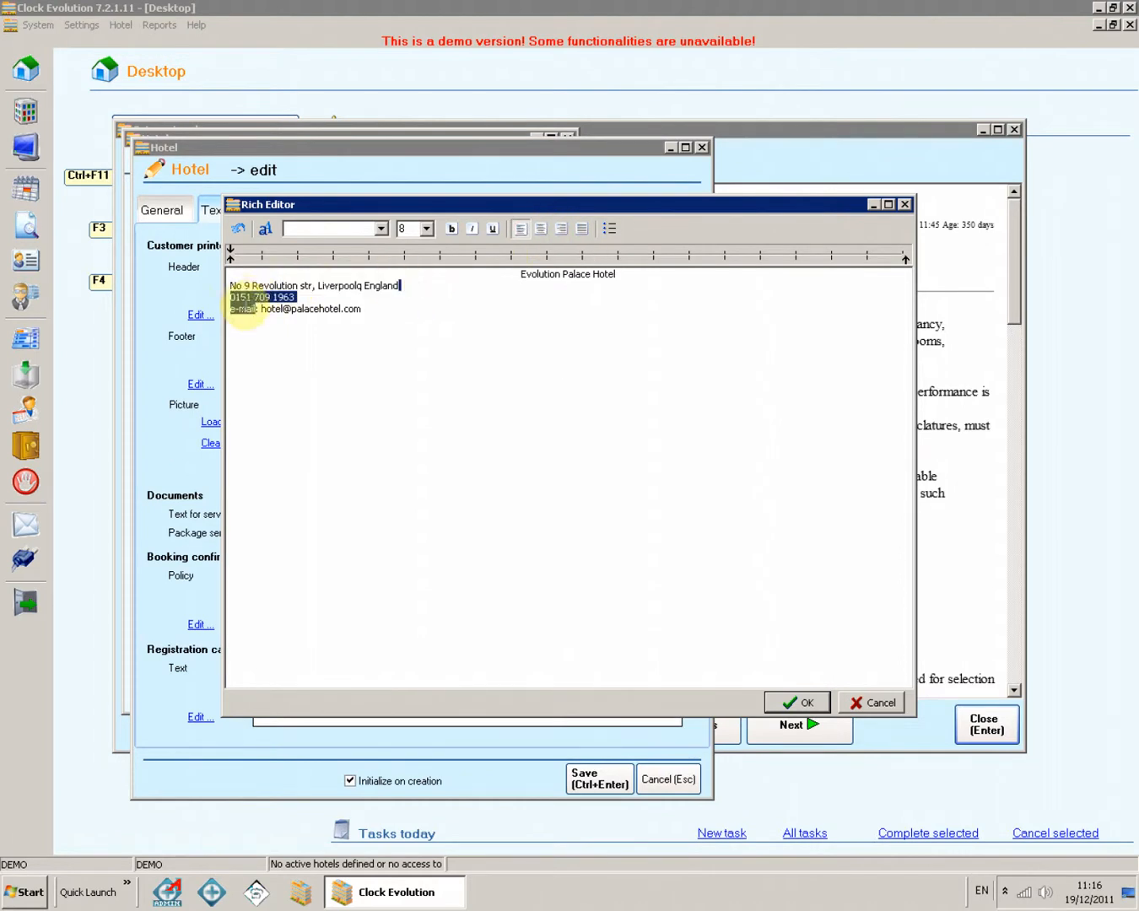
{"action": "left_click", "coordinate": [540, 229]}
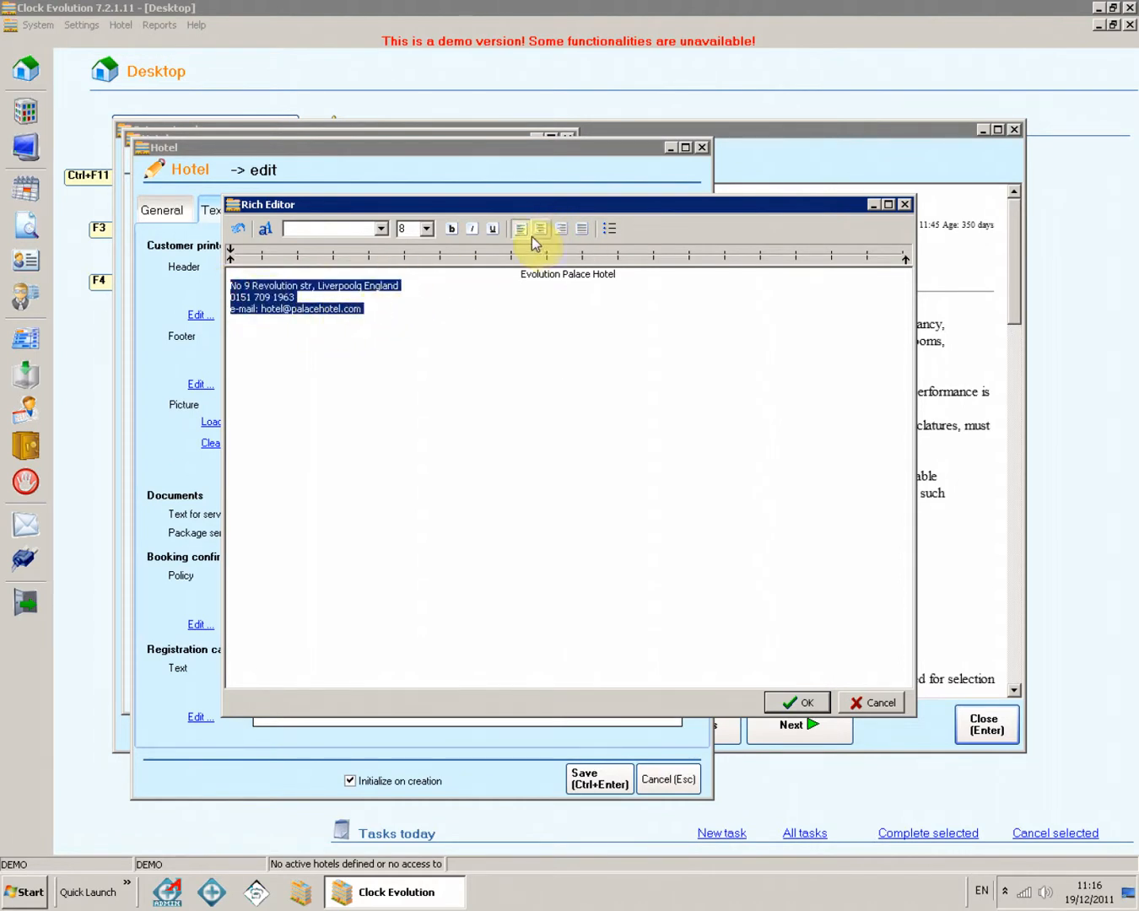
{"action": "left_click", "coordinate": [540, 228]}
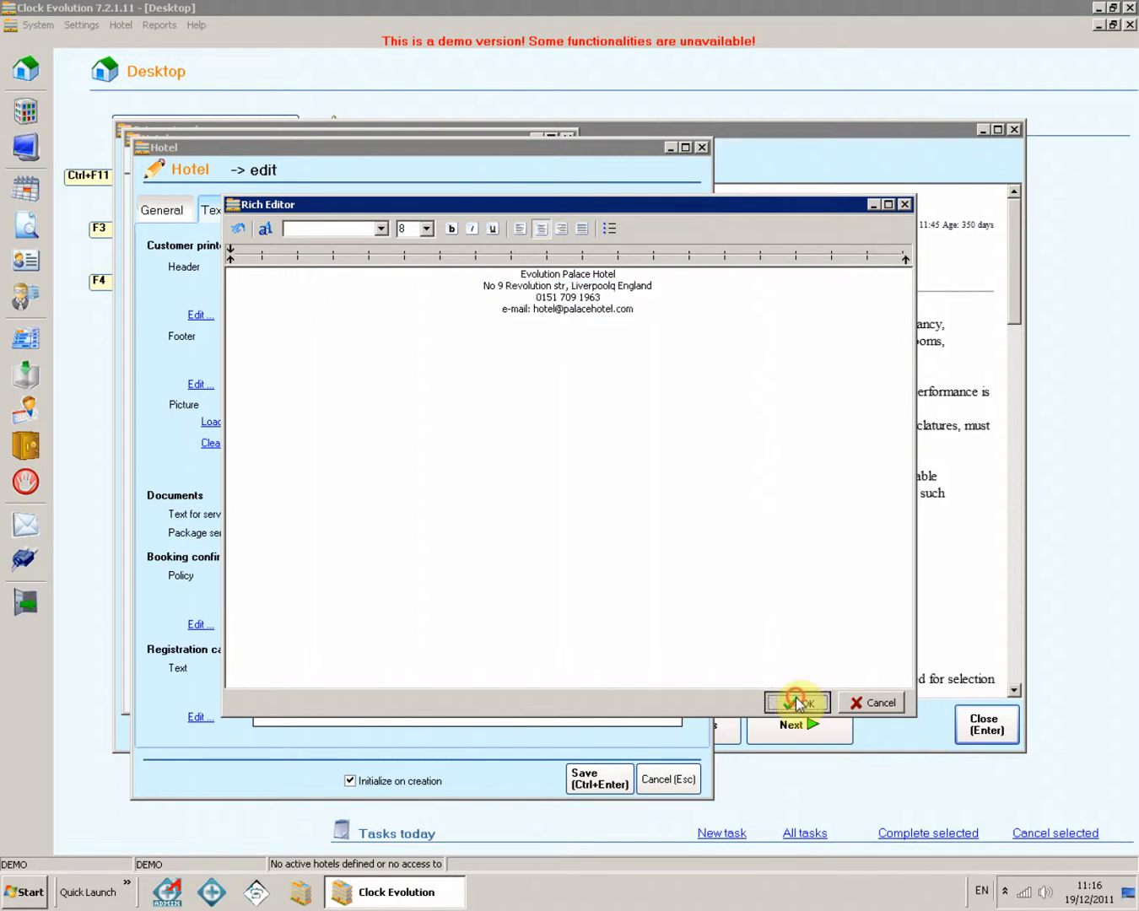
{"action": "left_click", "coordinate": [797, 702]}
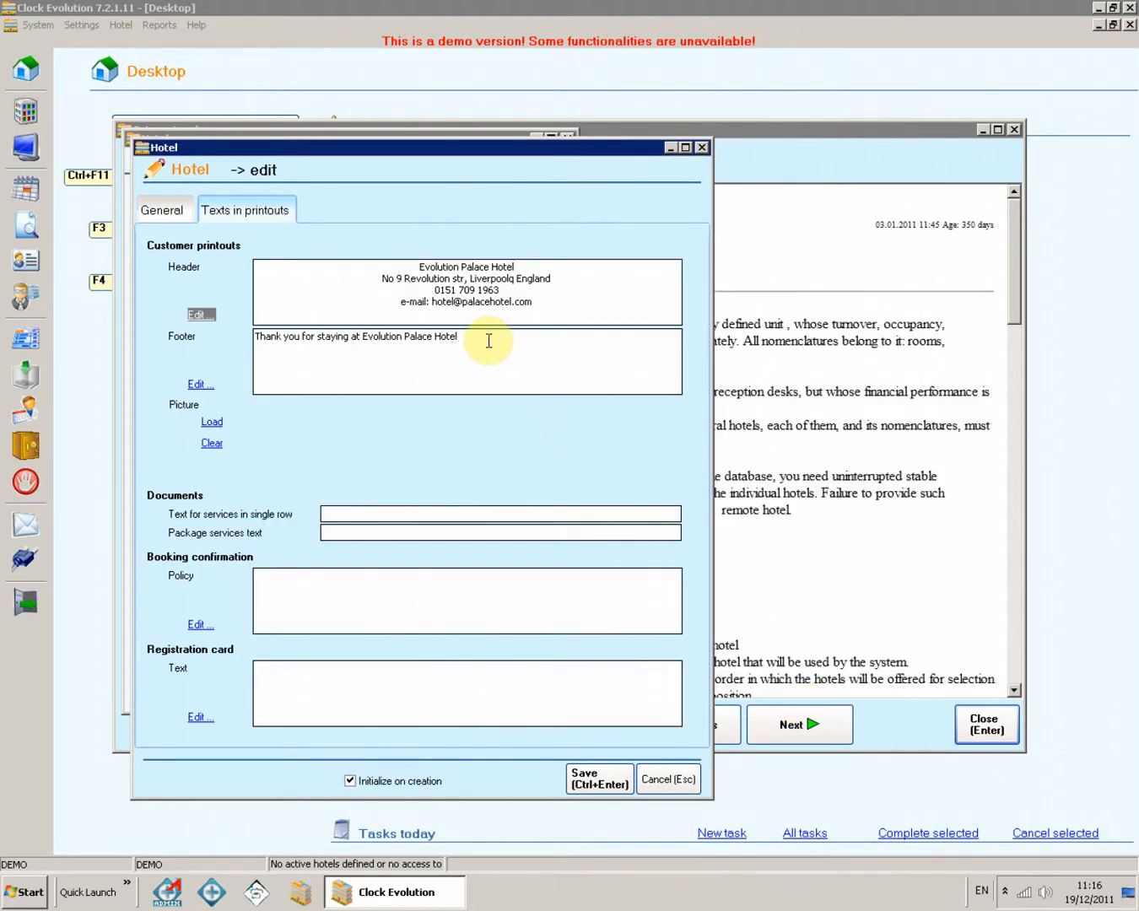
{"action": "left_click", "coordinate": [200, 384]}
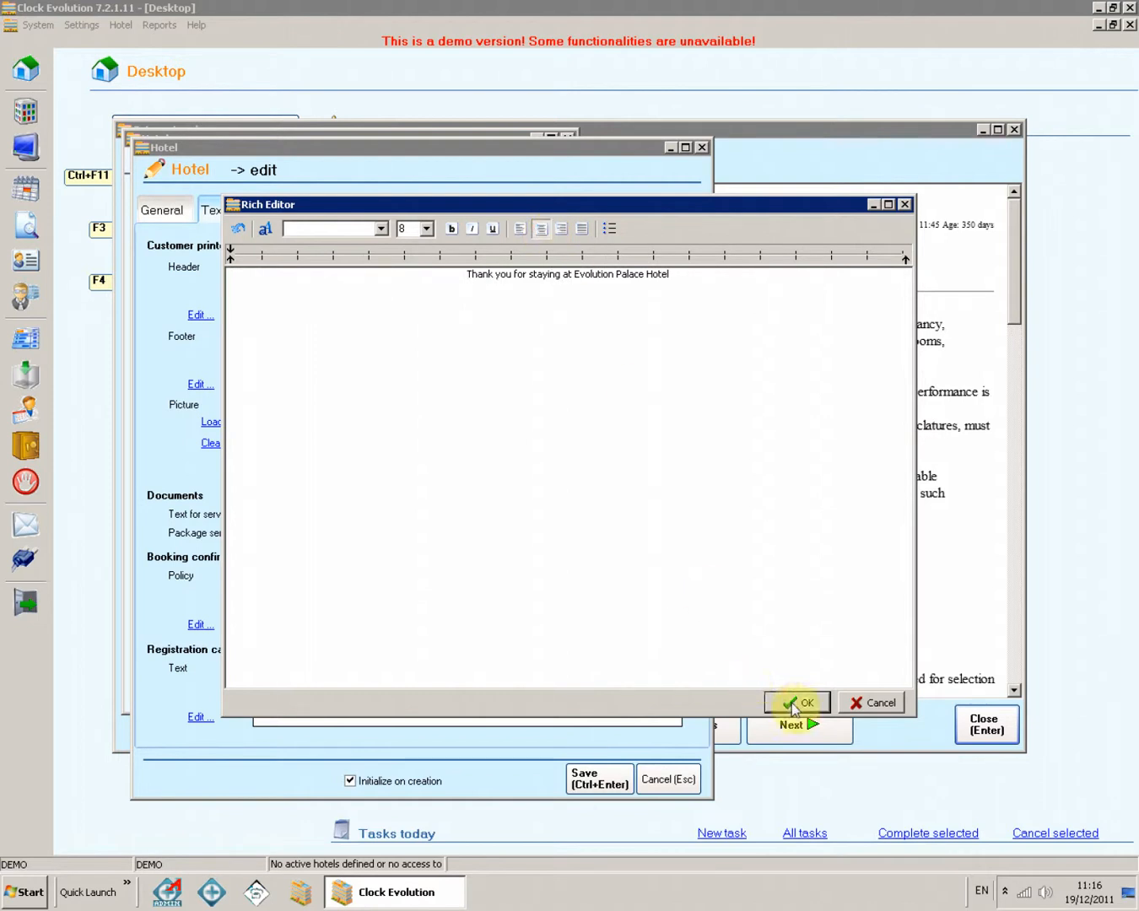
{"action": "left_click", "coordinate": [796, 702]}
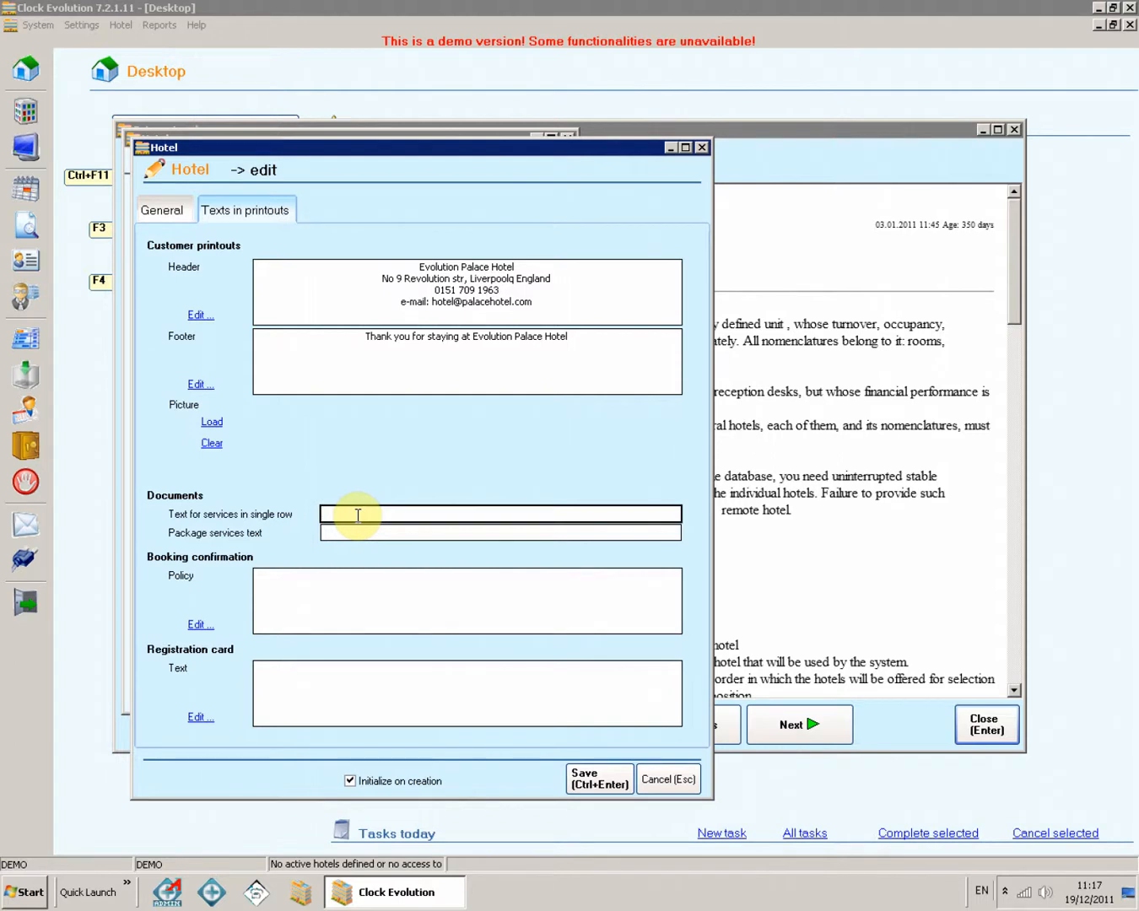
- Set single-row services text to SERVICES and package services text to NIGHTS + BREAKFAST
{"action": "type", "text": "S"}
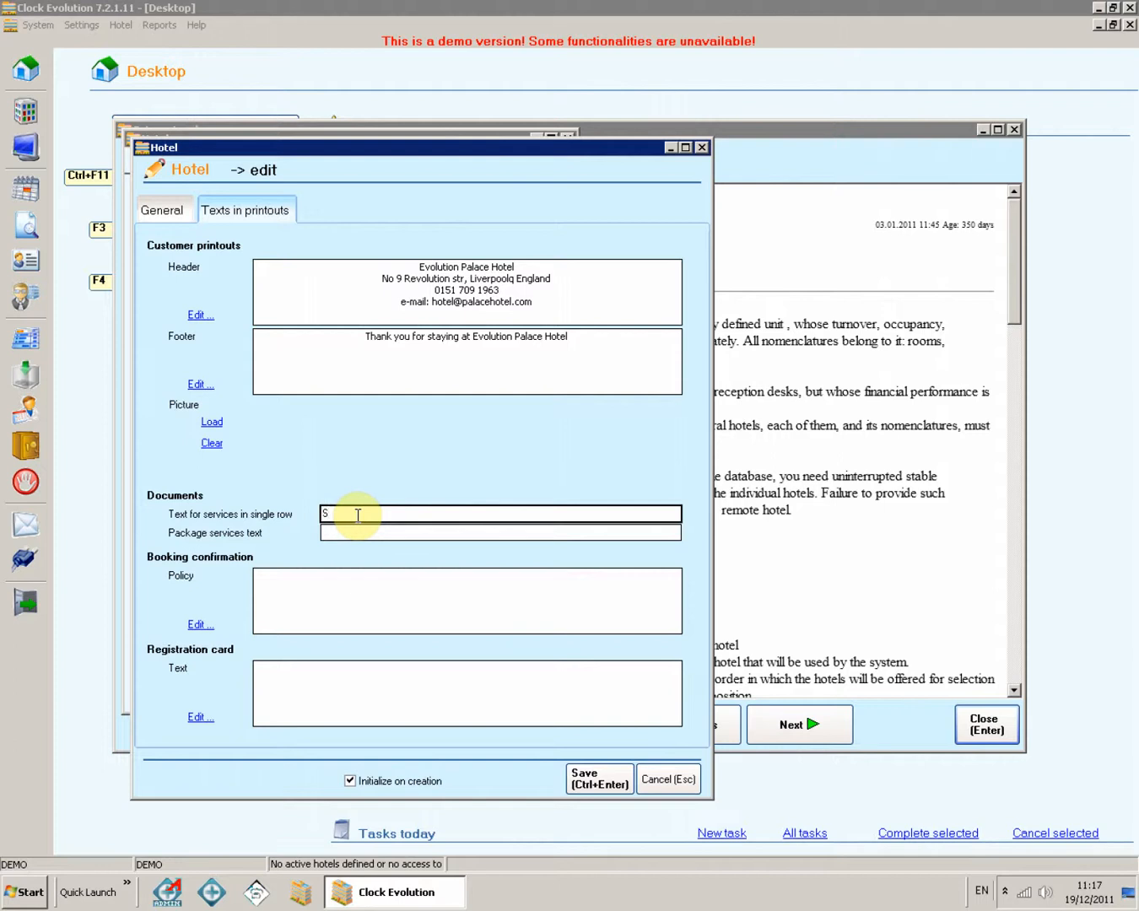
{"action": "type", "text": "ERVICES"}
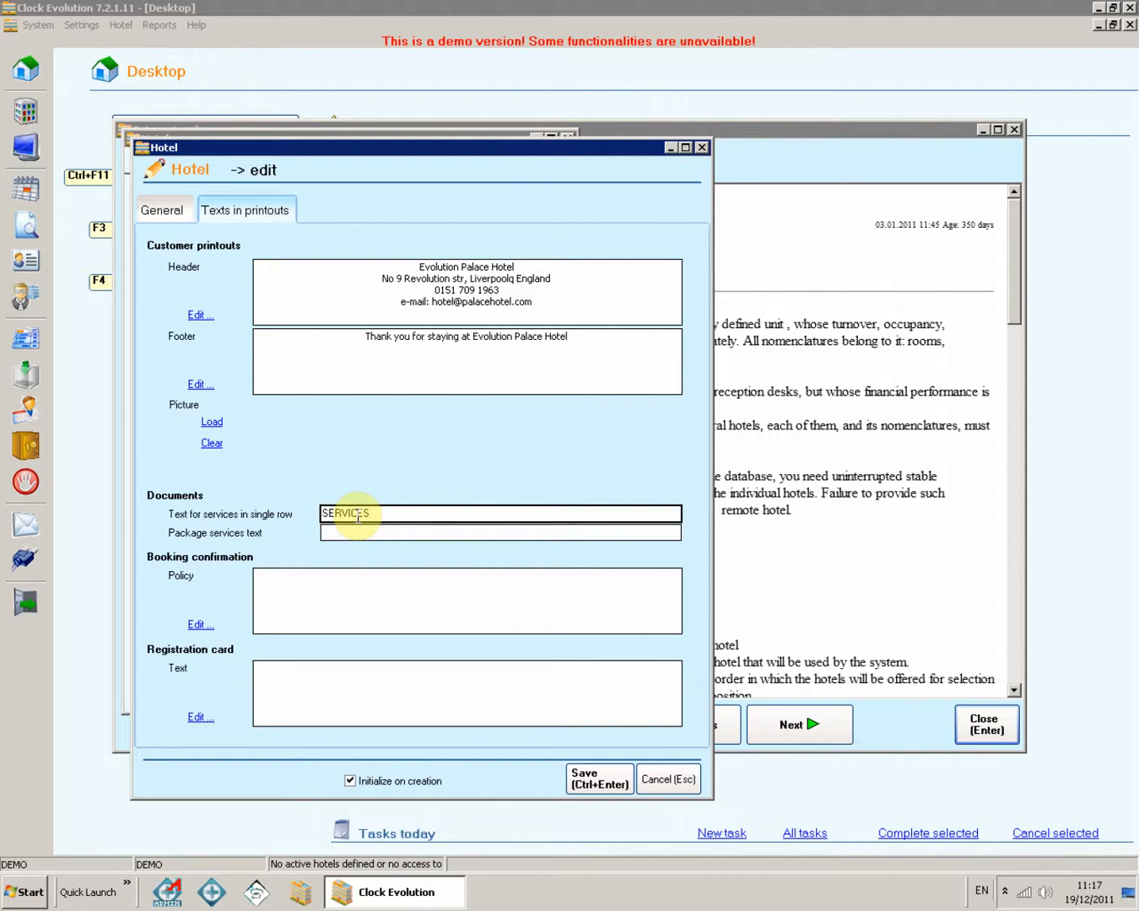
{"action": "left_click", "coordinate": [500, 532]}
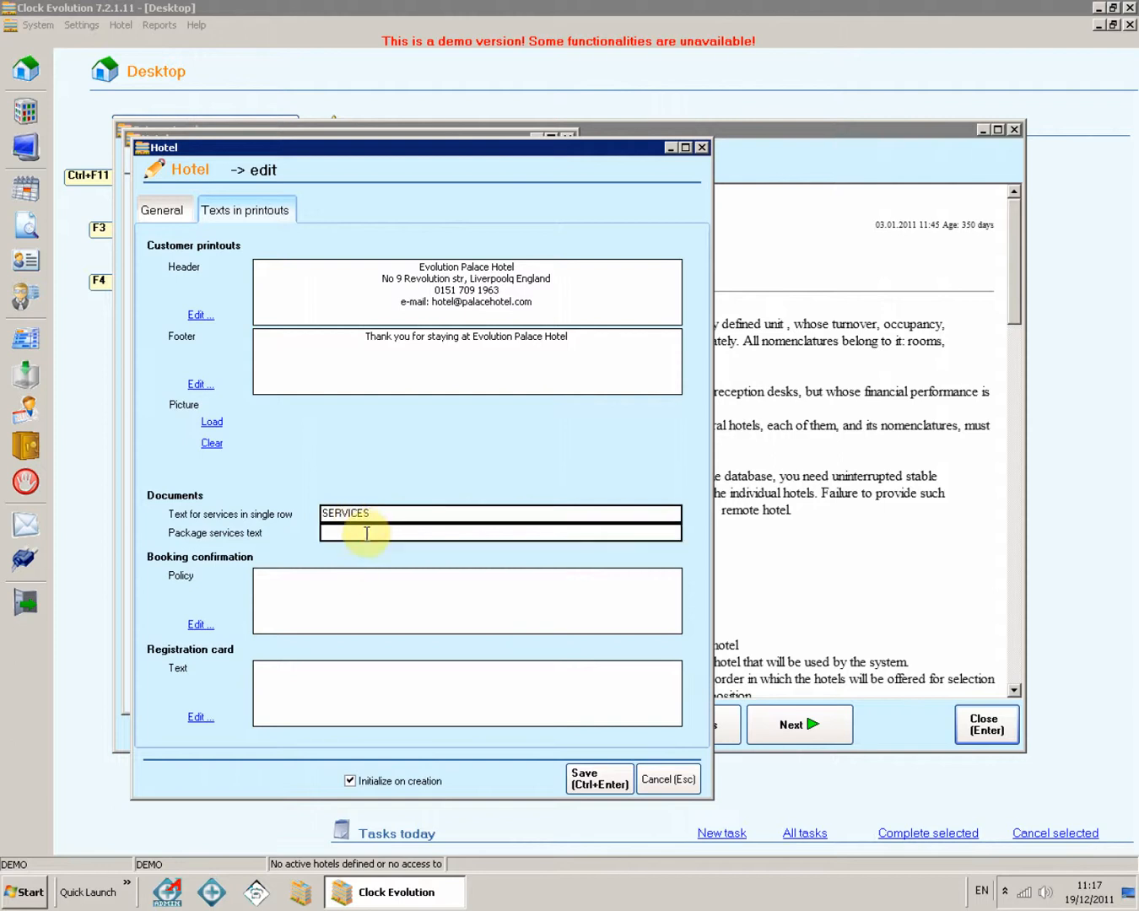
{"action": "type", "text": "NIGHTS"}
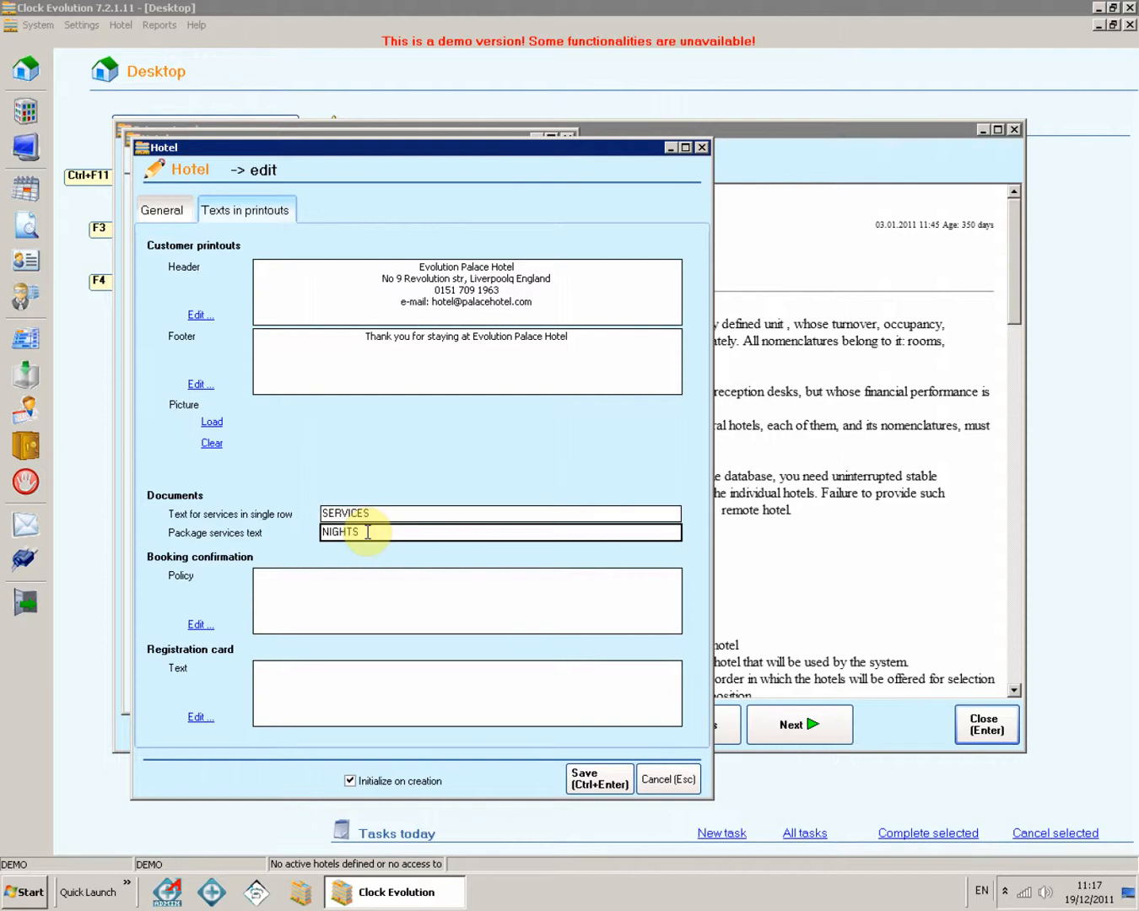
{"action": "type", "text": "+BREAKFAST"}
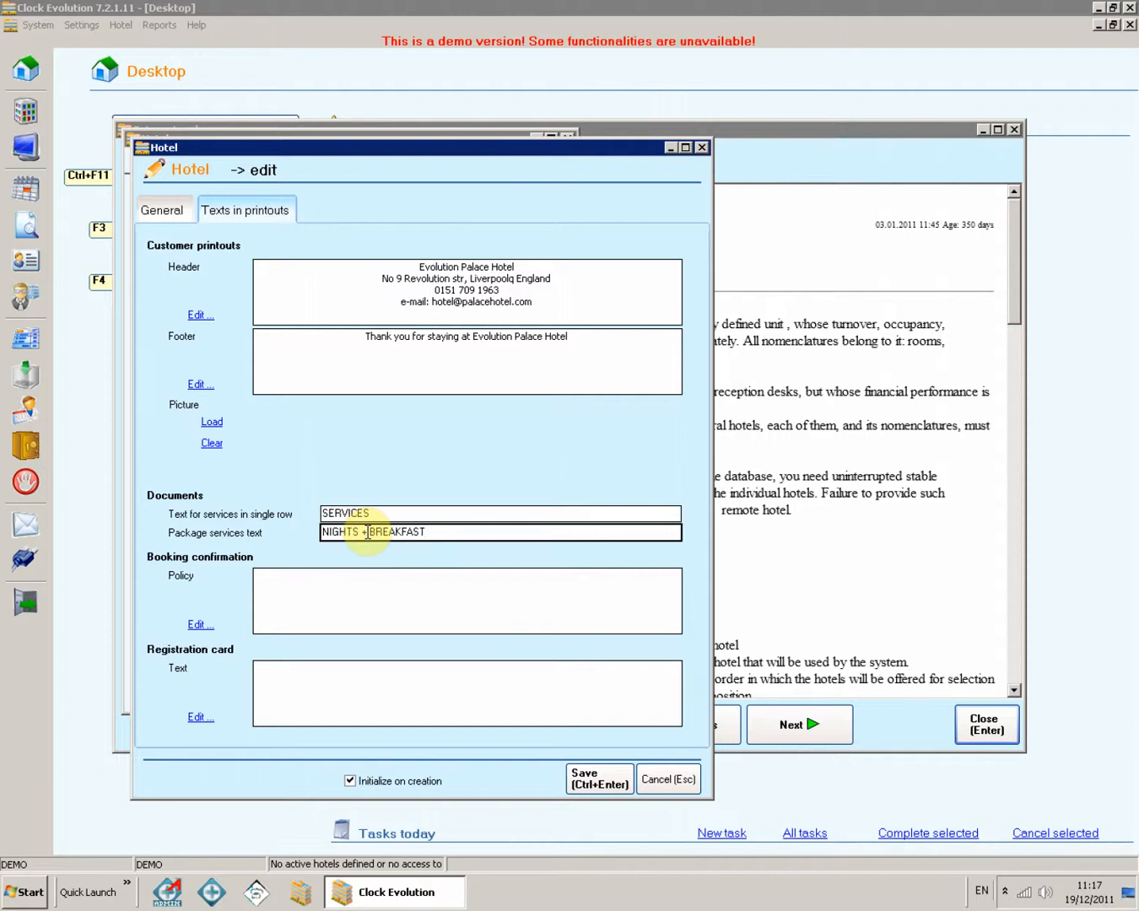
{"action": "mouse_move", "coordinate": [351, 593]}
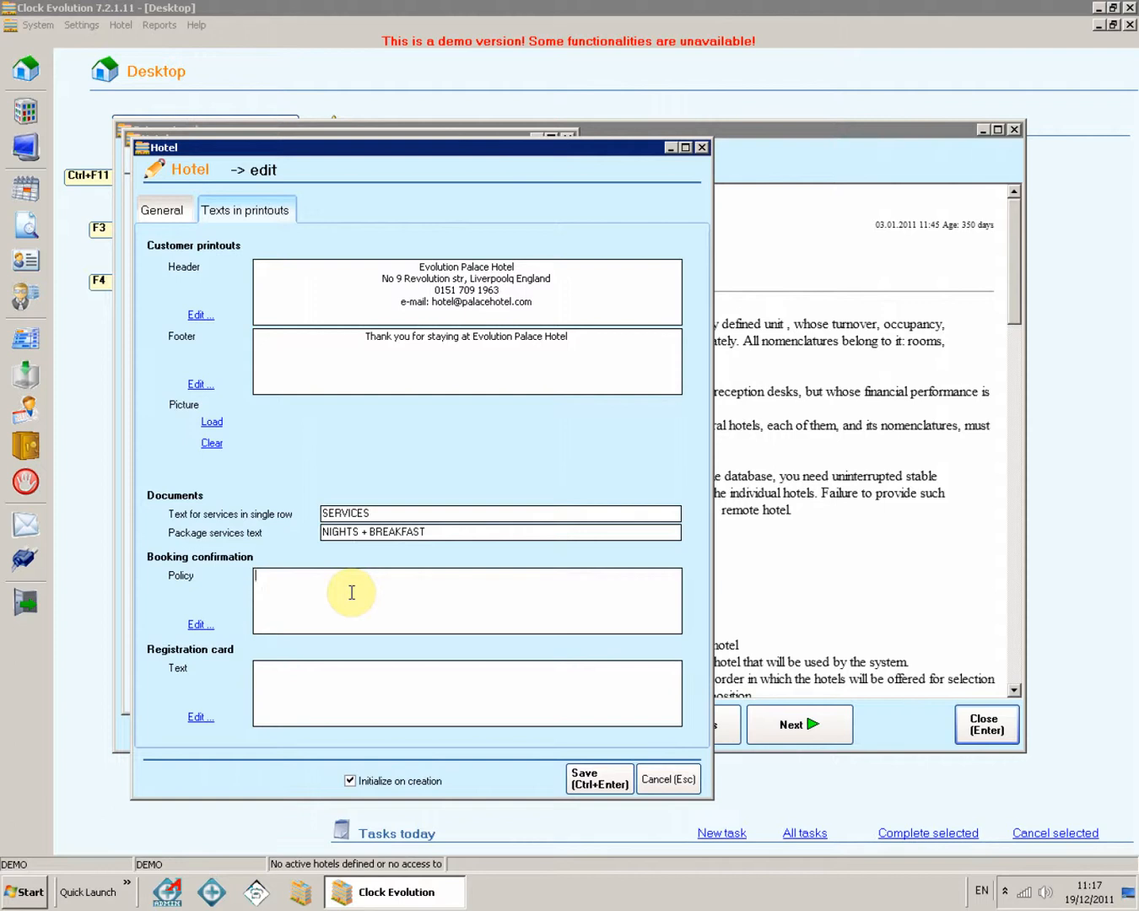
- Type a CONDITIONS heading listing accepted cards: American Express, Diners Club, Mastercard
{"action": "type", "text": "CONFIRMA"}
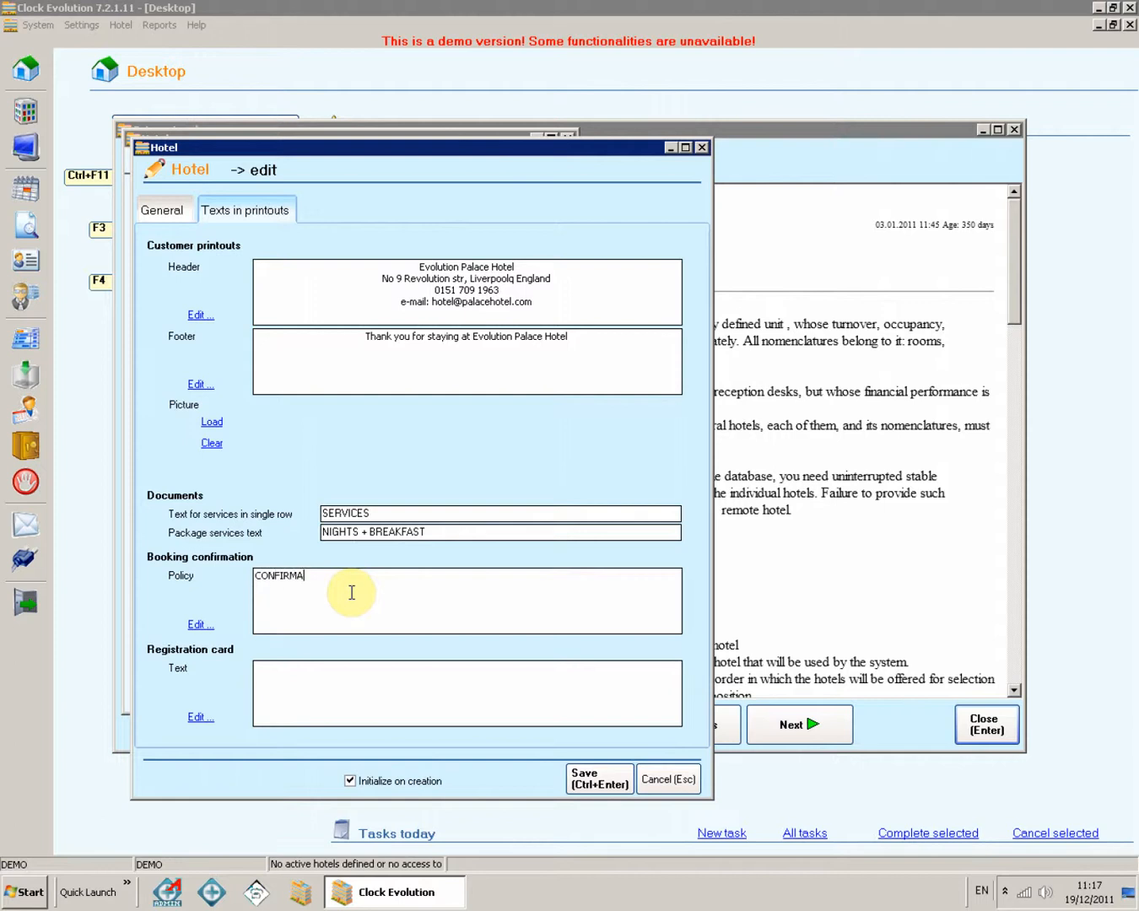
{"action": "type", "text": "TION"}
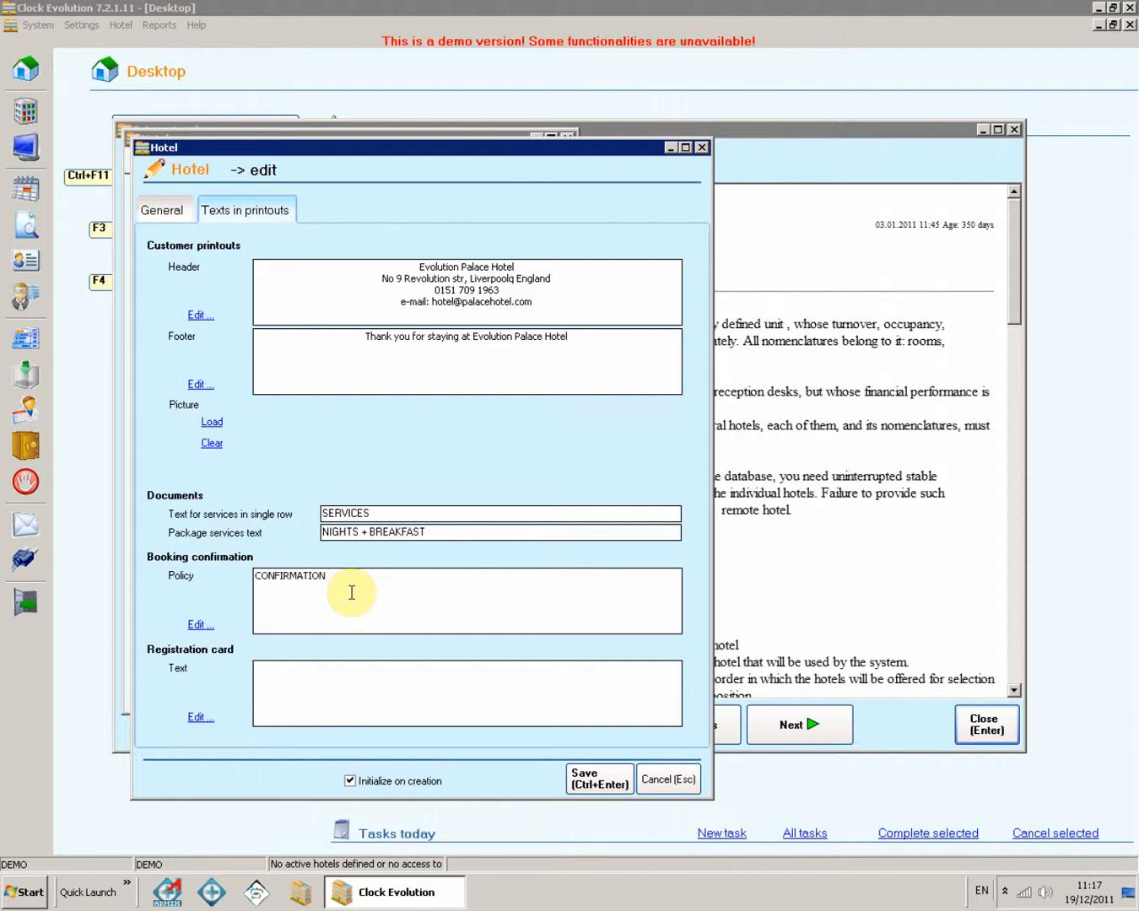
{"action": "type", "text": "CONDITIO"}
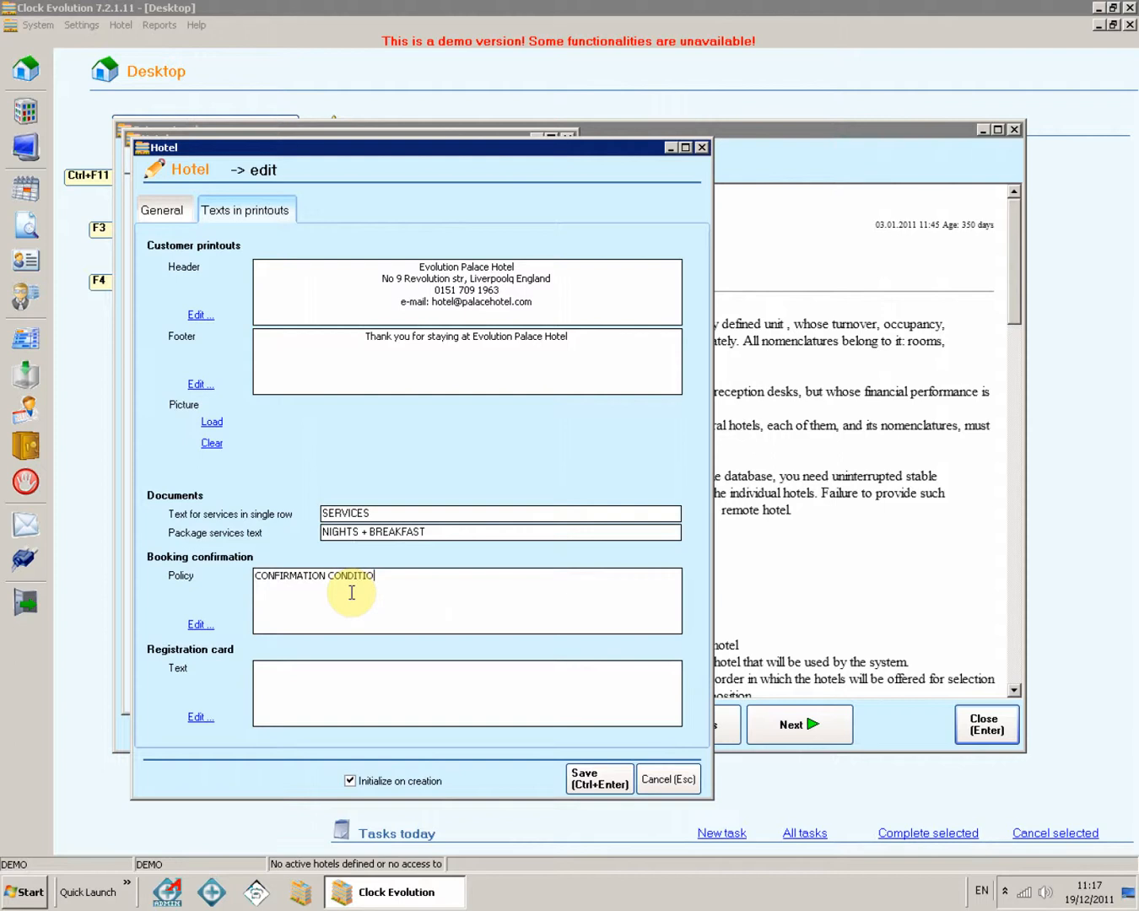
{"action": "type", "text": "NS"}
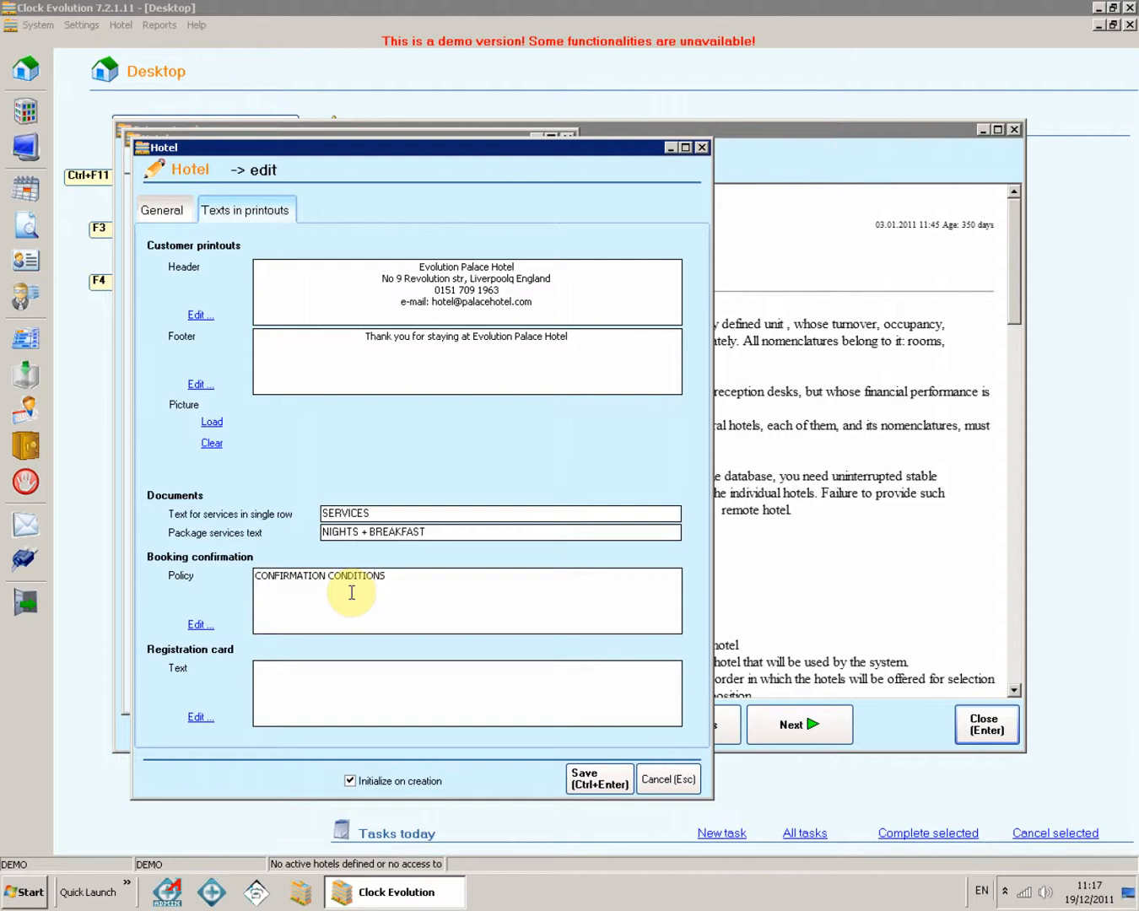
{"action": "type", "text": "We"}
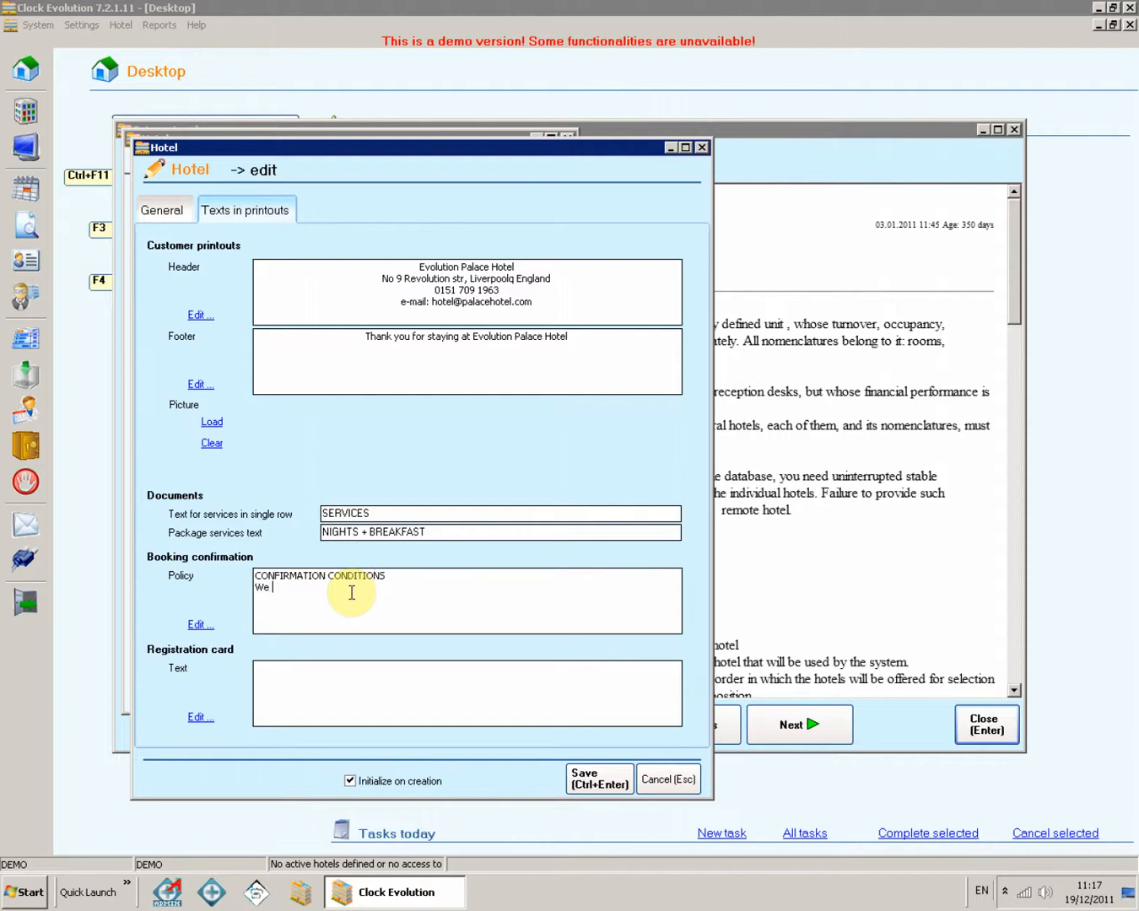
{"action": "type", "text": "acce"}
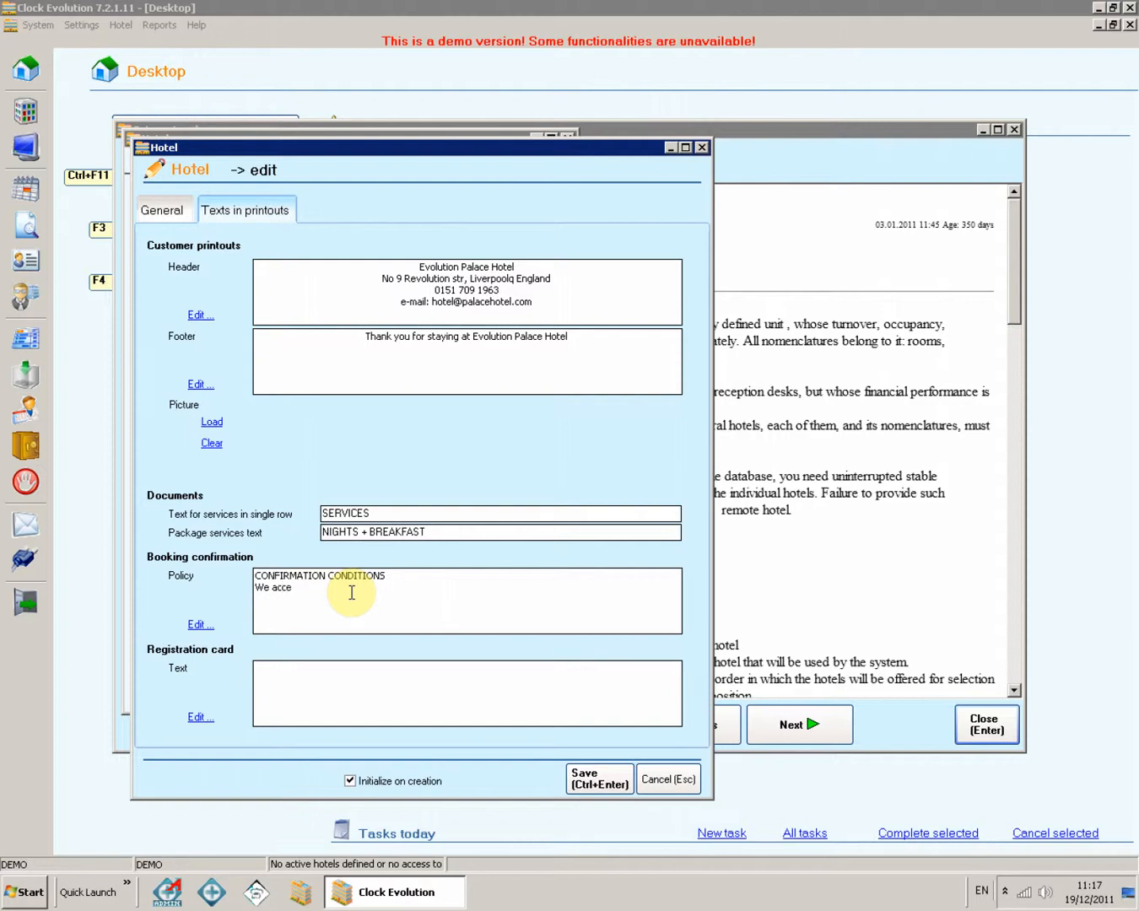
{"action": "type", "text": "p"}
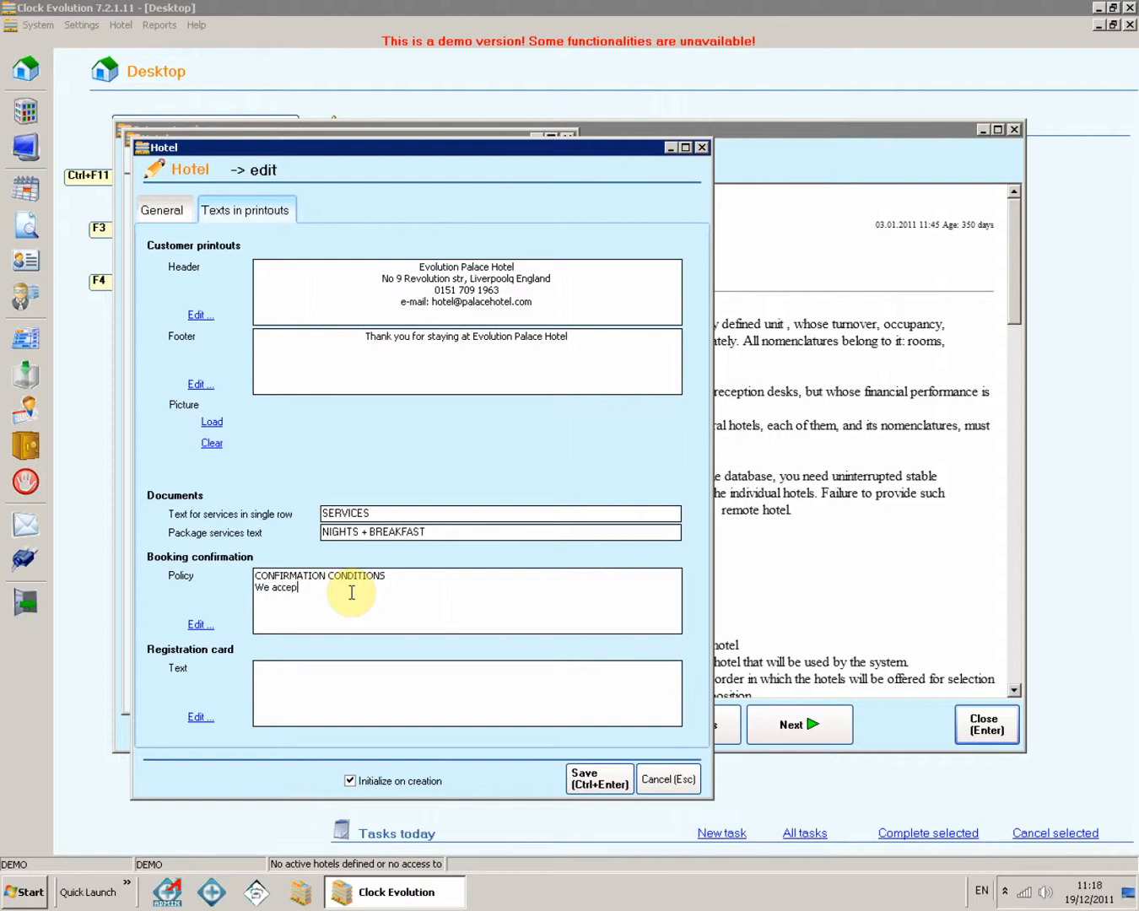
{"action": "type", "text": "American"}
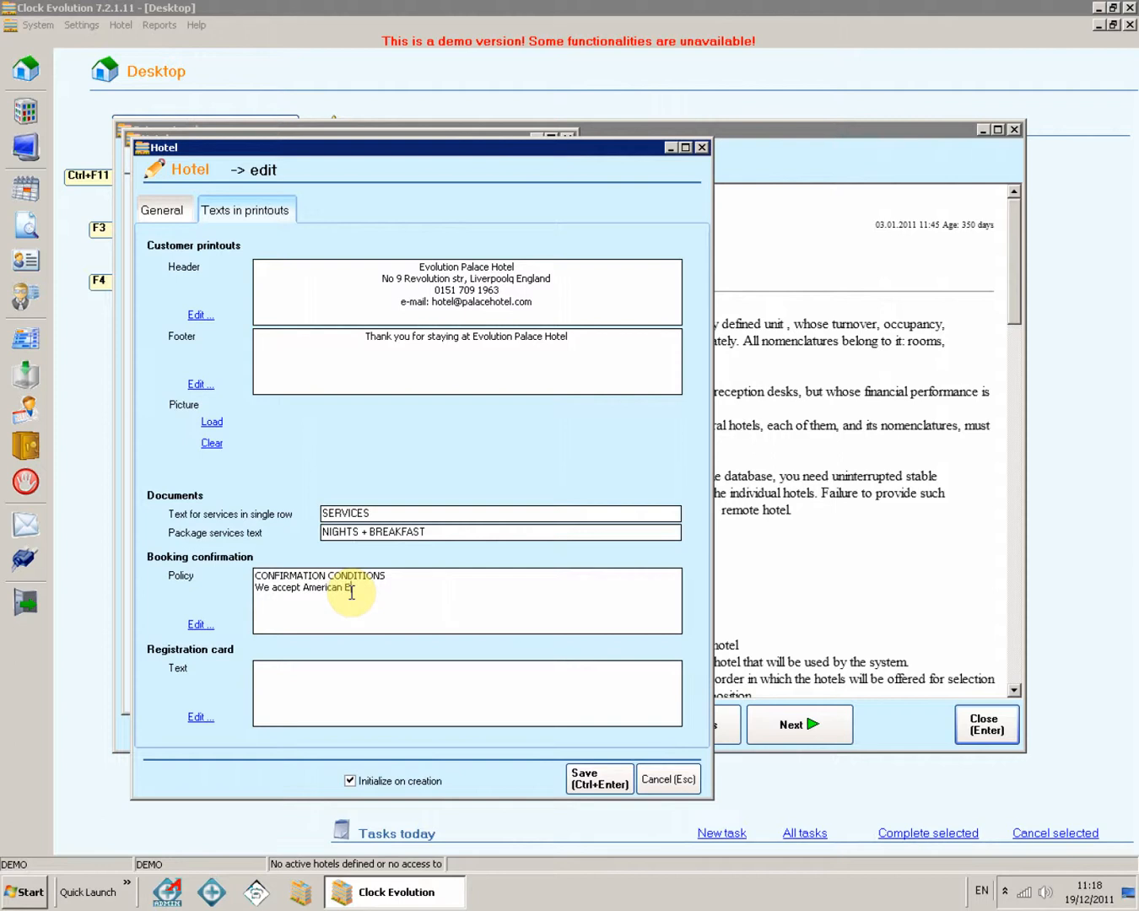
{"action": "type", "text": "Express,"}
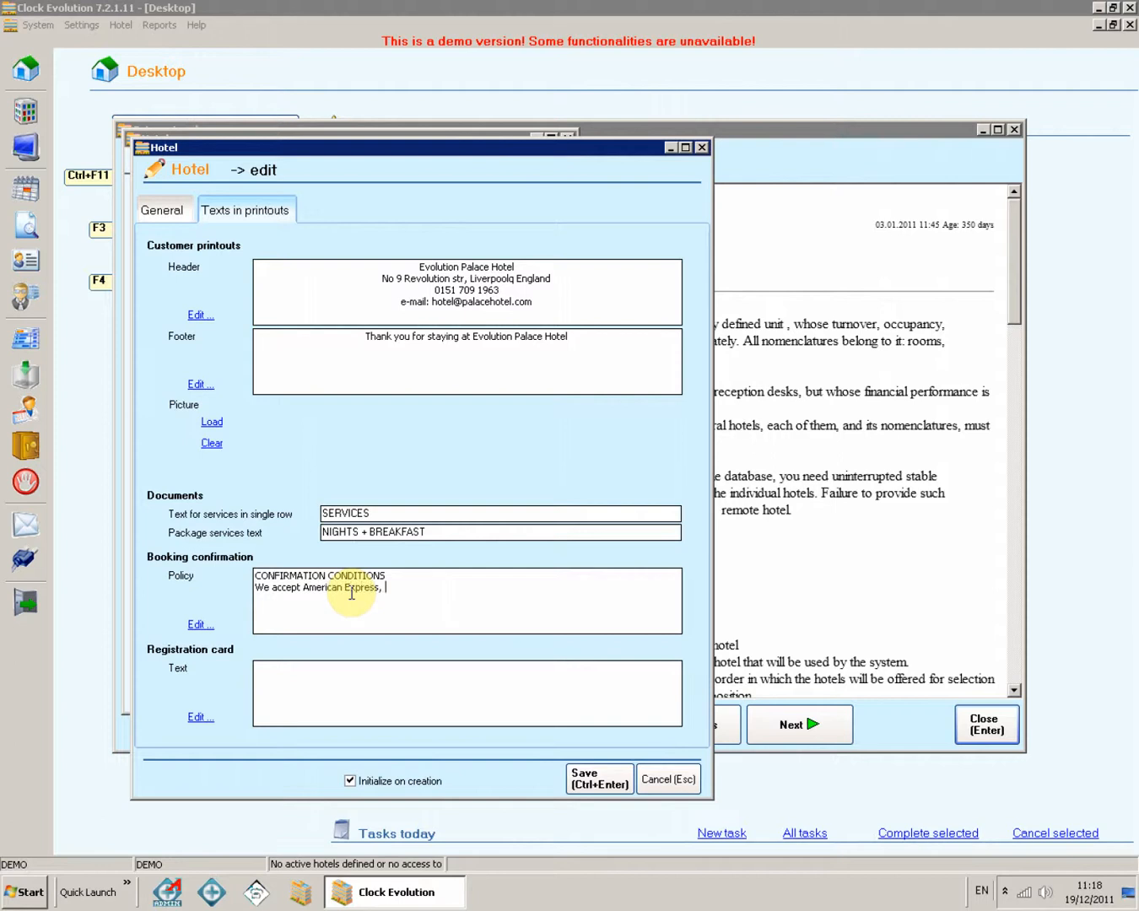
{"action": "type", "text": "Diners"}
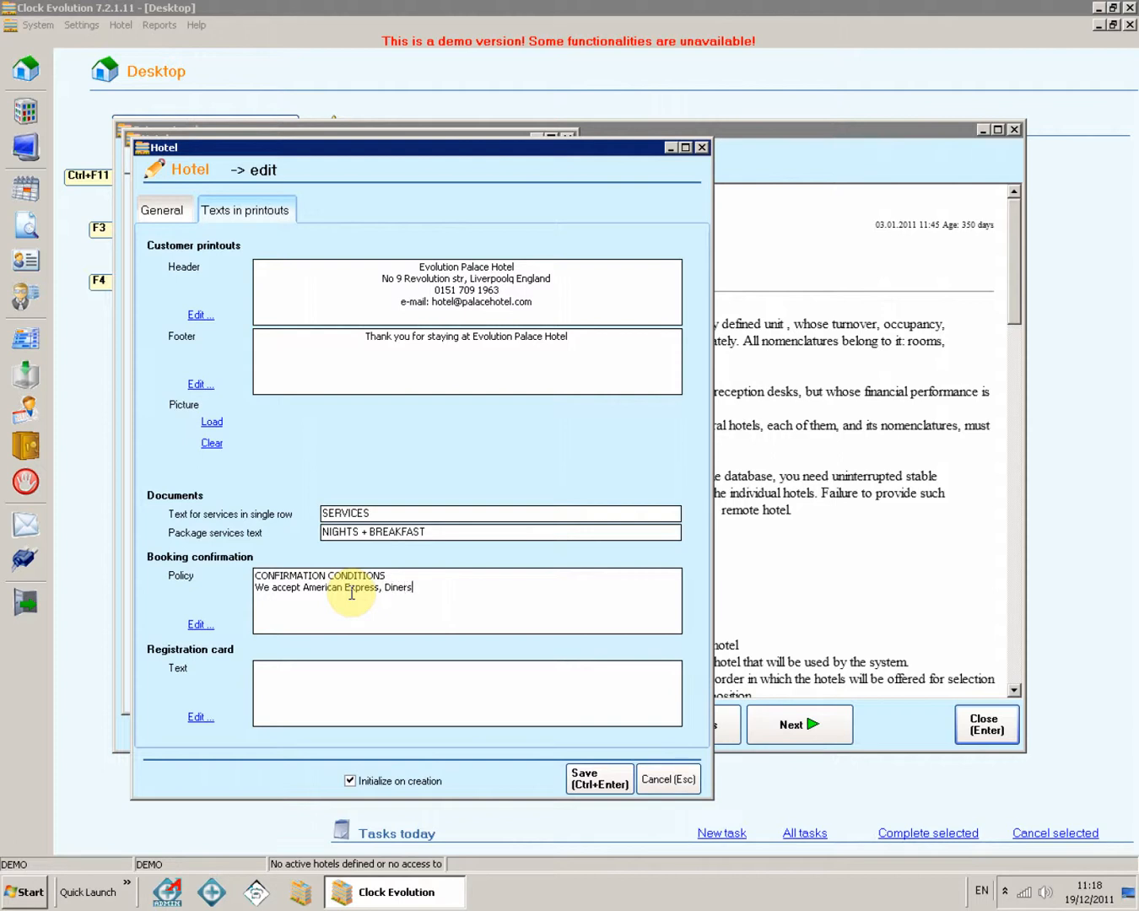
{"action": "type", "text": "Club,"}
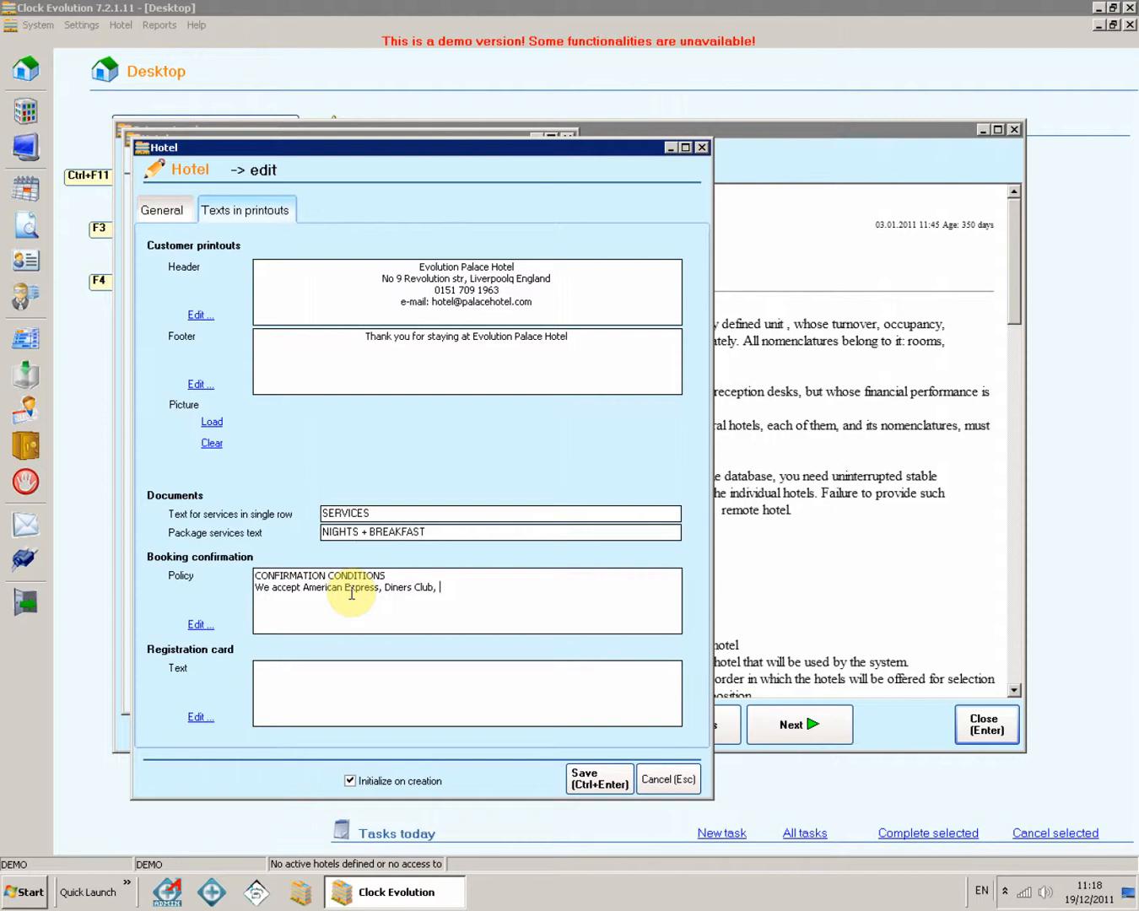
{"action": "type", "text": "Mastercard"}
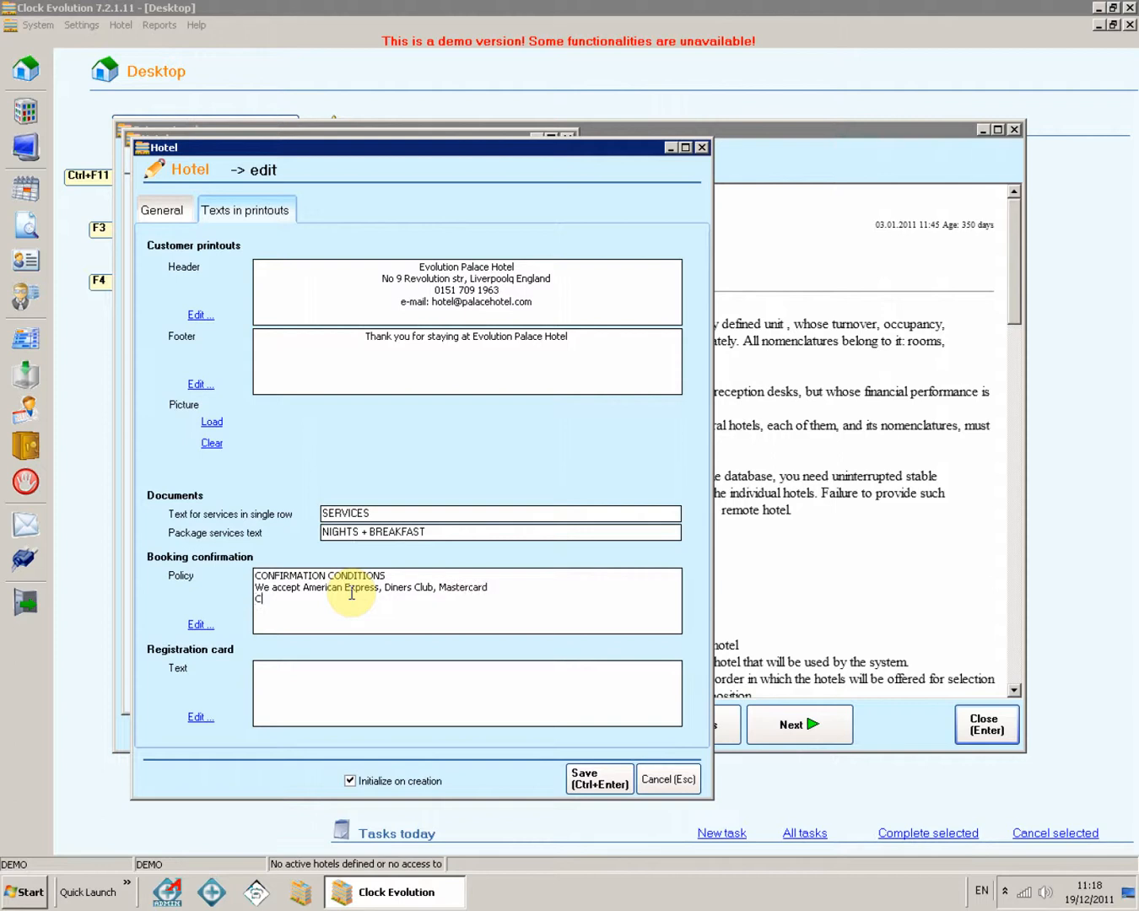
- Add the CANCELLATION section with a one-night no-show charge
{"action": "type", "text": "ANCE"}
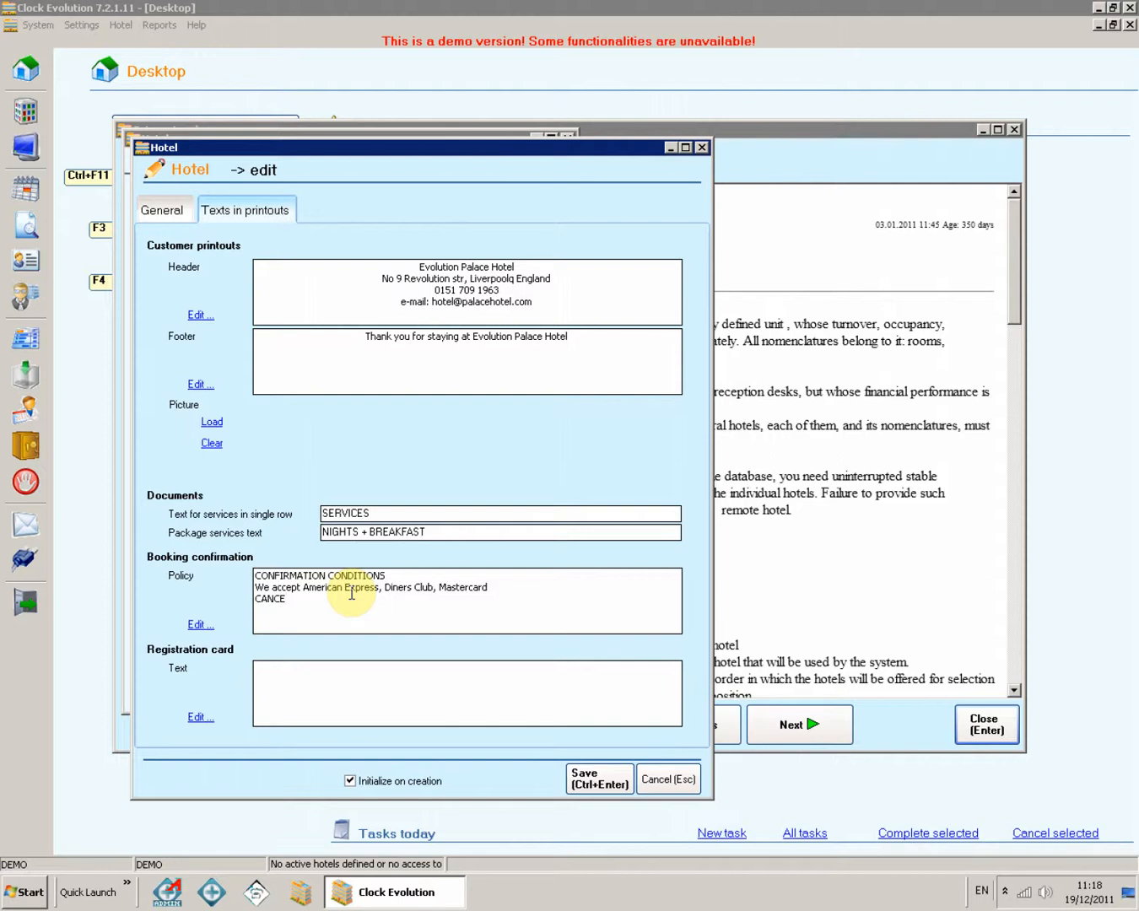
{"action": "type", "text": "LLAT"}
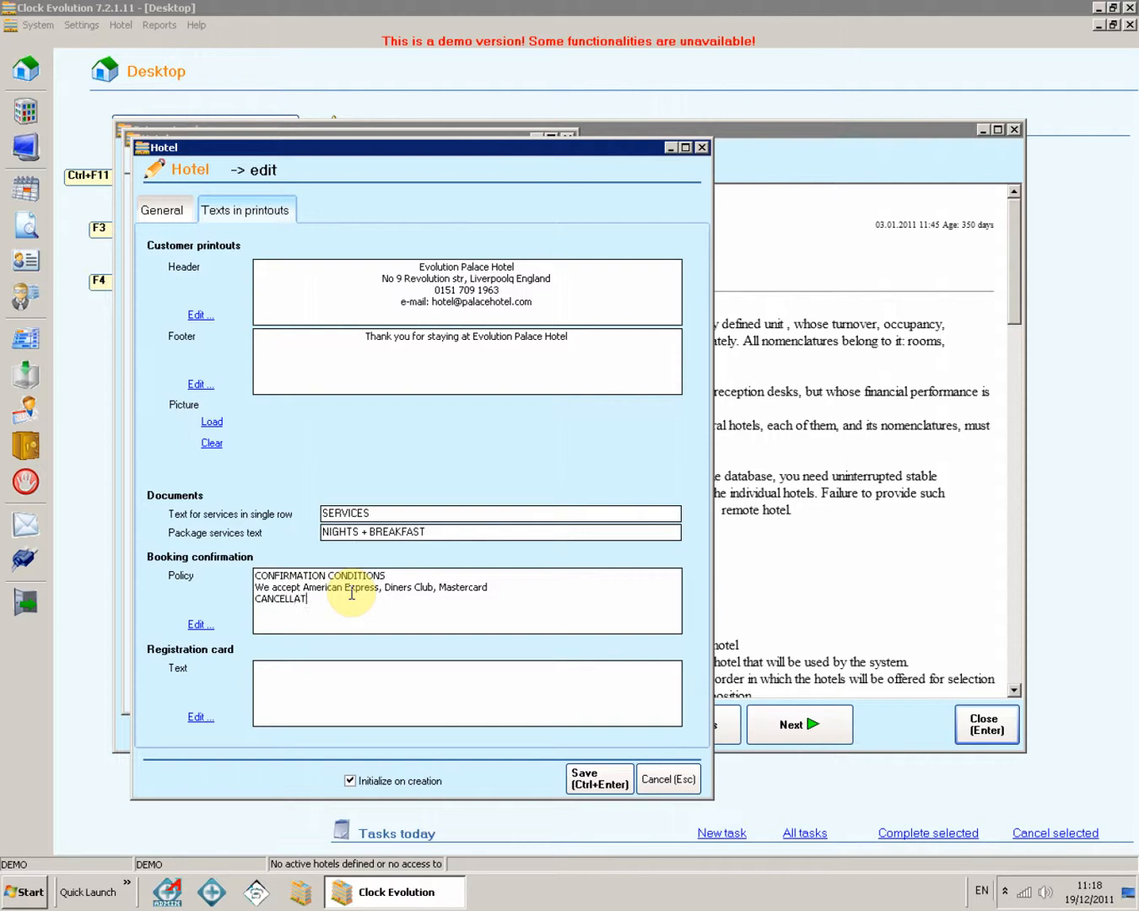
{"action": "type", "text": "ION"}
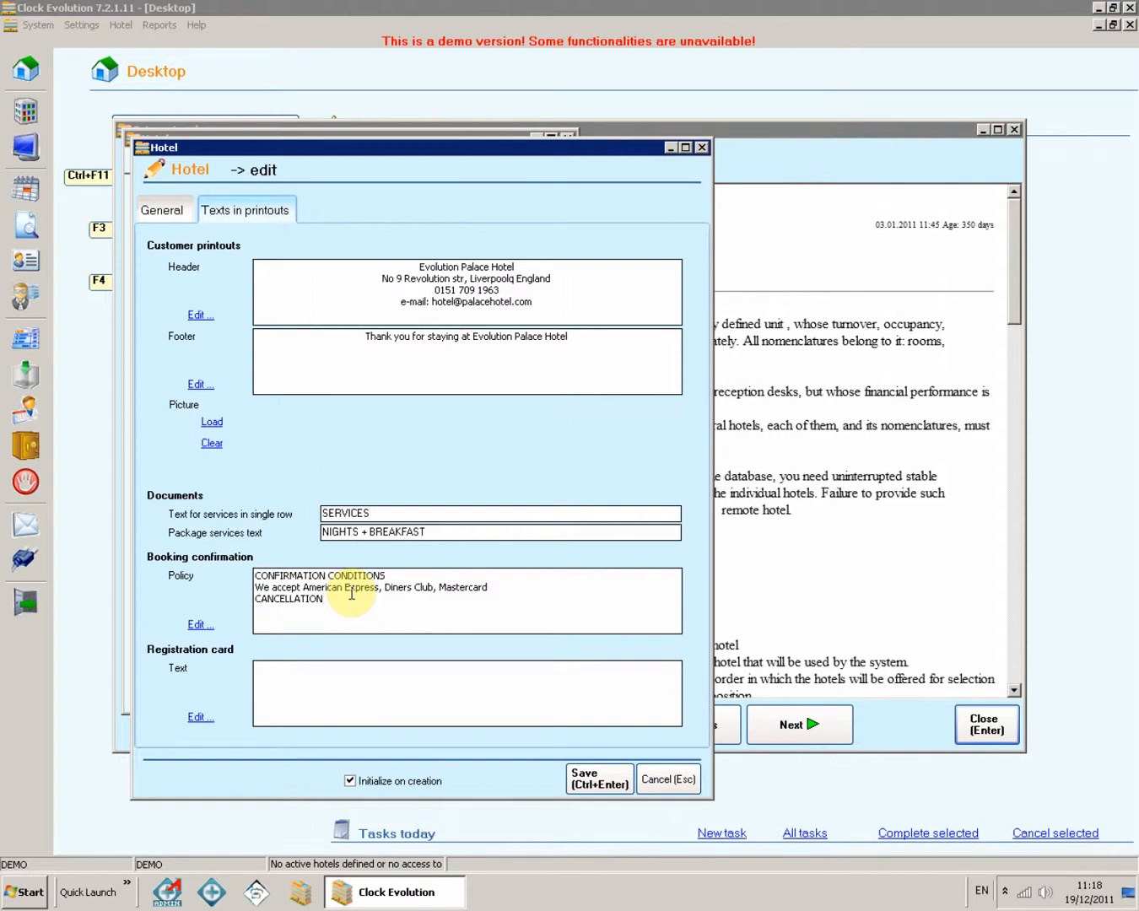
{"action": "type", "text": "No s"}
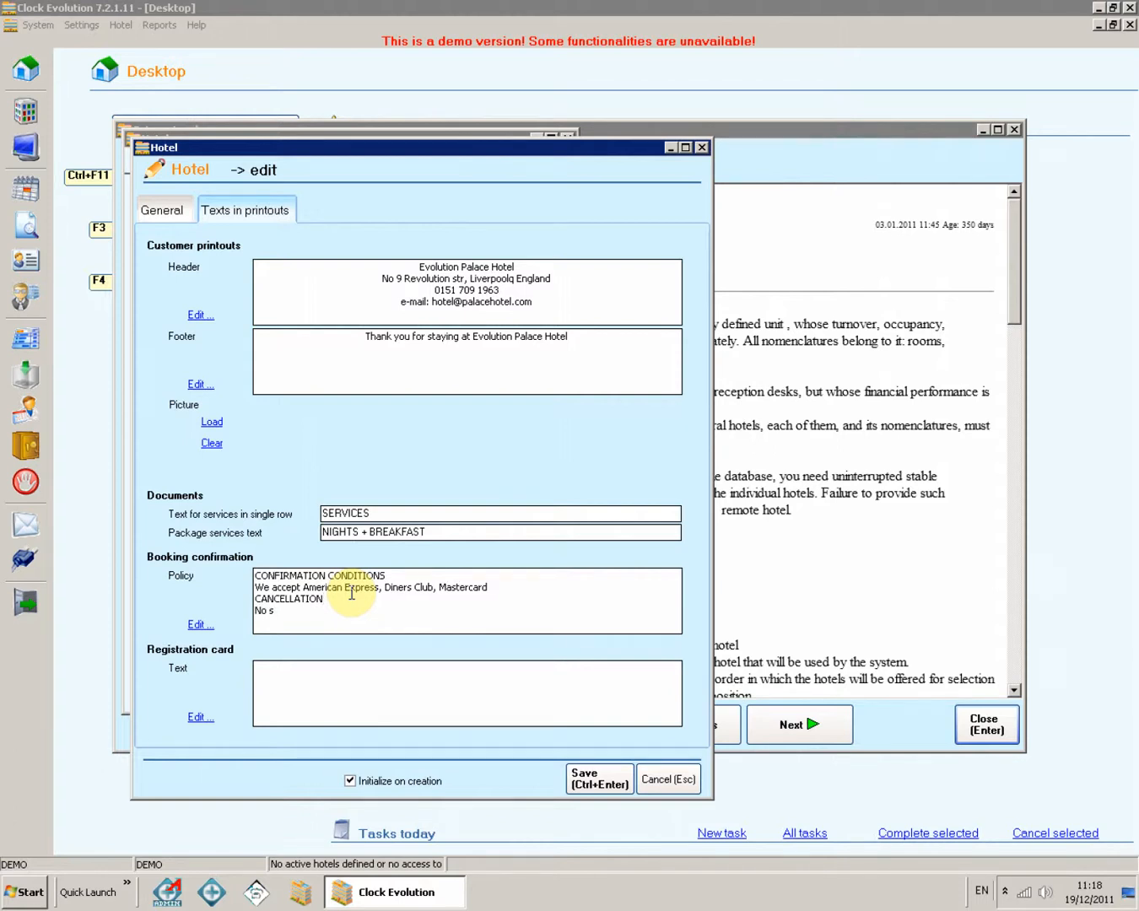
{"action": "type", "text": "how charge"}
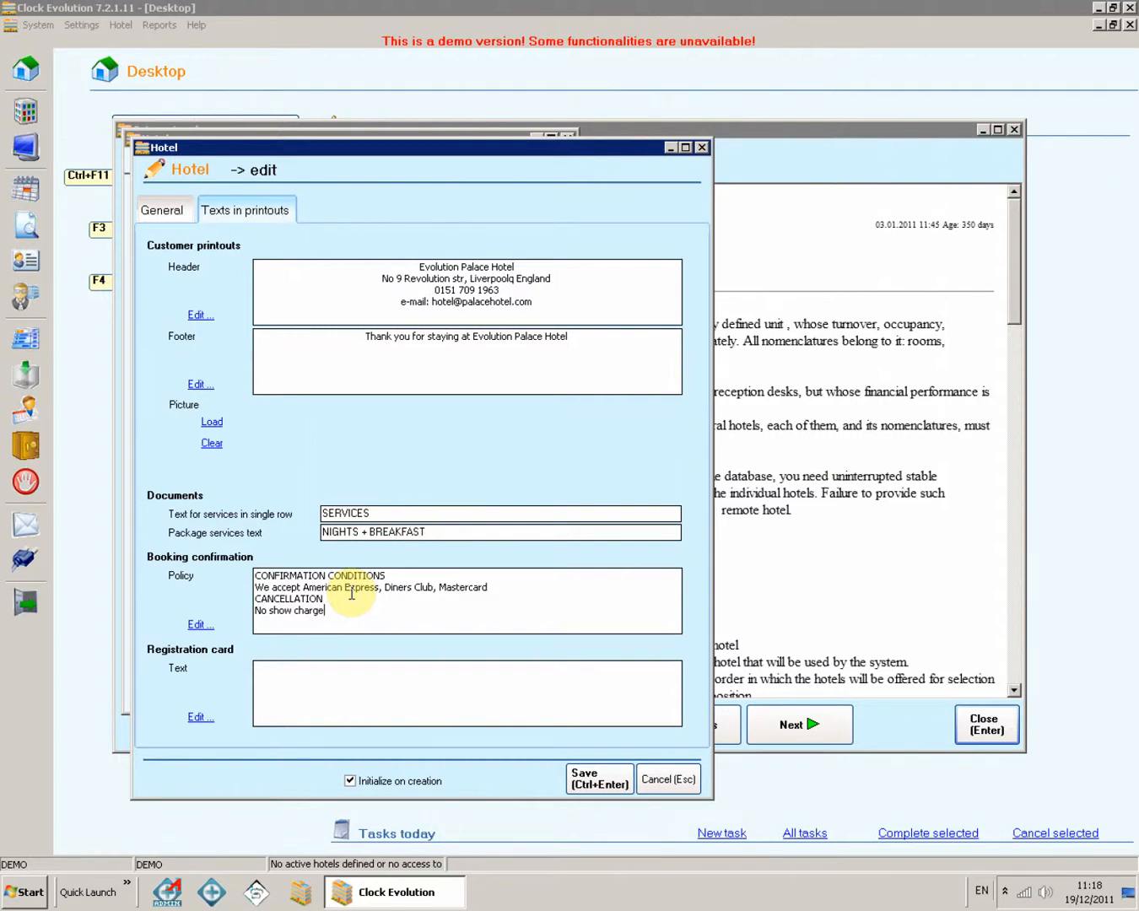
{"action": "type", "text": "- 1 n"}
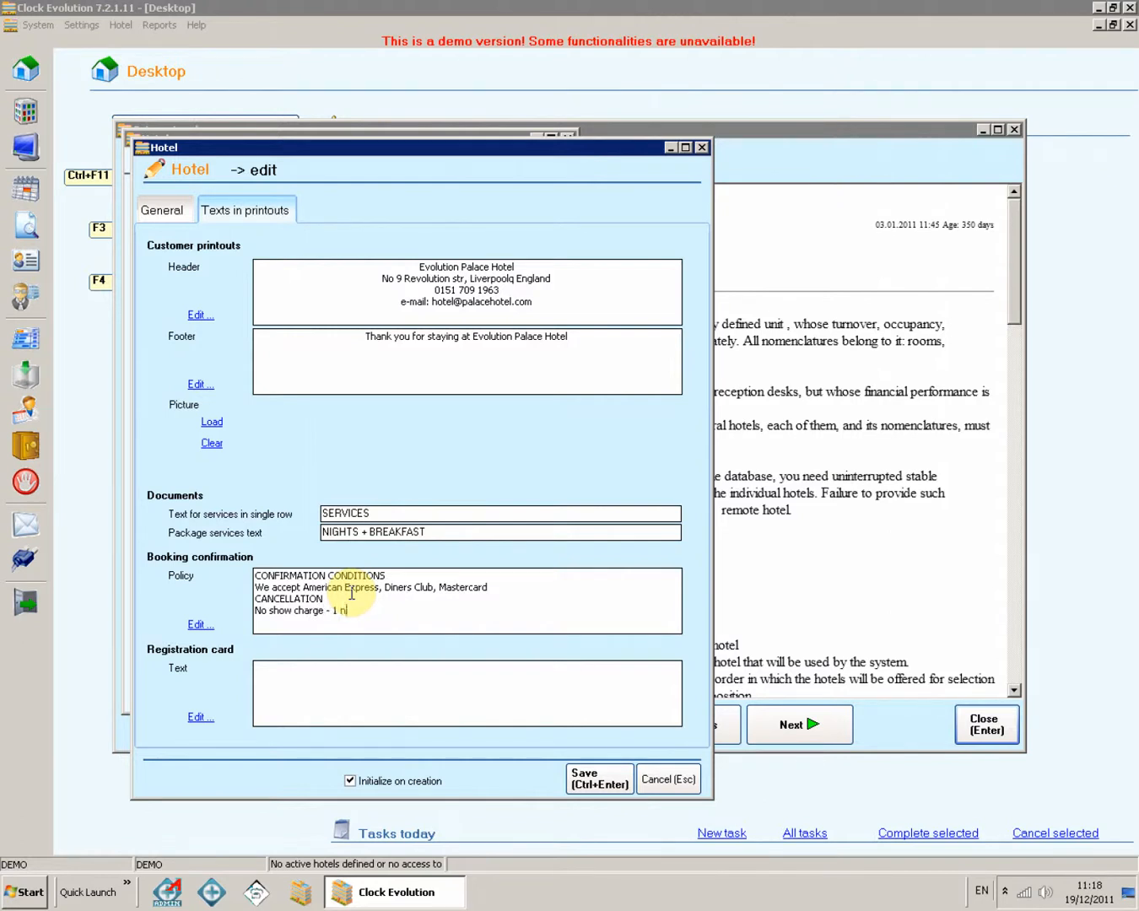
{"action": "type", "text": "ight"}
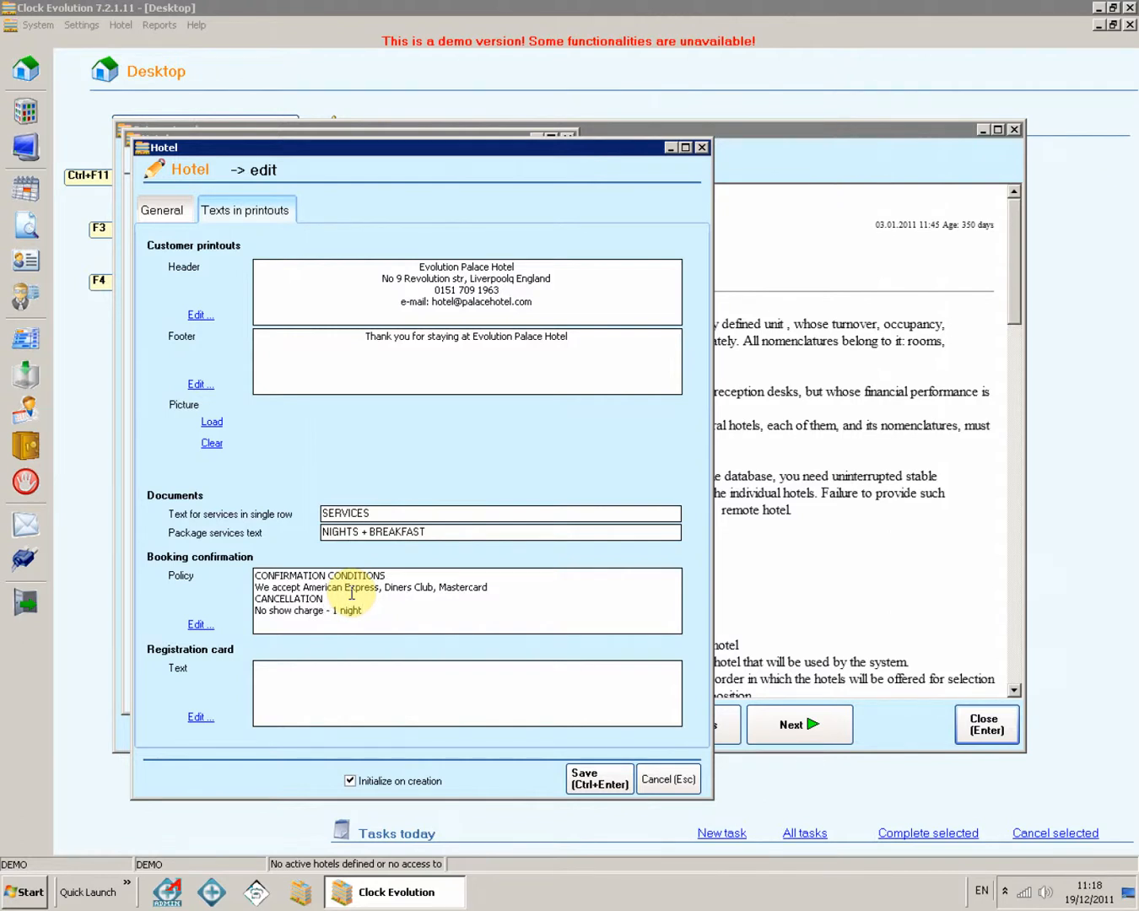
- Add the ACCOMODATION heading and a contact line with phone and hotel e-mail
{"action": "type", "text": "ACCOMODATION"}
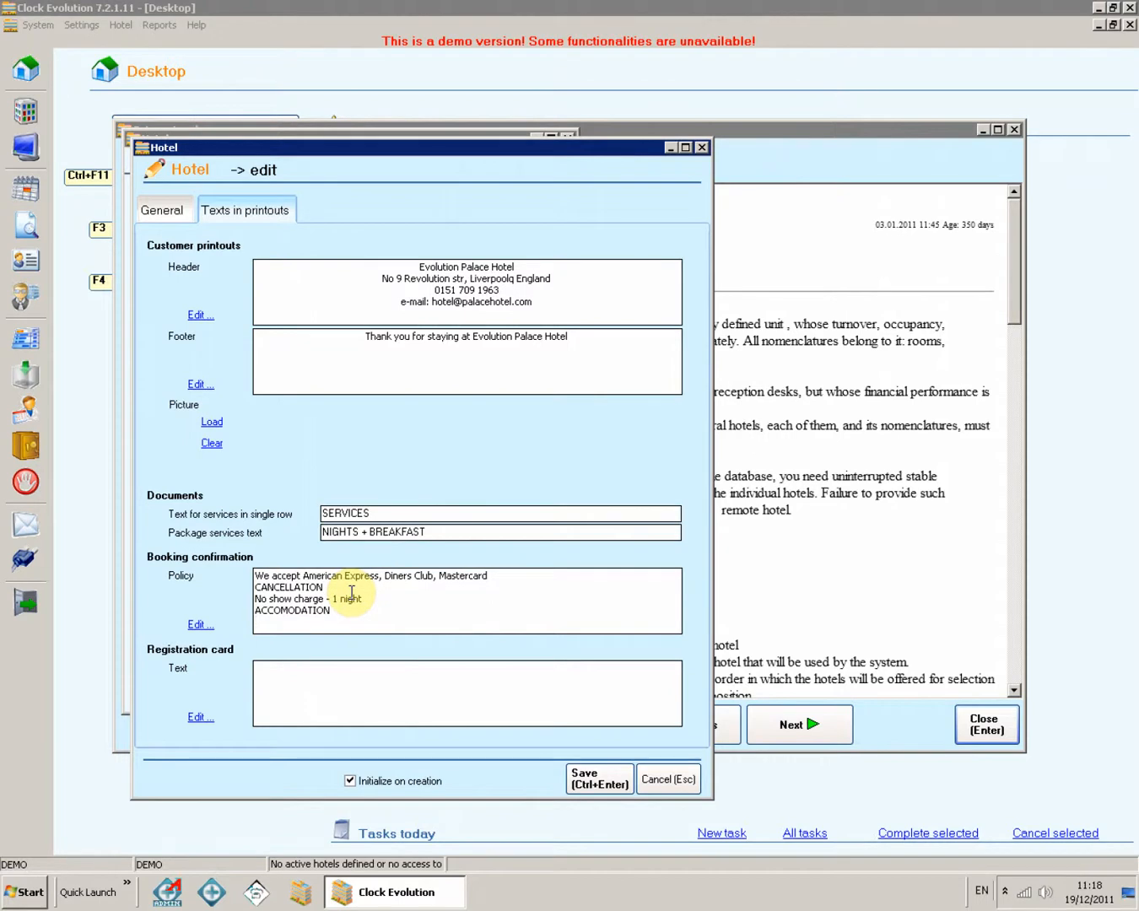
{"action": "type", "text": "For more infor"}
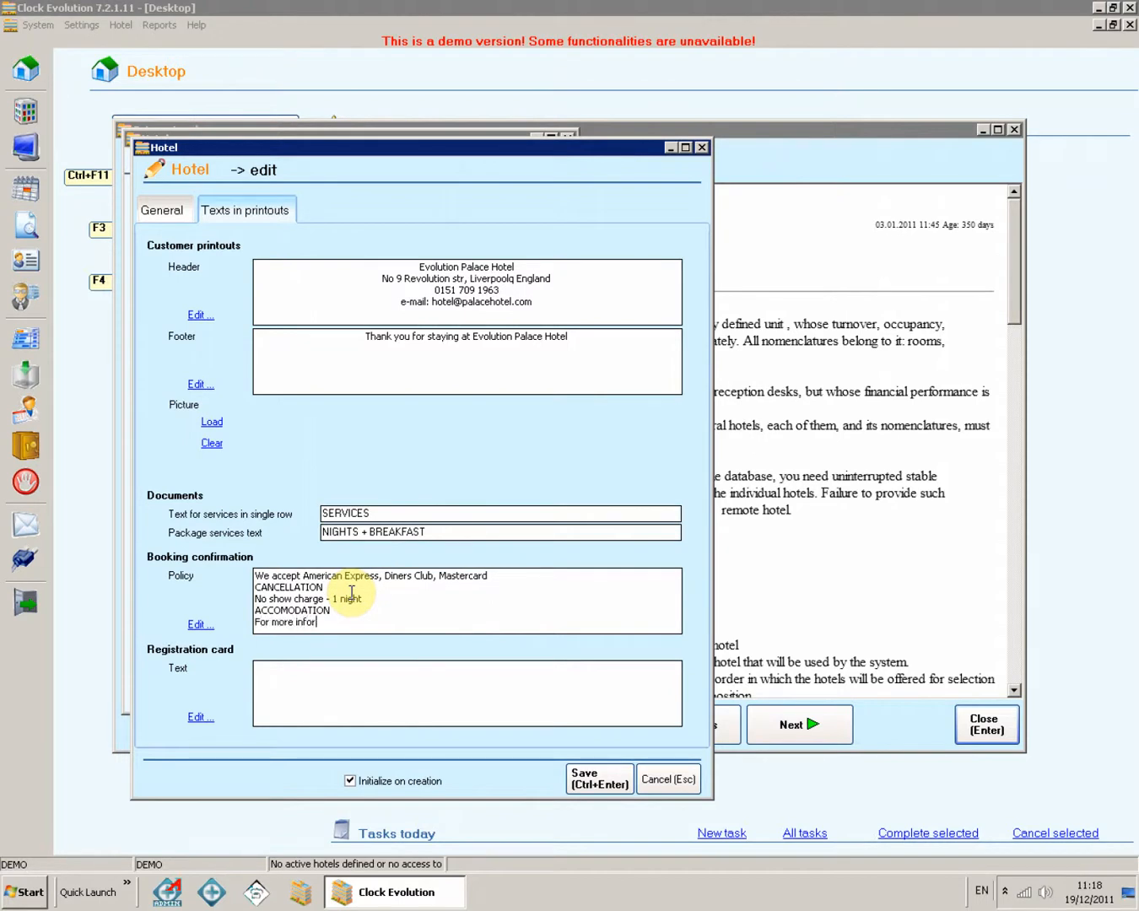
{"action": "type", "text": "matiop"}
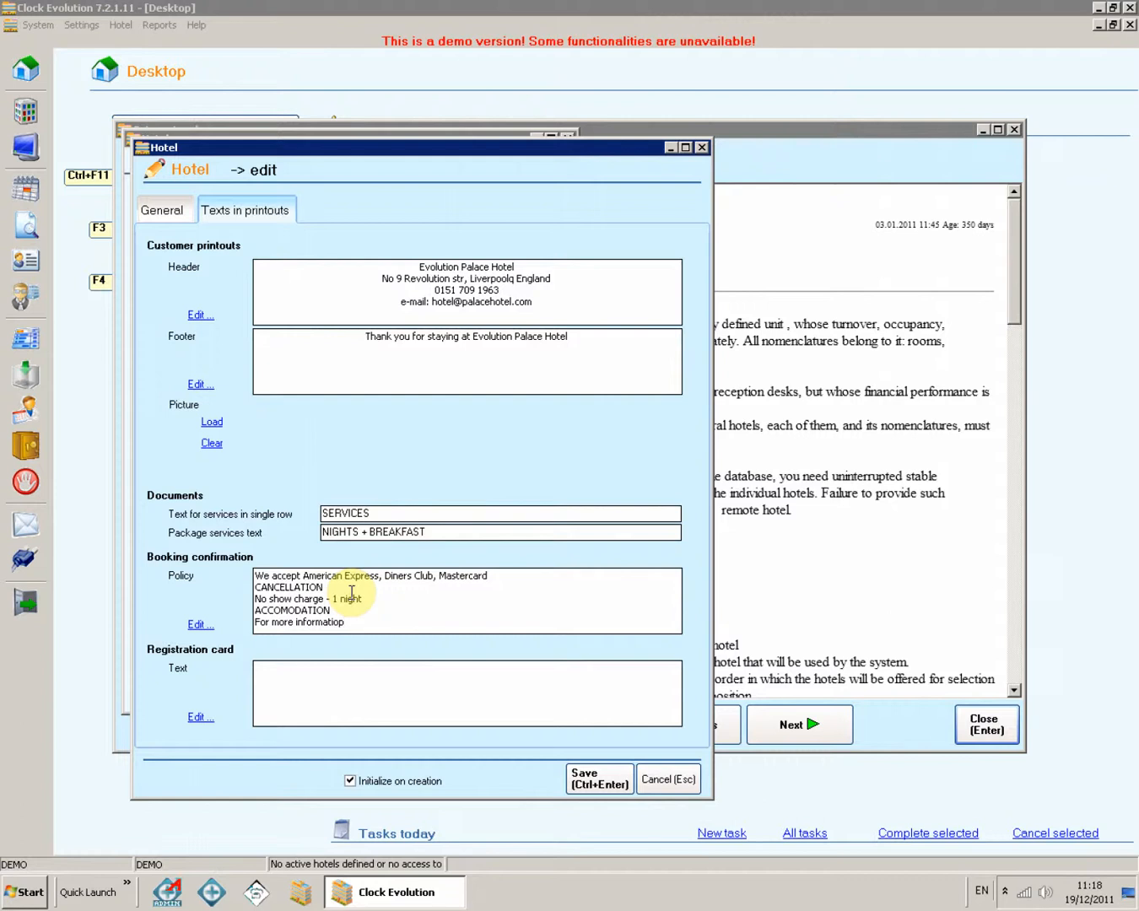
{"action": "type", "text": ", please contact"}
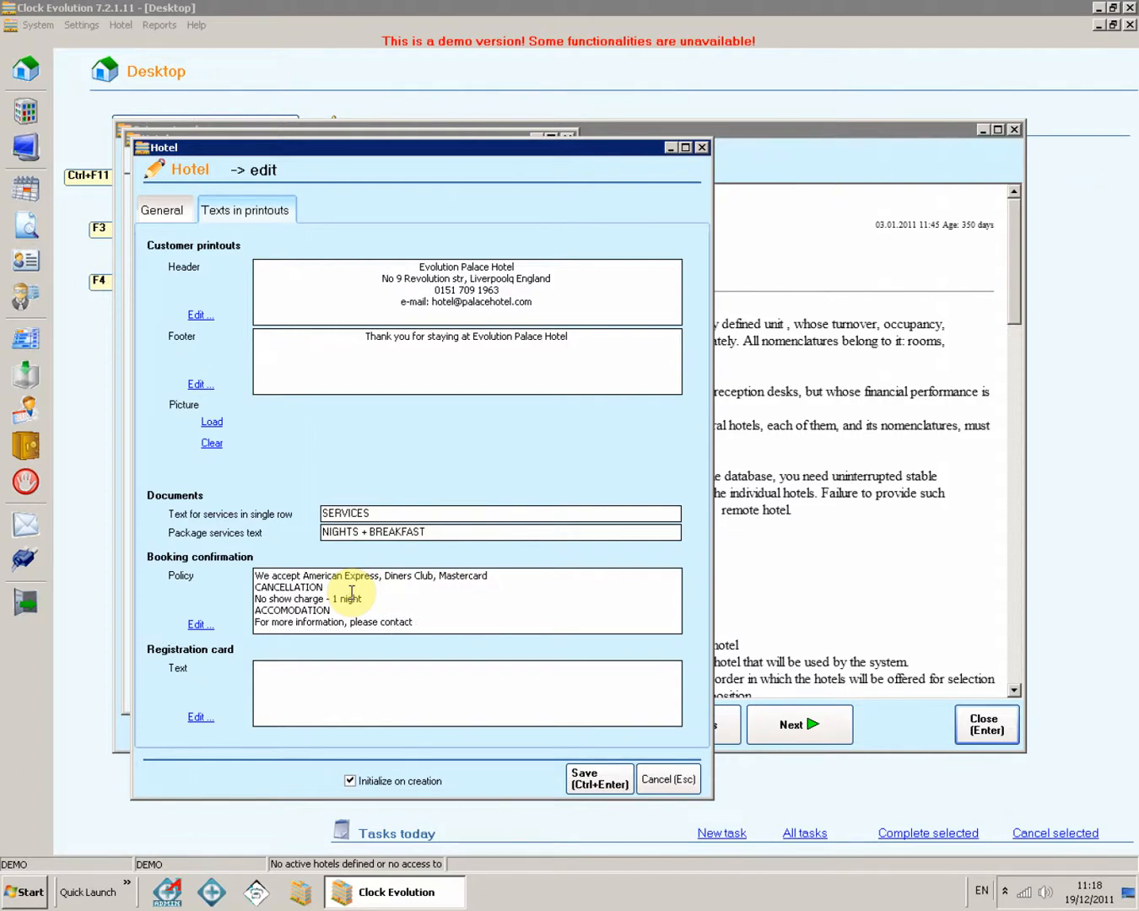
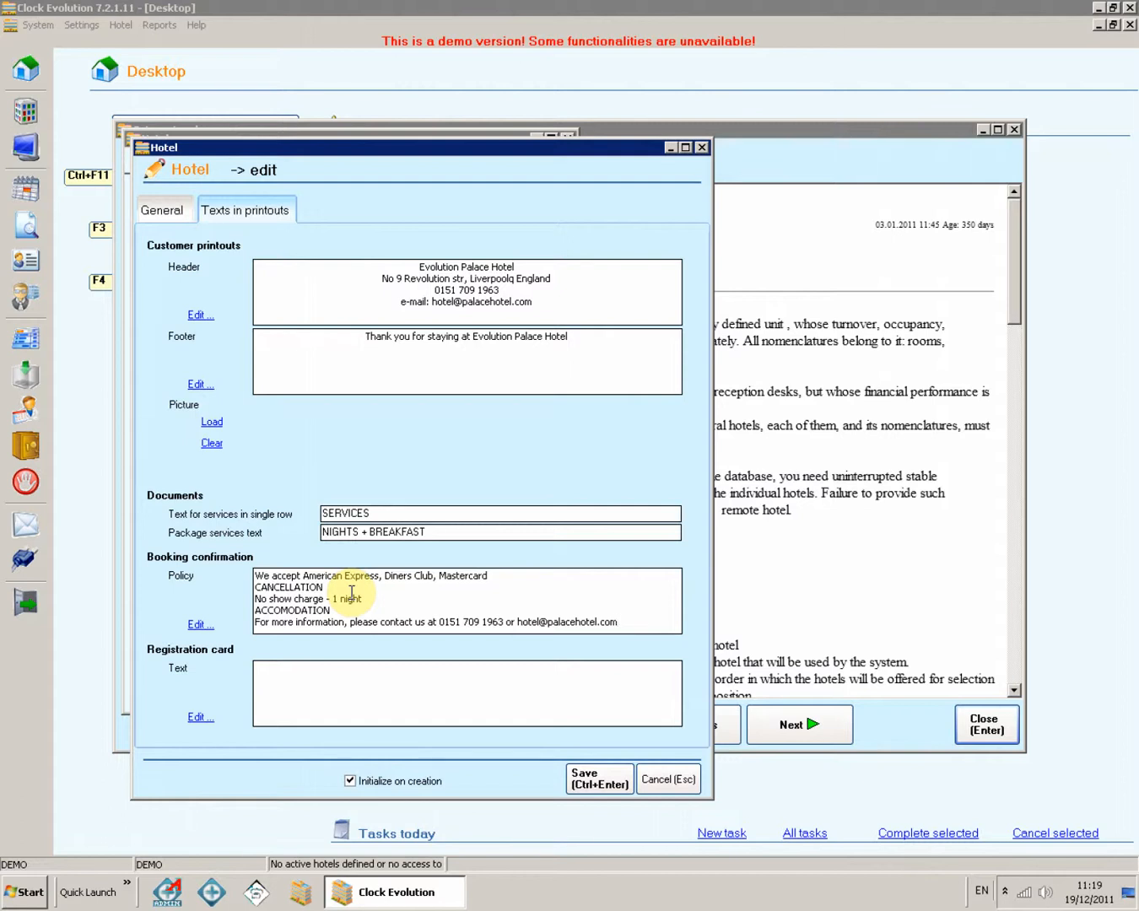
- Save Evolution Palace's edited printout texts, including the full booking policy, closing the hotel editor
{"action": "left_click", "coordinate": [617, 622]}
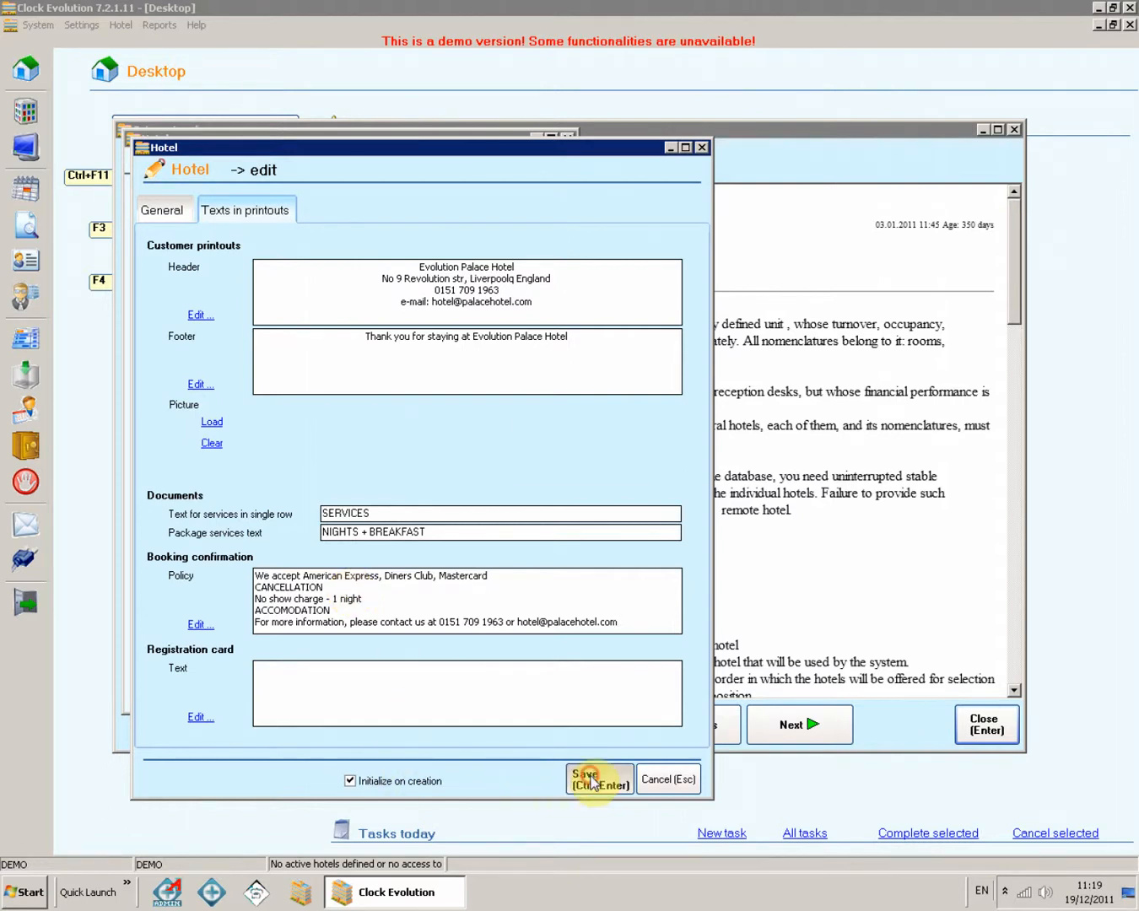
{"action": "left_click", "coordinate": [599, 779]}
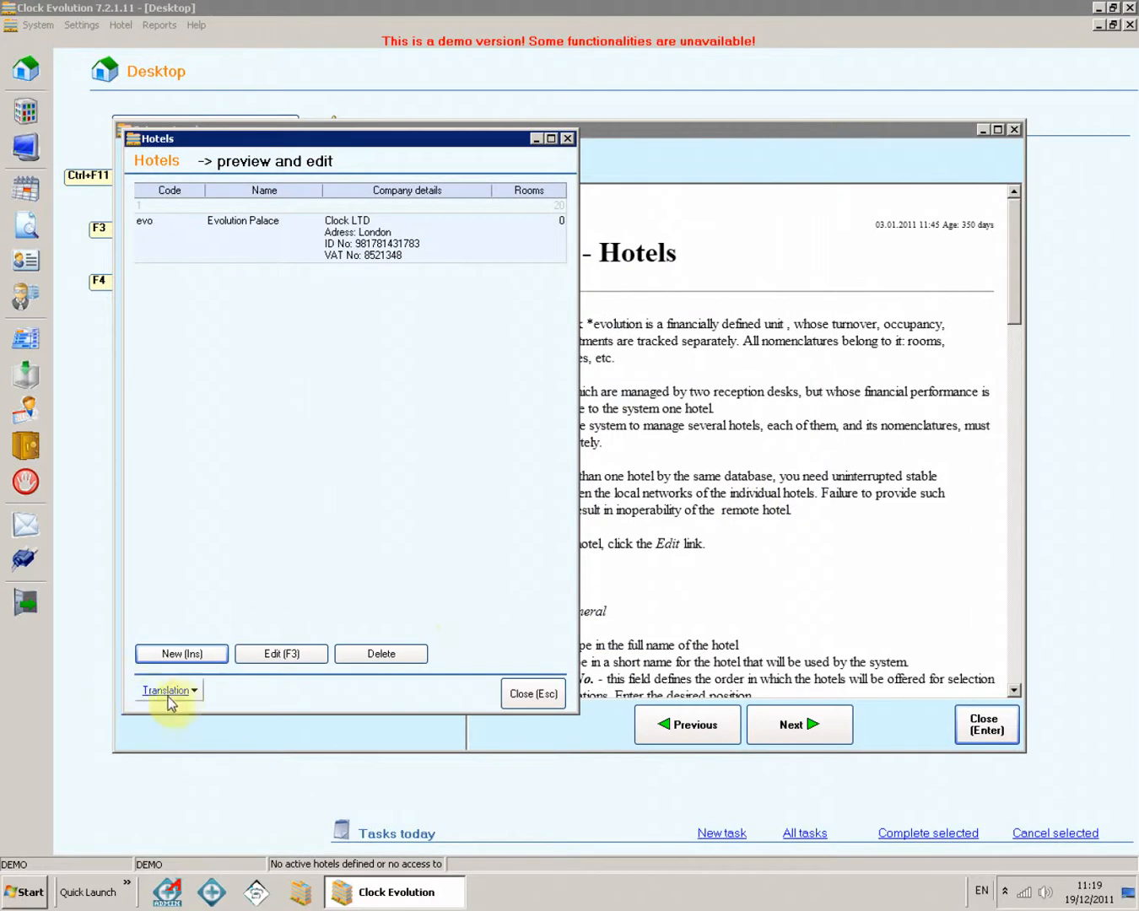
- Open the hotel Names translation editor from the Translation menu, then close it
{"action": "left_click", "coordinate": [168, 690]}
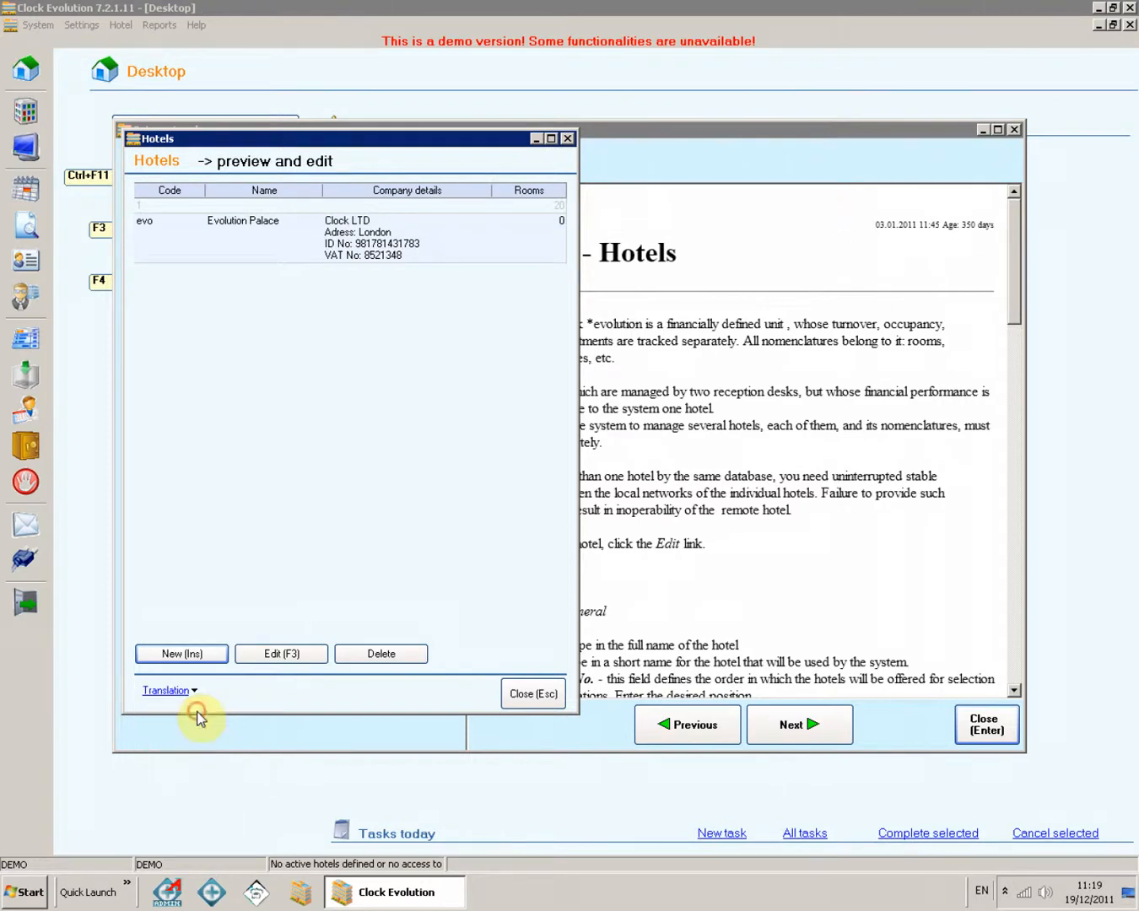
{"action": "left_click", "coordinate": [166, 690]}
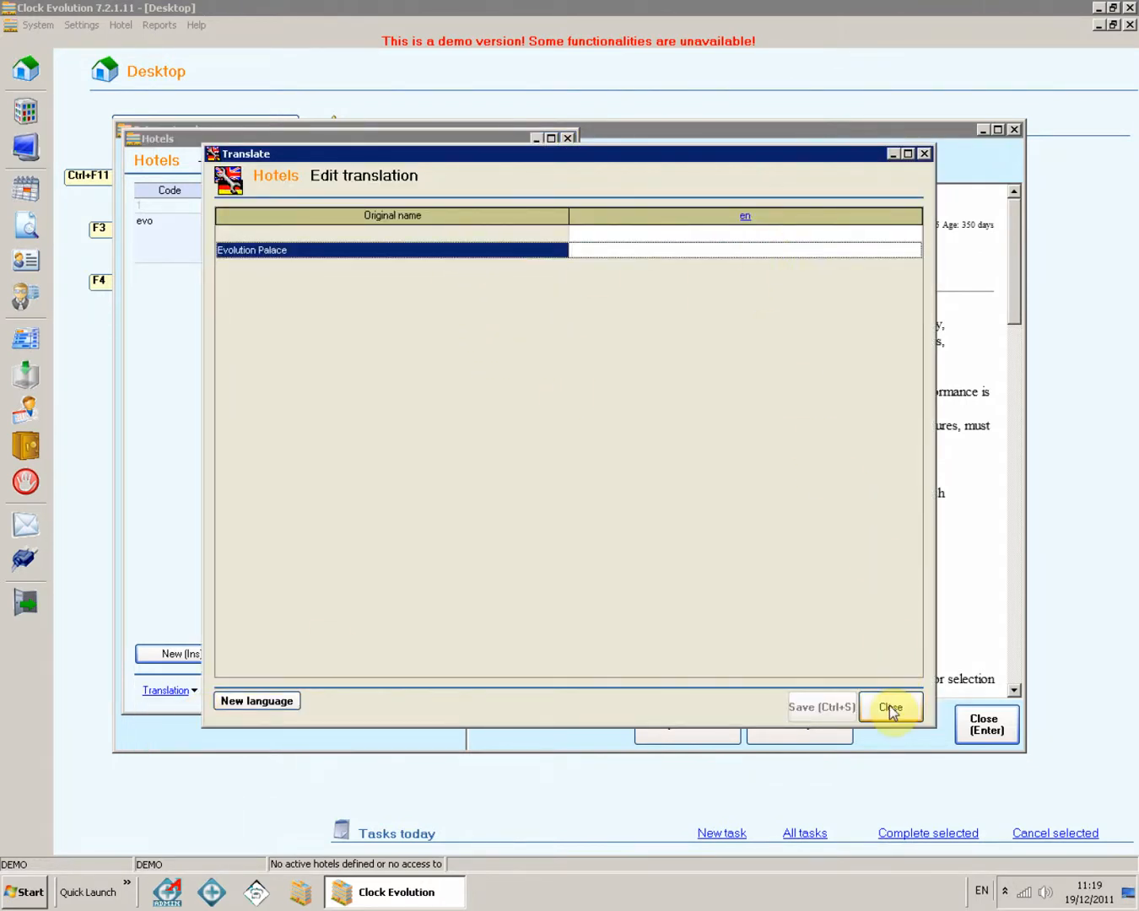
{"action": "left_click", "coordinate": [891, 707]}
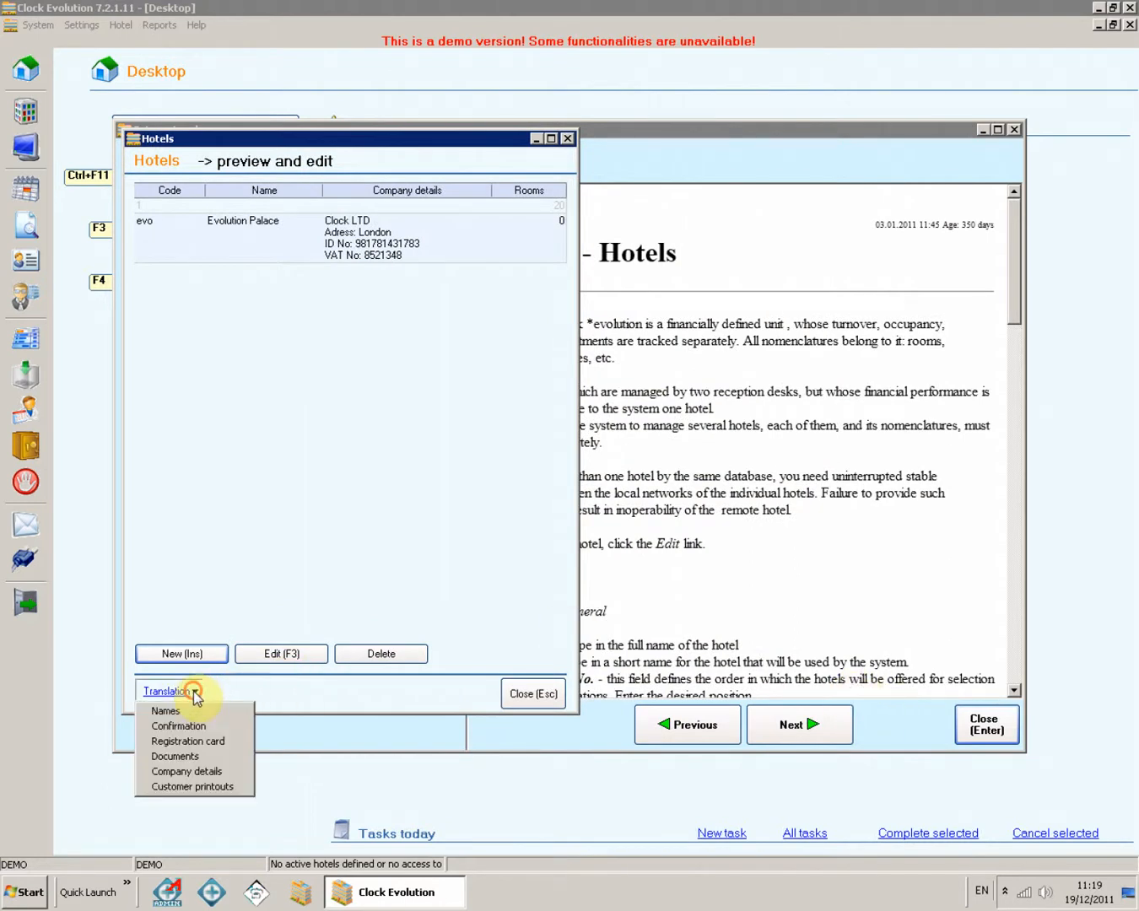
{"action": "mouse_move", "coordinate": [179, 726]}
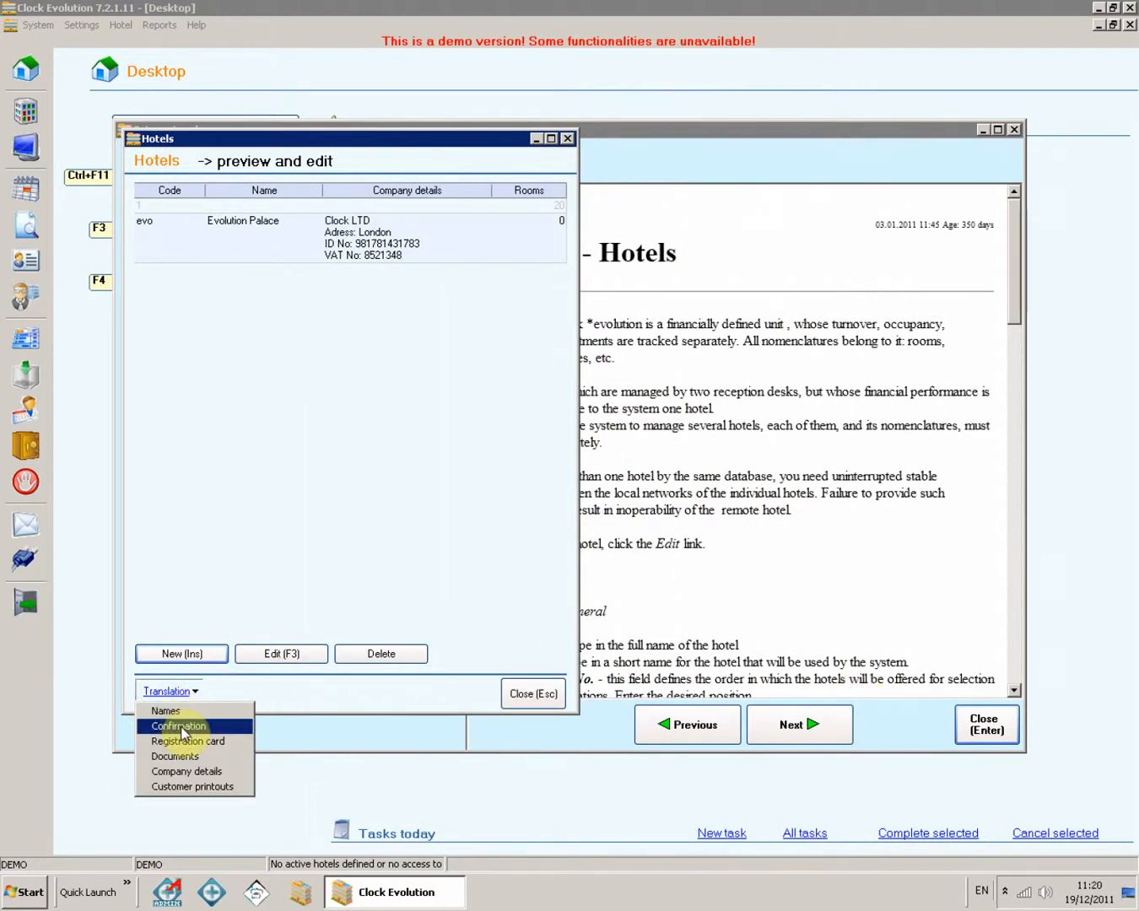
{"action": "mouse_move", "coordinate": [187, 741]}
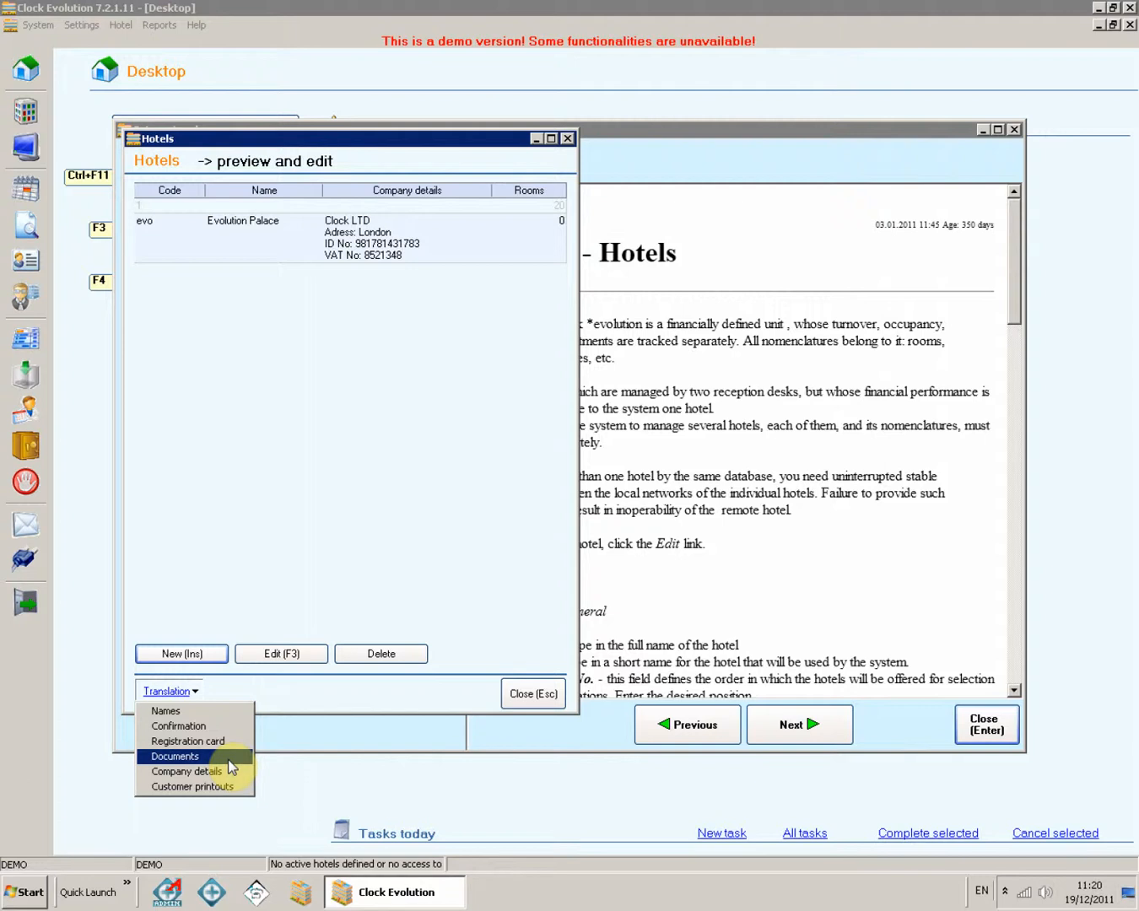
{"action": "mouse_move", "coordinate": [186, 771]}
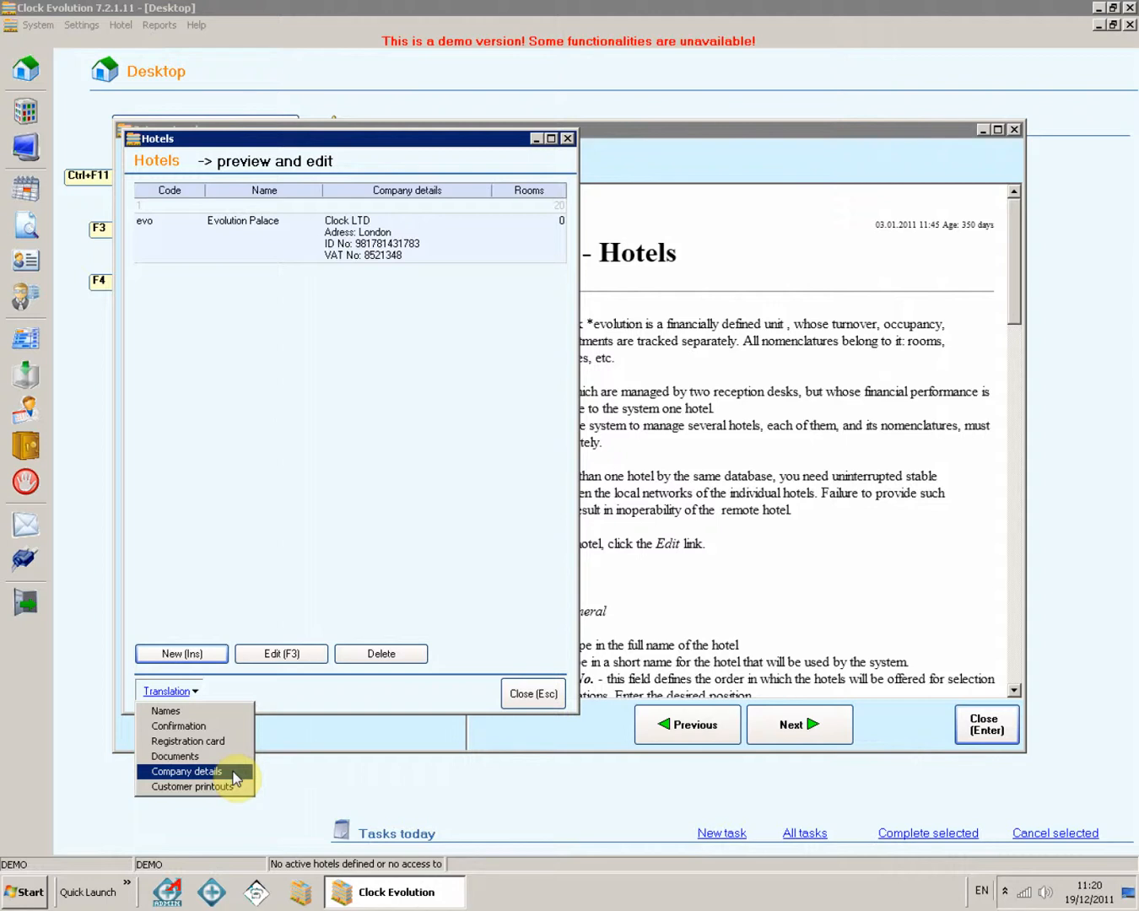
{"action": "mouse_move", "coordinate": [195, 787]}
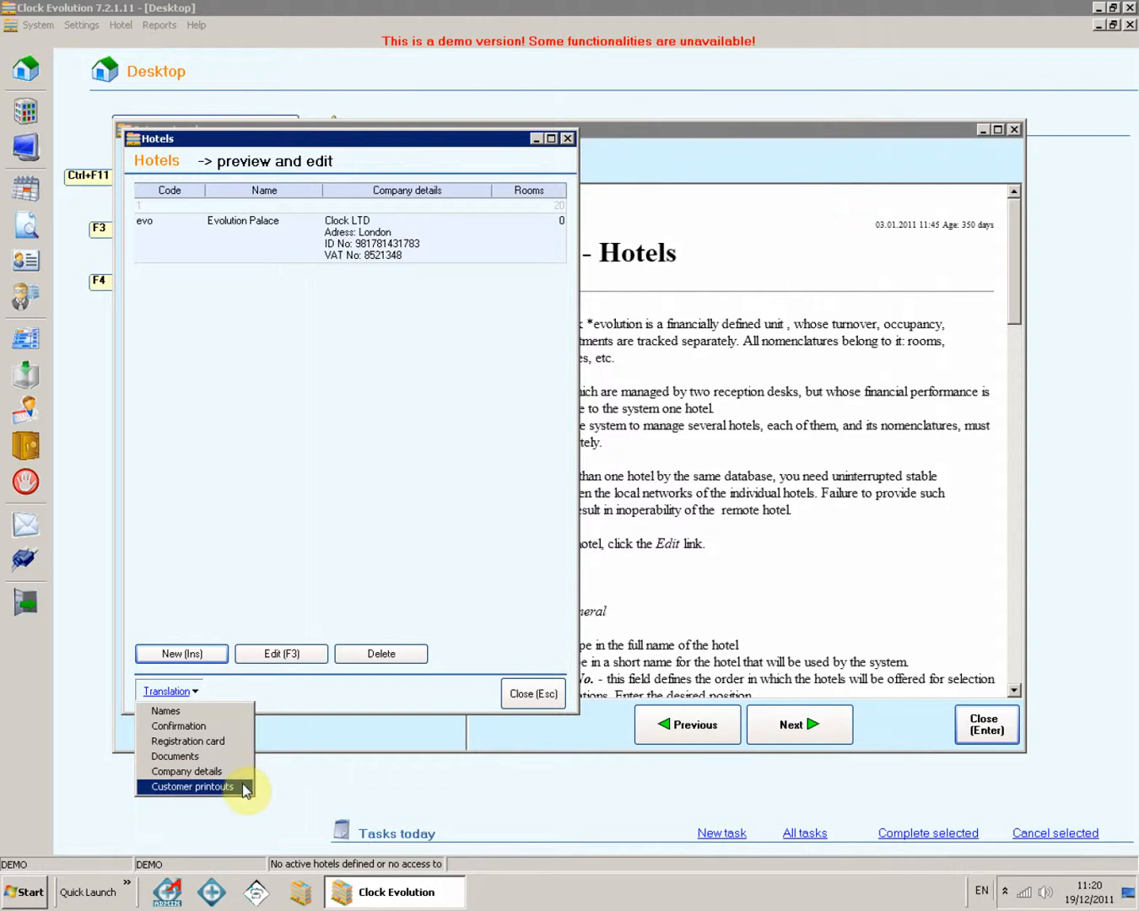